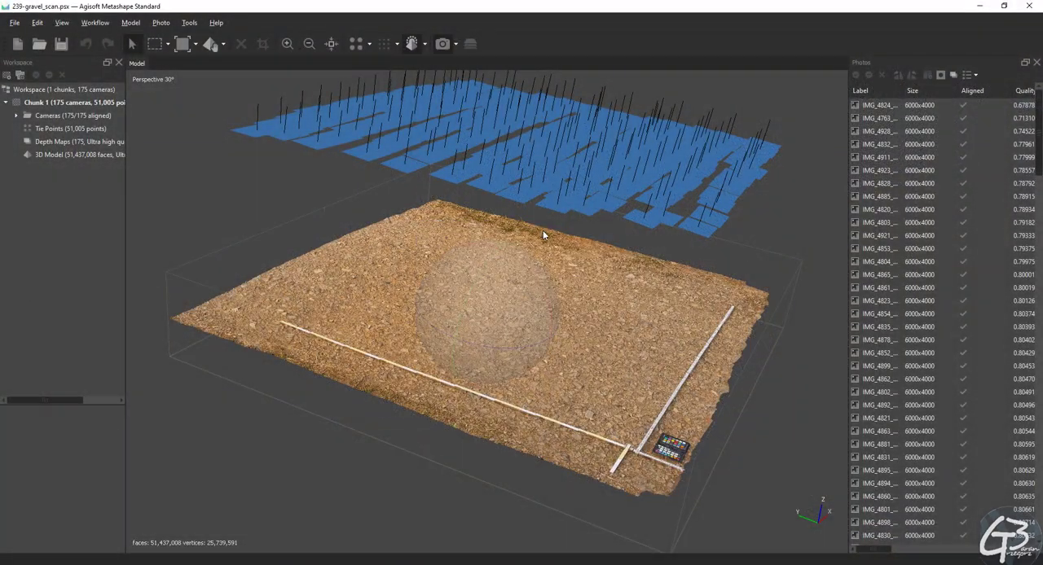
Step: Export the gravel model as 239-gravel_hp FBX, with the texture format set to TIFF
{"action": "left_click", "coordinate": [14, 23]}
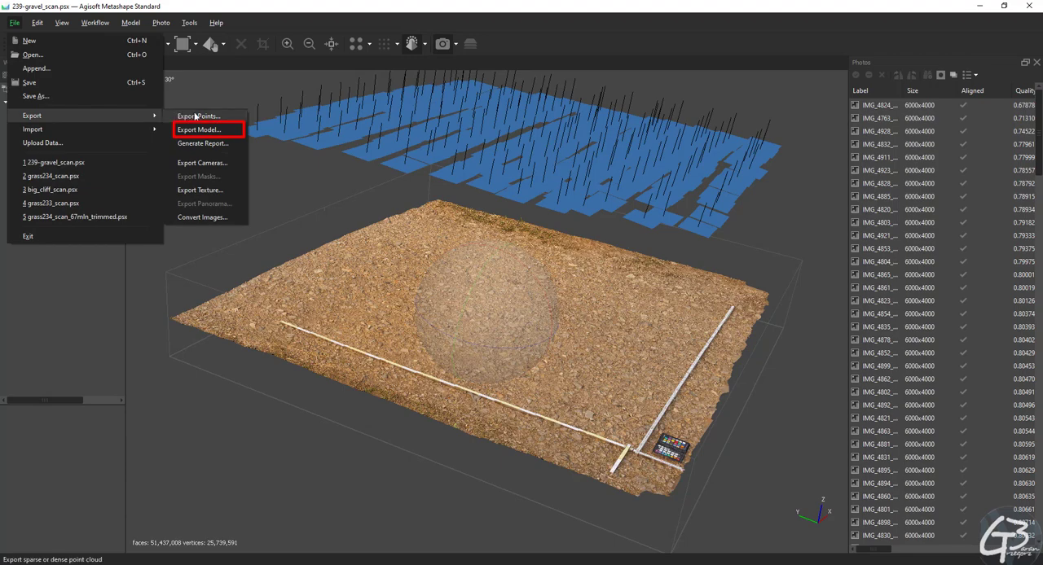
{"action": "left_click", "coordinate": [198, 130]}
{"action": "type", "text": "239-gravel_hp"}
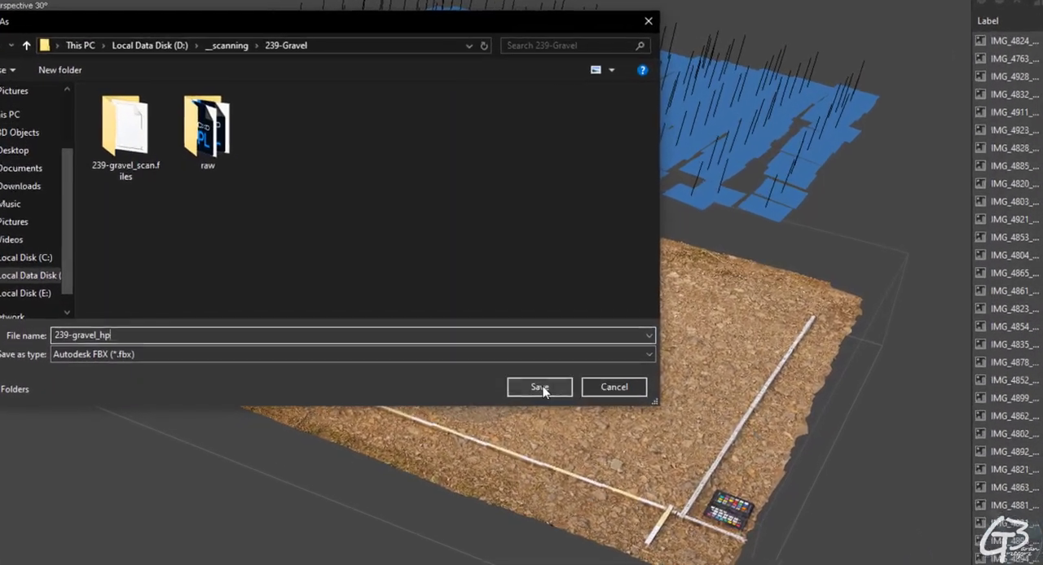
{"action": "left_click", "coordinate": [539, 387]}
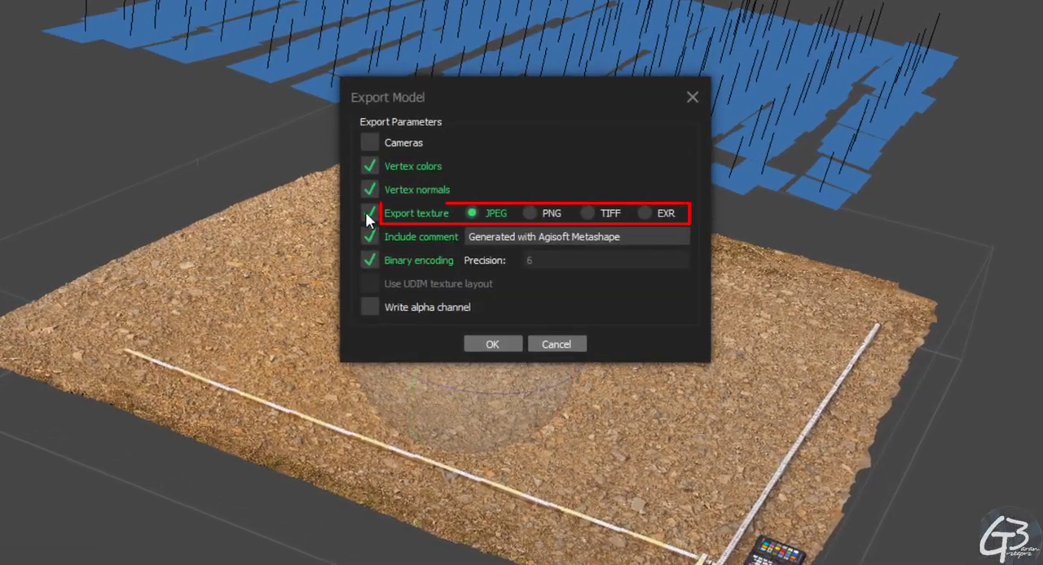
{"action": "left_click", "coordinate": [587, 212]}
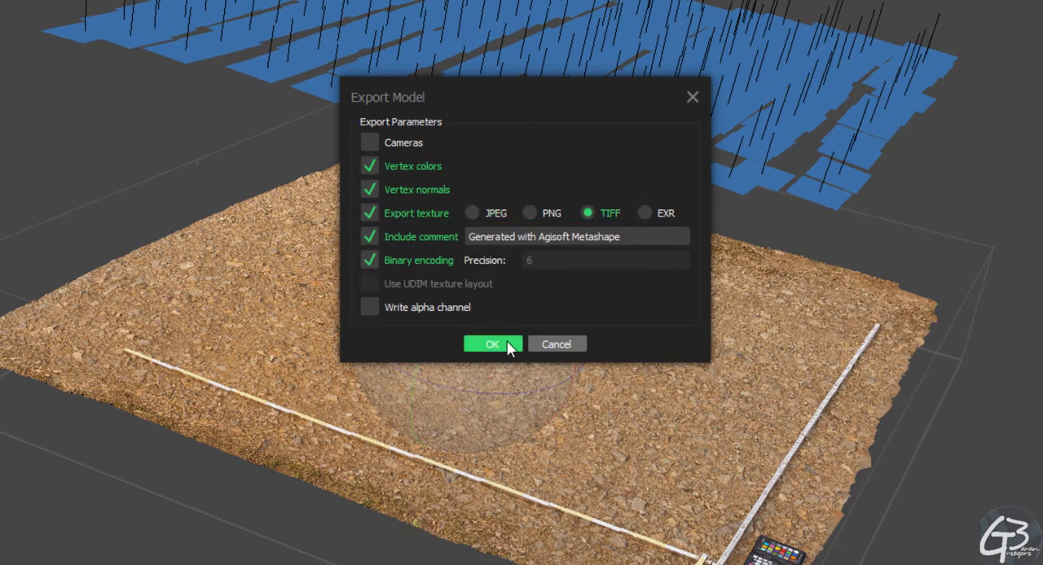
{"action": "left_click", "coordinate": [492, 343]}
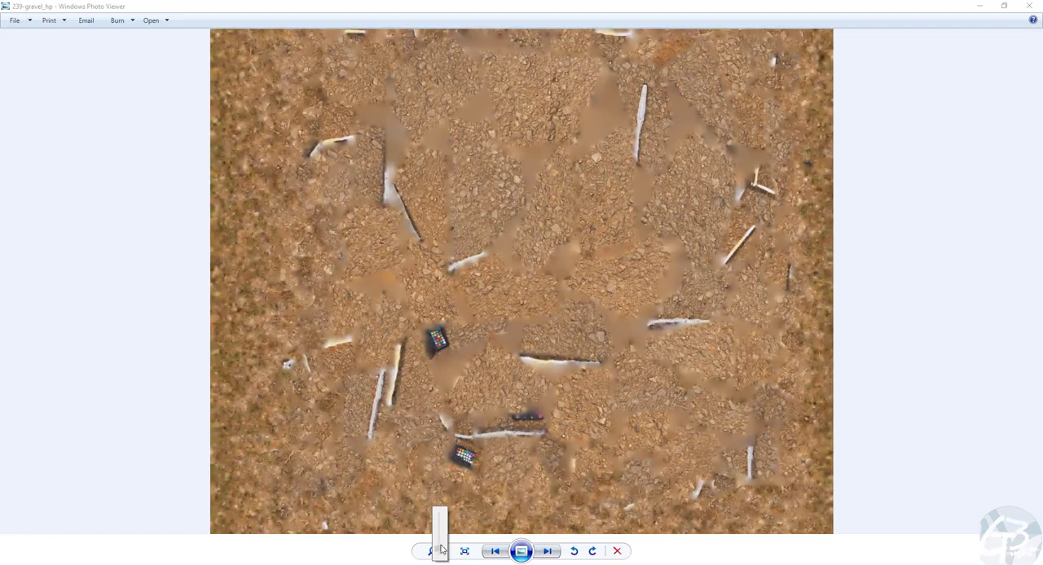
Step: Change the zoom level to inspect the exported gravel texture
{"action": "left_click", "coordinate": [434, 549]}
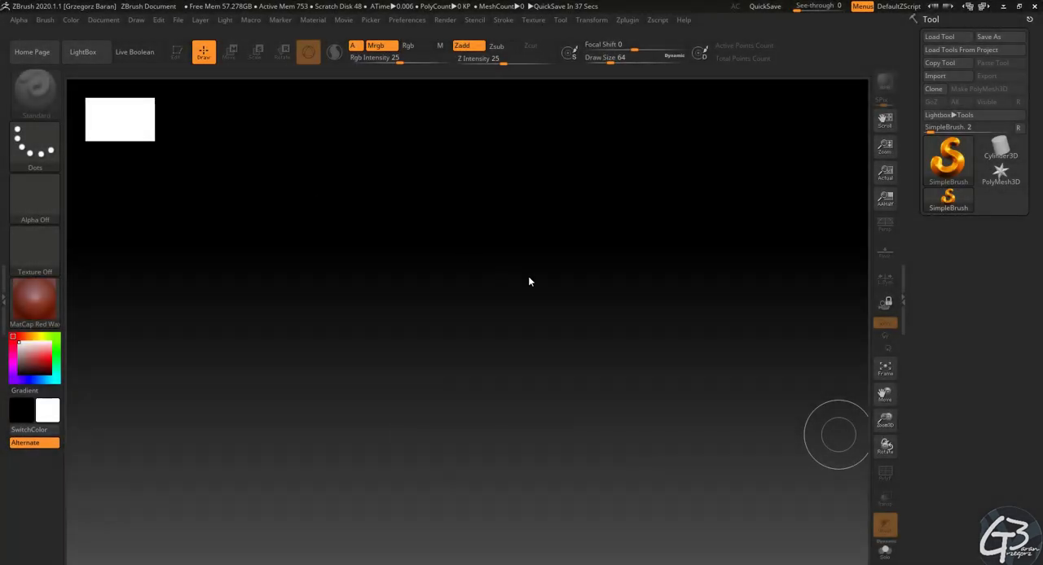
{"action": "mouse_move", "coordinate": [640, 29]}
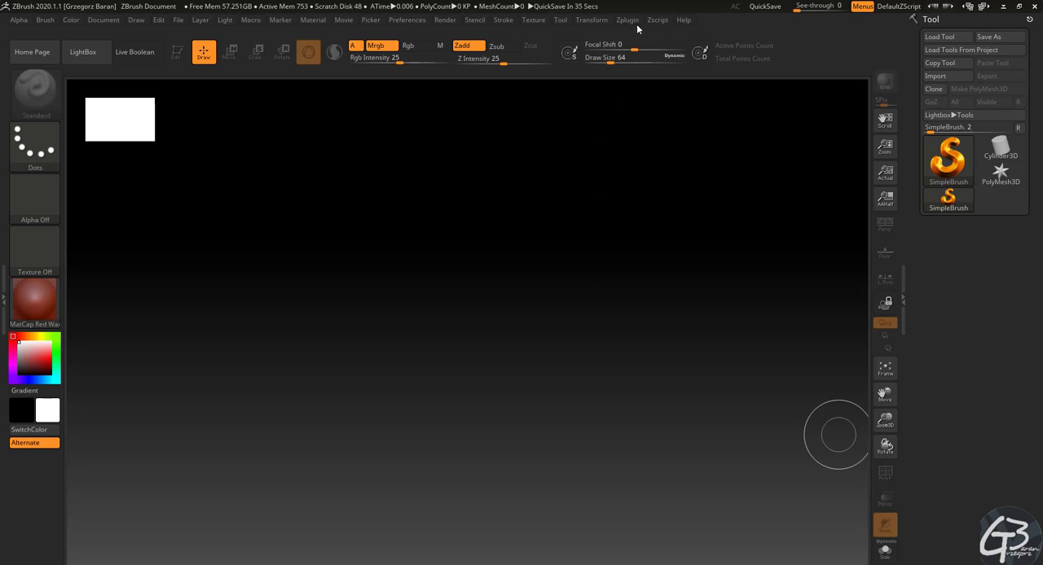
Step: Import 239-gravel_hp.fbx through the FBX ExportImport plugin
{"action": "left_click", "coordinate": [628, 19]}
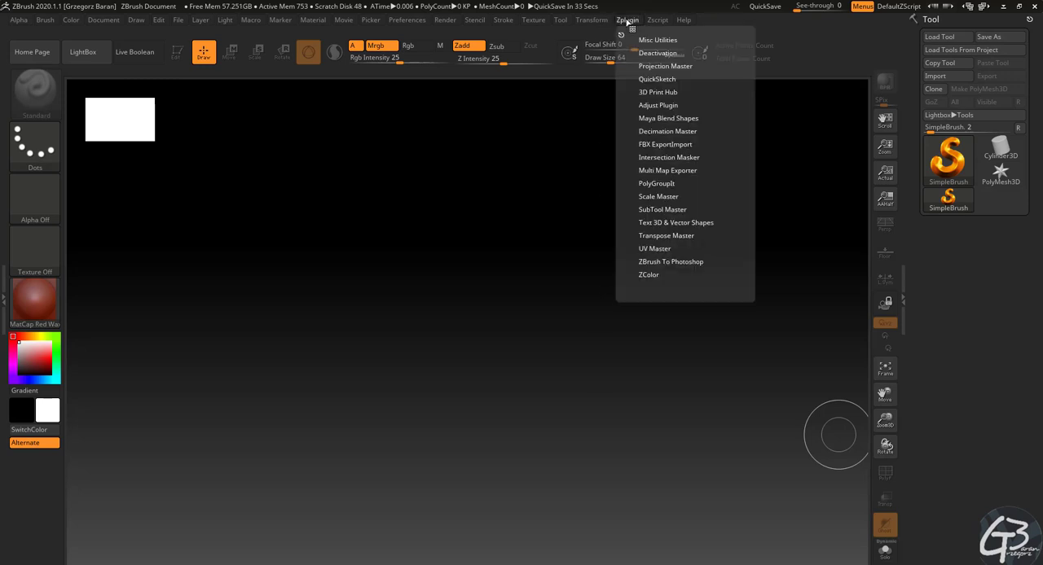
{"action": "left_click", "coordinate": [655, 20]}
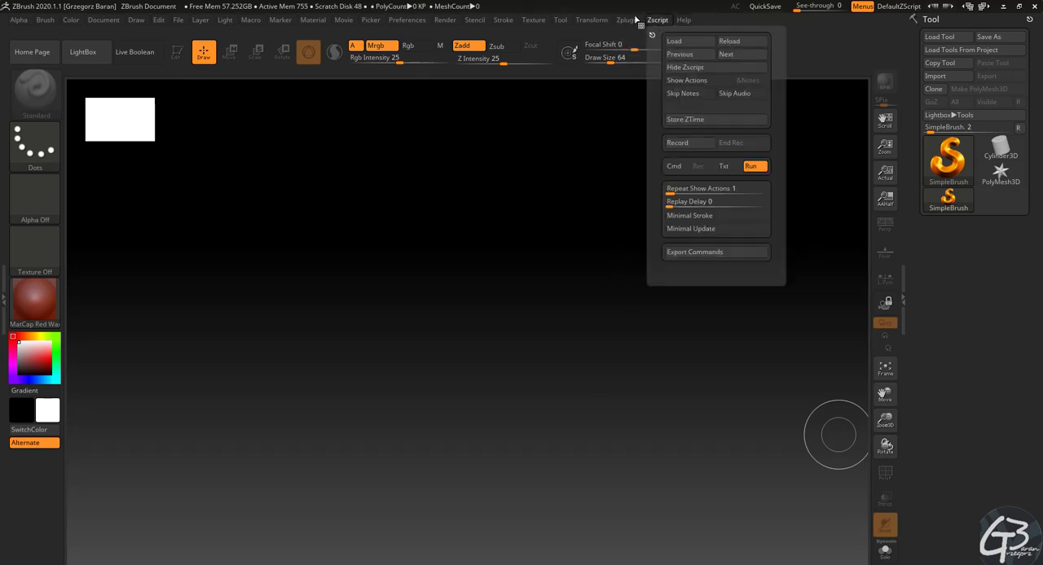
{"action": "left_click", "coordinate": [621, 20]}
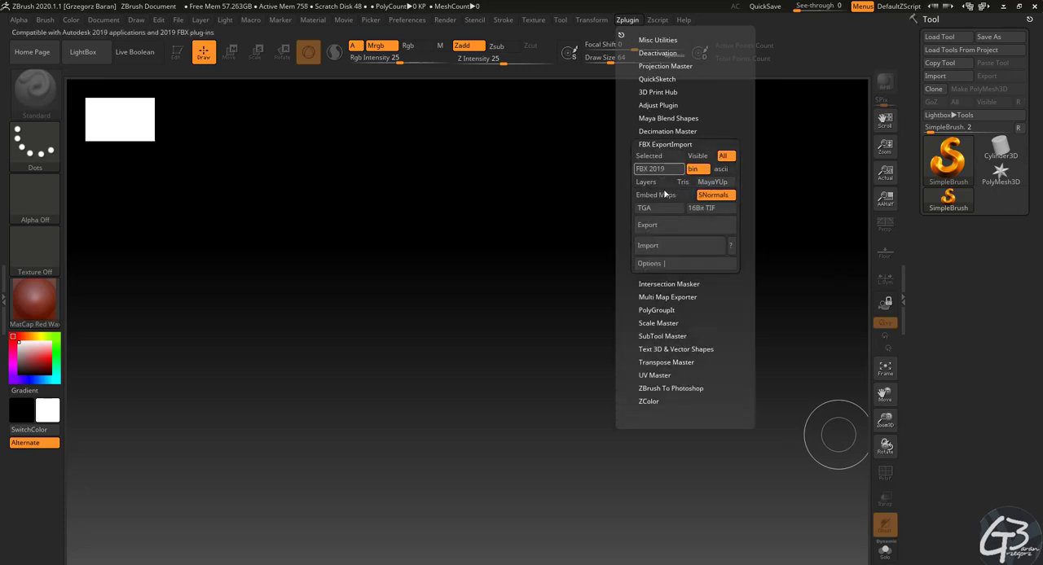
{"action": "mouse_move", "coordinate": [670, 245]}
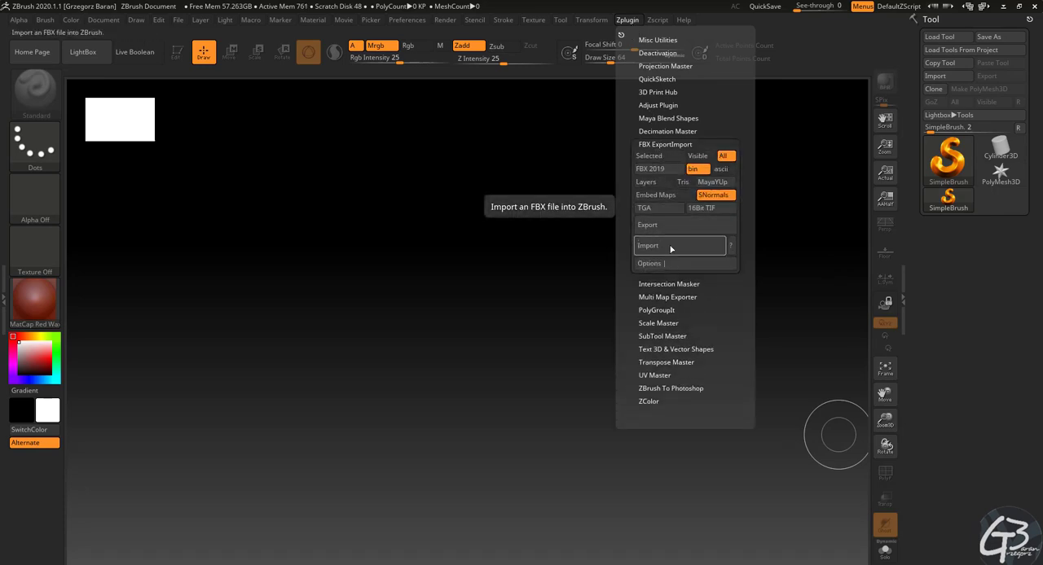
{"action": "left_click", "coordinate": [670, 245]}
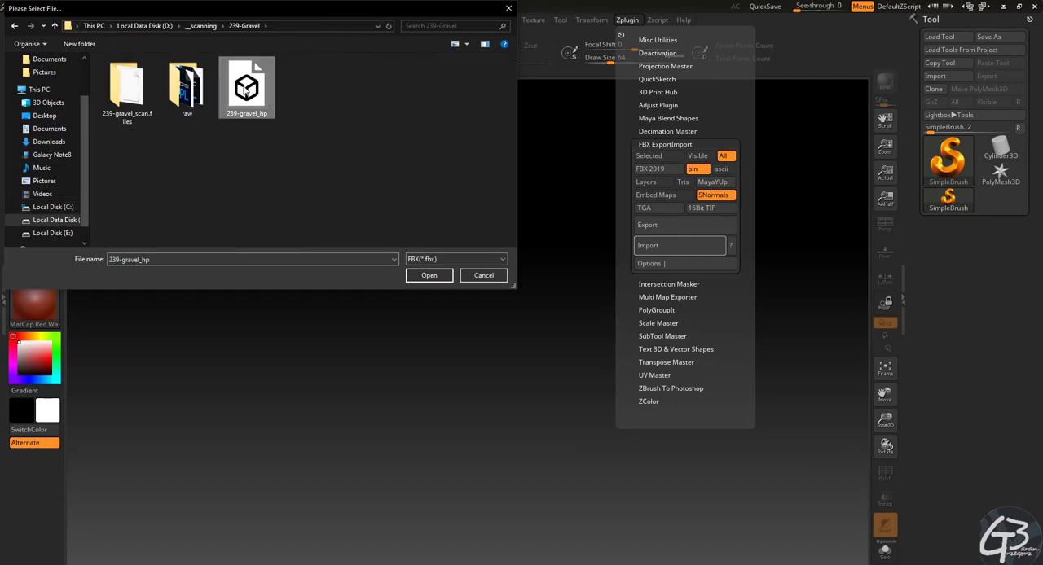
{"action": "left_click", "coordinate": [430, 275]}
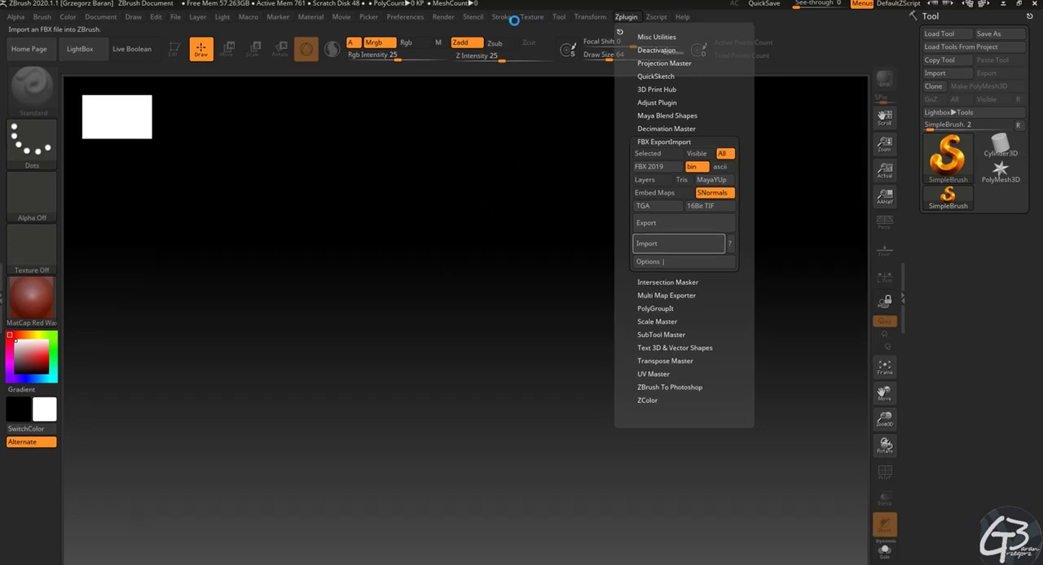
{"action": "left_click", "coordinate": [678, 242]}
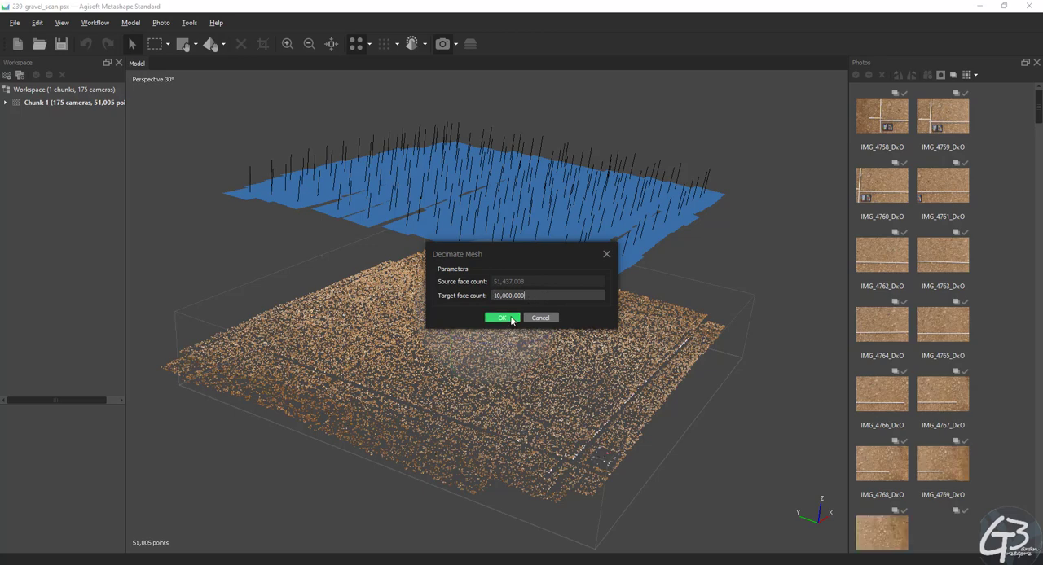
Step: Decimate the mesh to 10,000,000 faces while keeping the original model
{"action": "left_click", "coordinate": [502, 318]}
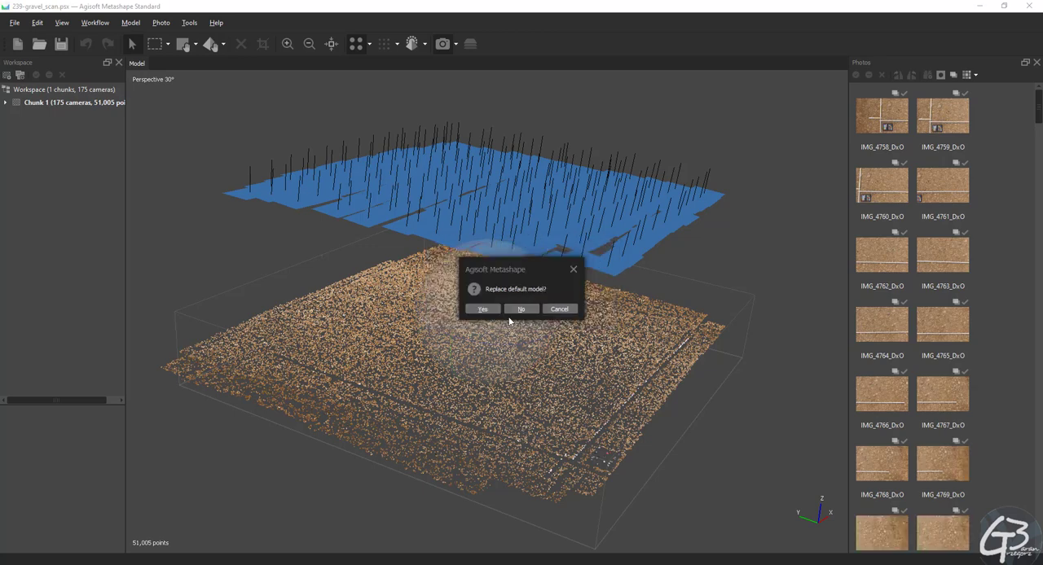
{"action": "left_click", "coordinate": [482, 309]}
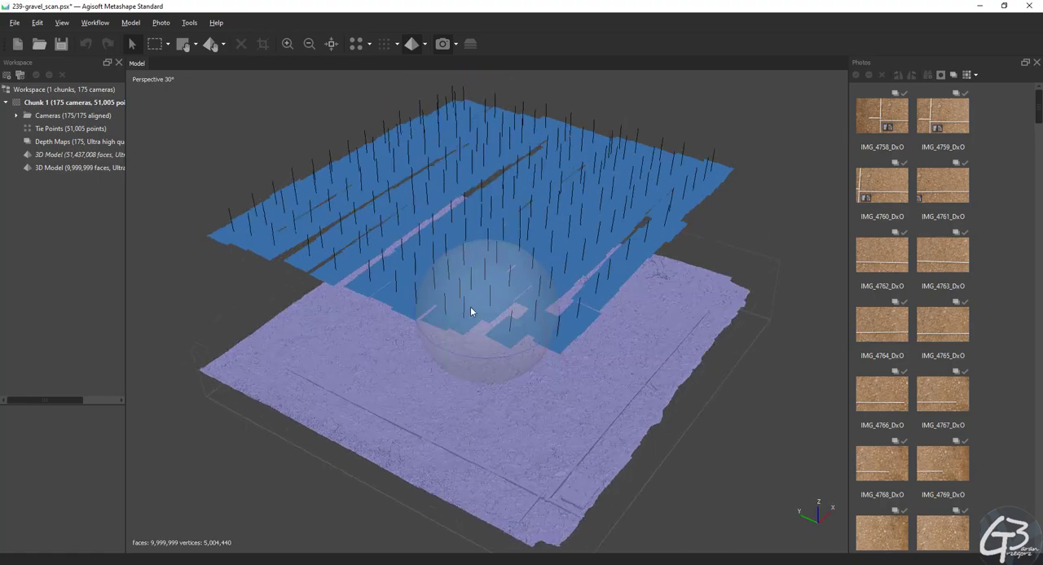
{"action": "left_click_drag", "start_coordinate": [470, 312], "coordinate": [476, 325]}
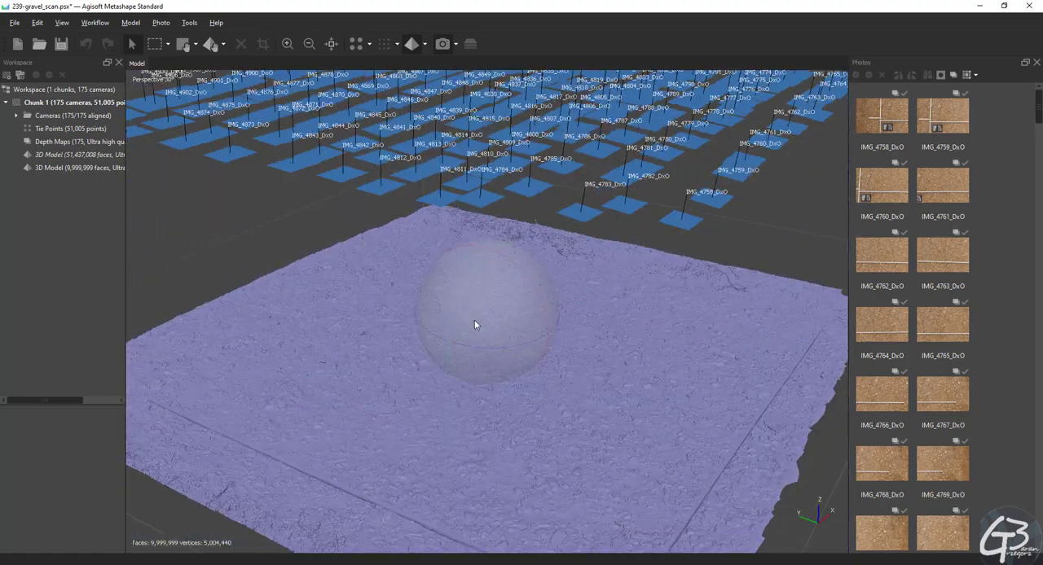
Step: Export the decimated model as FBX named temporary_hp, without texture
{"action": "left_click", "coordinate": [12, 22]}
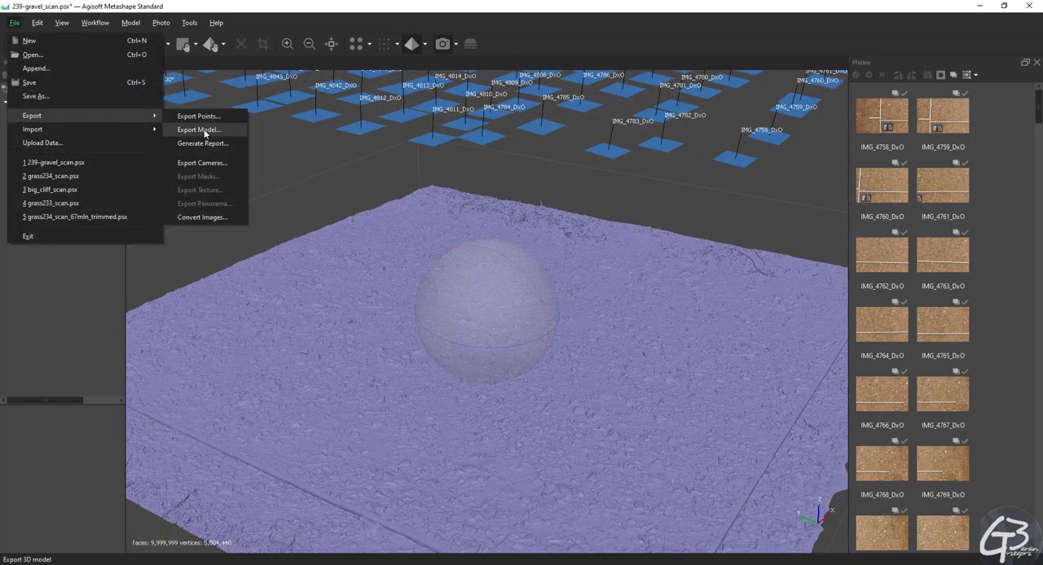
{"action": "left_click", "coordinate": [199, 130]}
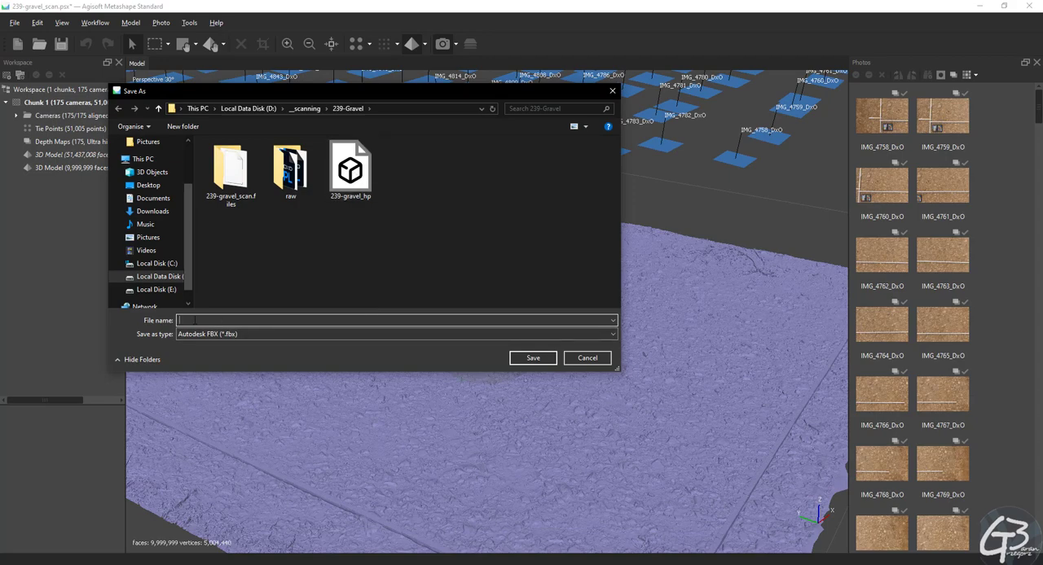
{"action": "type", "text": "temporary_hp"}
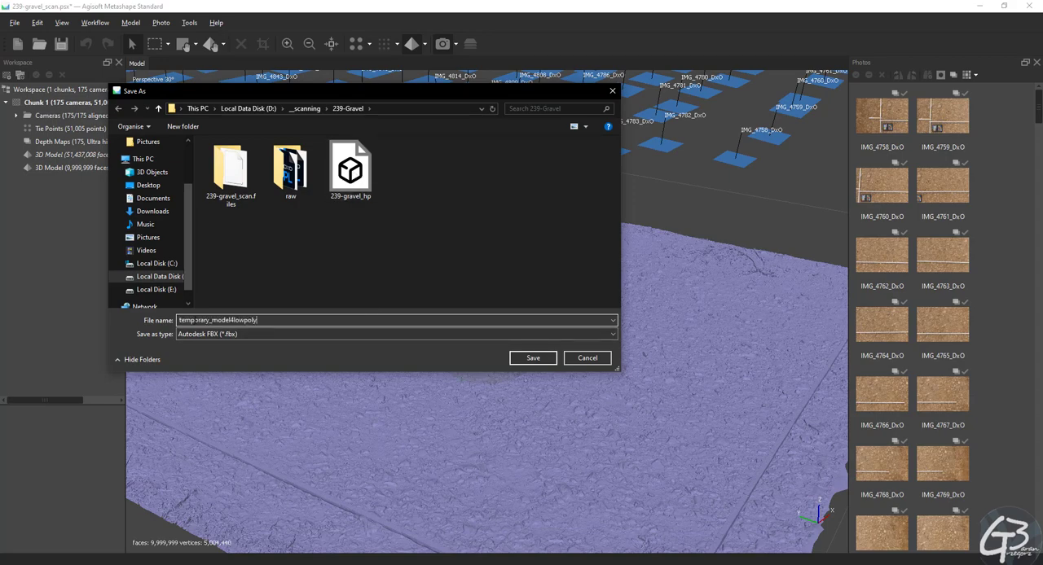
{"action": "left_click", "coordinate": [532, 358]}
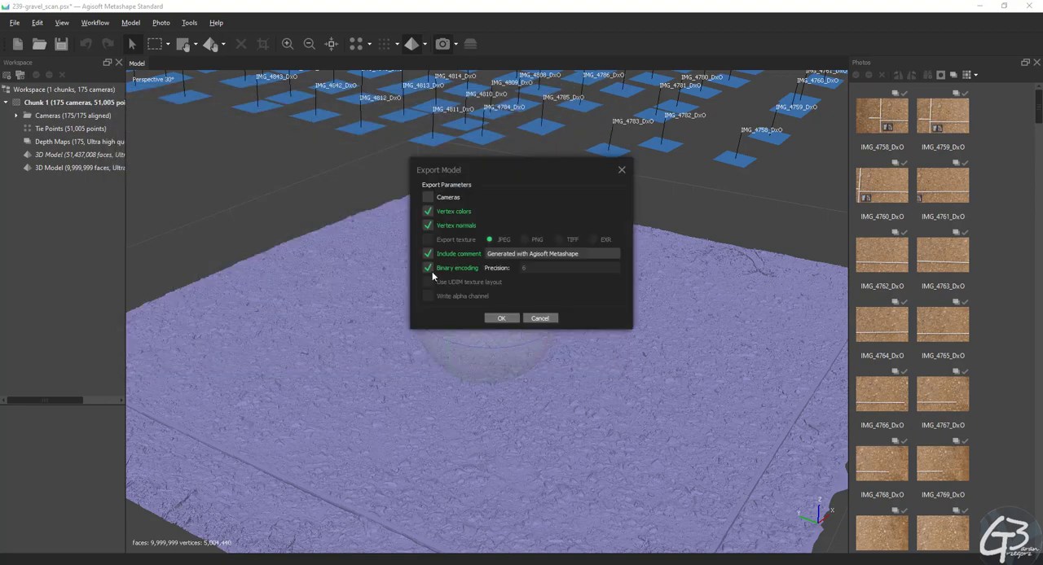
{"action": "left_click", "coordinate": [501, 318]}
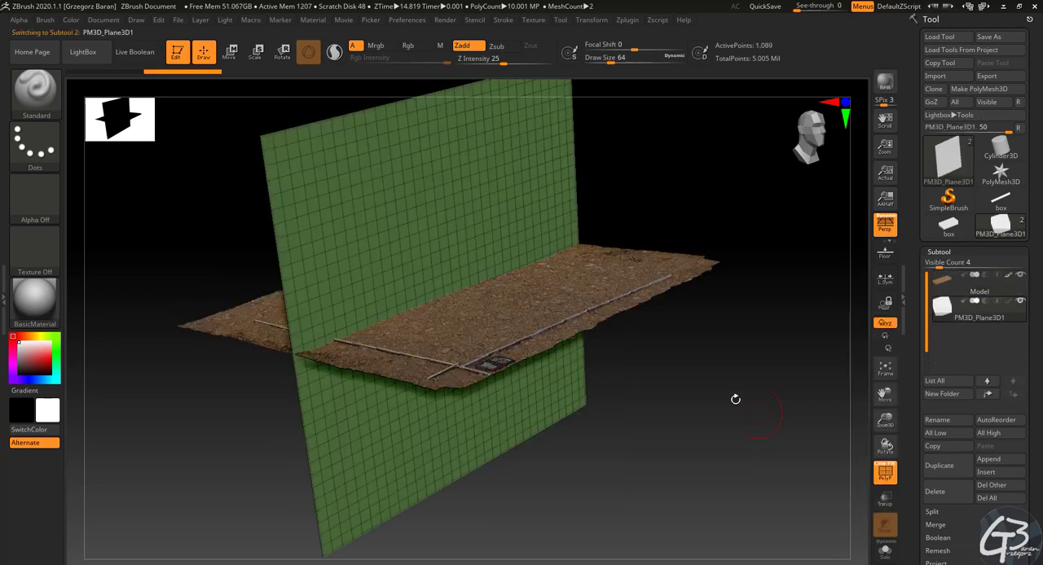
Step: Select the plane subtool for editing
{"action": "left_click", "coordinate": [231, 55]}
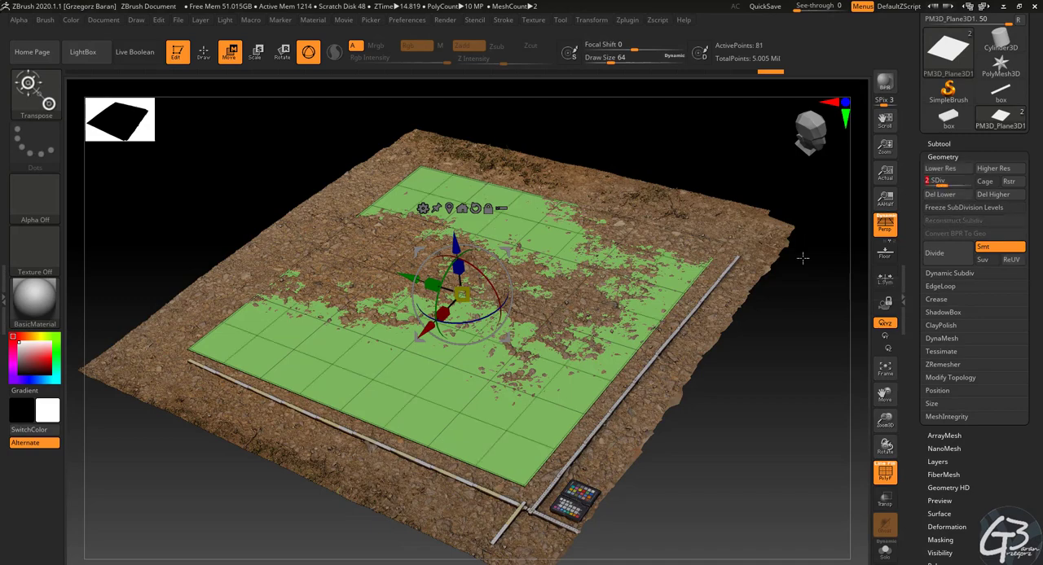
{"action": "mouse_move", "coordinate": [951, 169]}
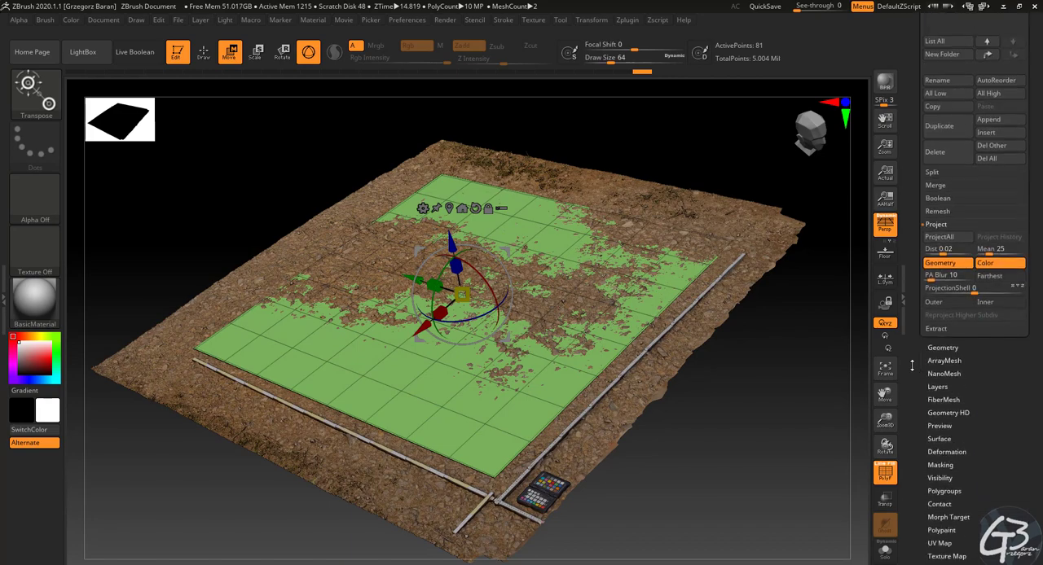
{"action": "mouse_move", "coordinate": [941, 274]}
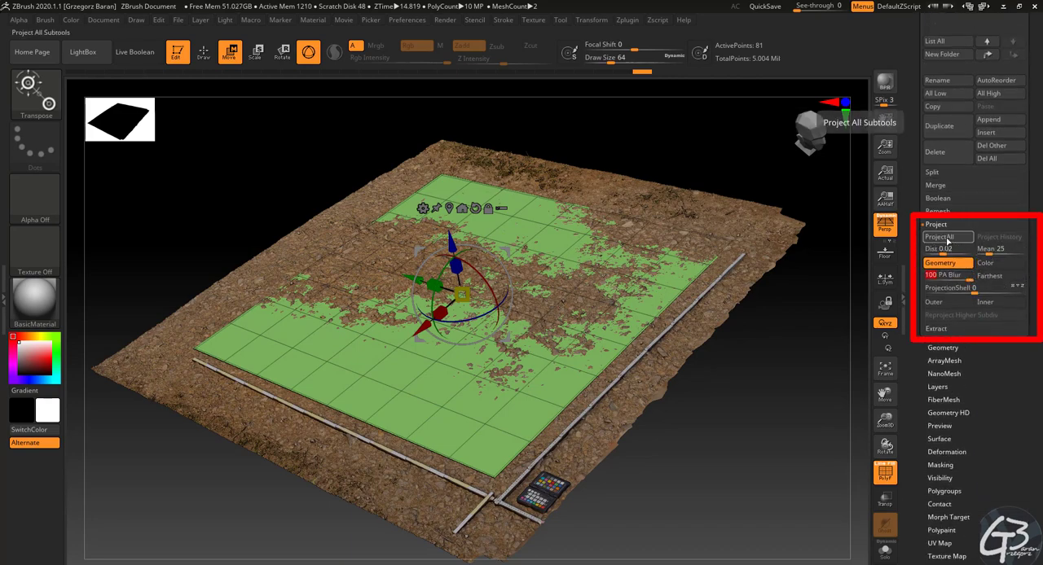
Step: Run ProjectAll to project the gravel scan detail onto the plane
{"action": "left_click", "coordinate": [946, 236]}
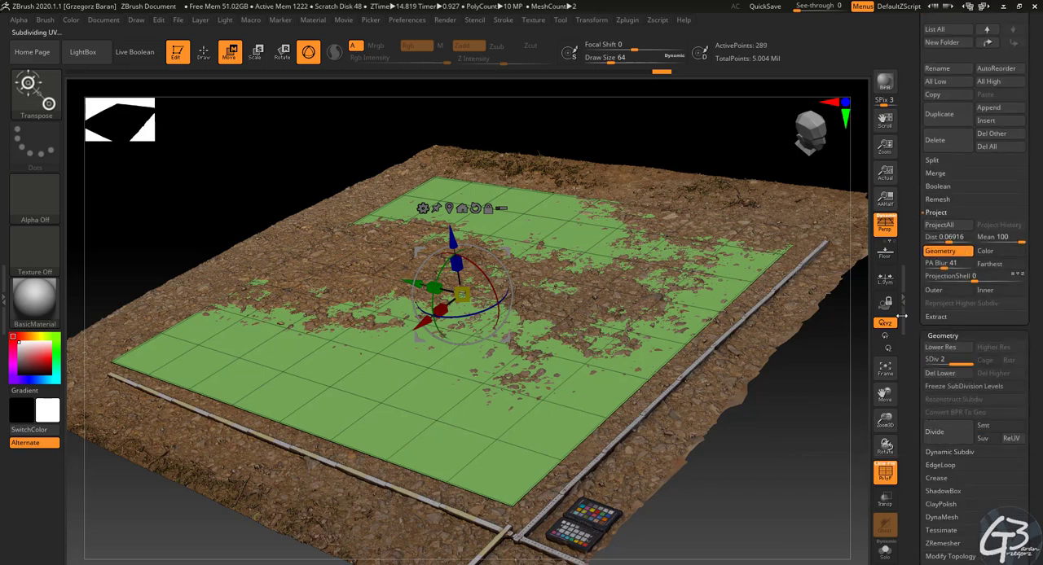
Step: Subdivide the plane, then export it as FBX with a name starting 239-g
{"action": "left_click", "coordinate": [941, 347]}
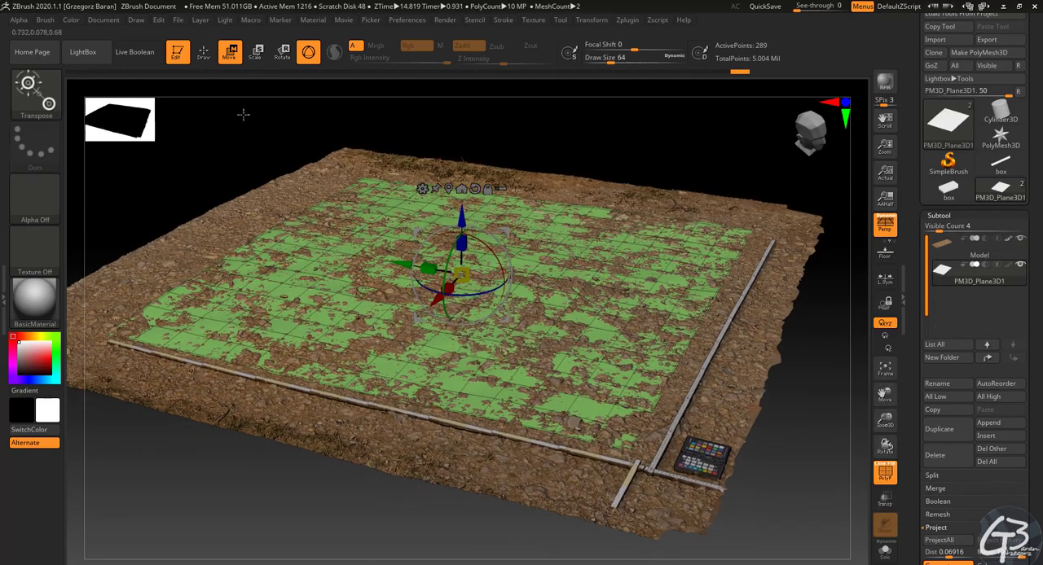
{"action": "left_click", "coordinate": [642, 20]}
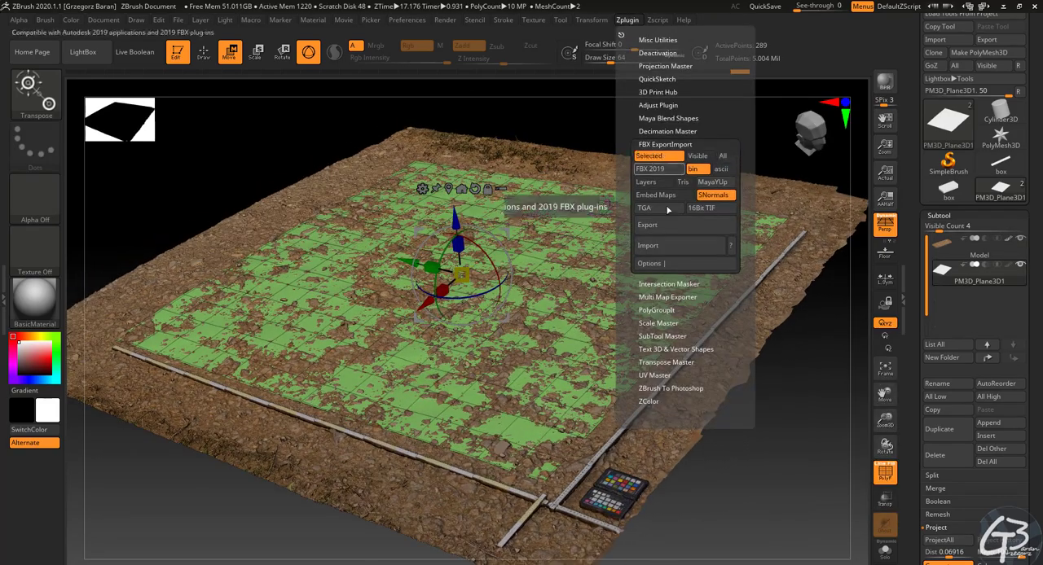
{"action": "left_click", "coordinate": [647, 224]}
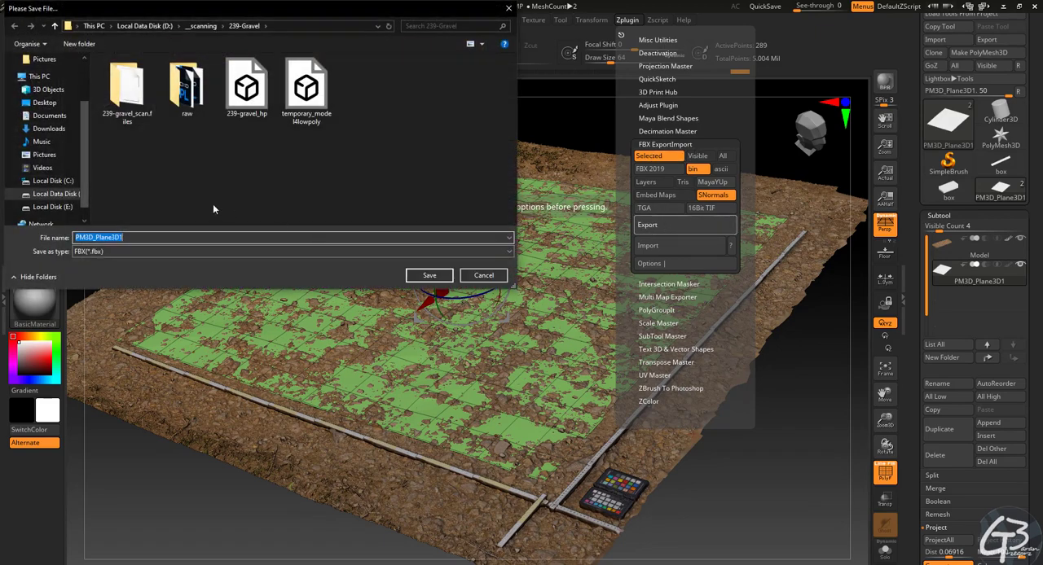
{"action": "type", "text": "239-g"}
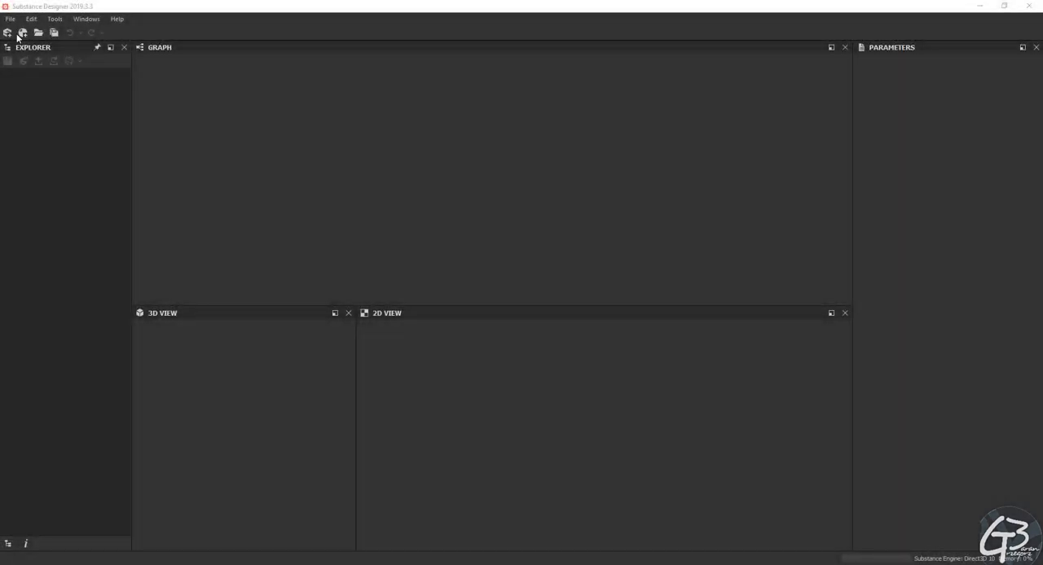
Step: Create a PBR Metallic/Roughness graph and link the 239-gravel_lp mesh without UDIM
{"action": "left_click", "coordinate": [23, 31]}
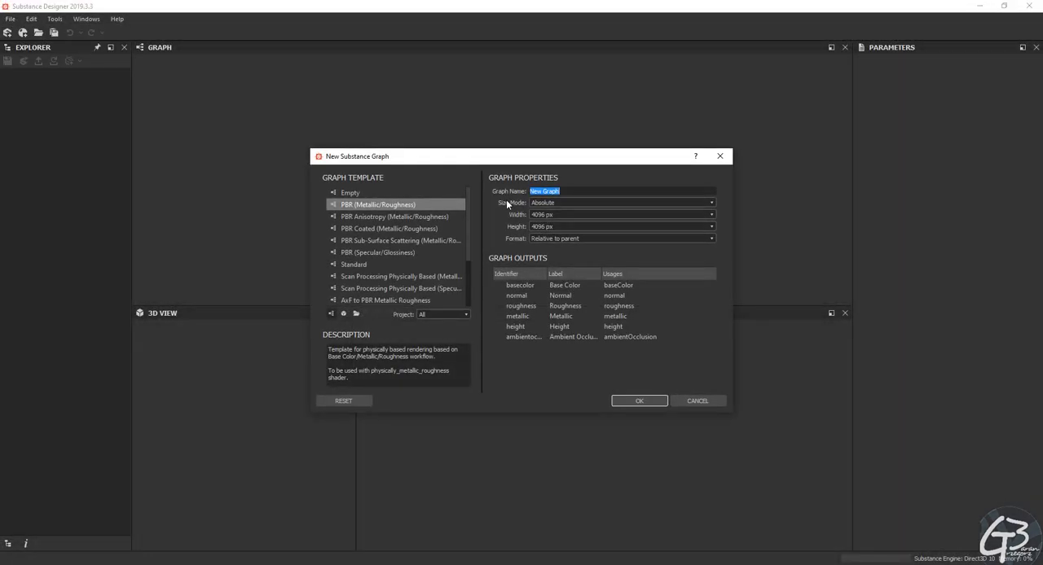
{"action": "left_click", "coordinate": [639, 401]}
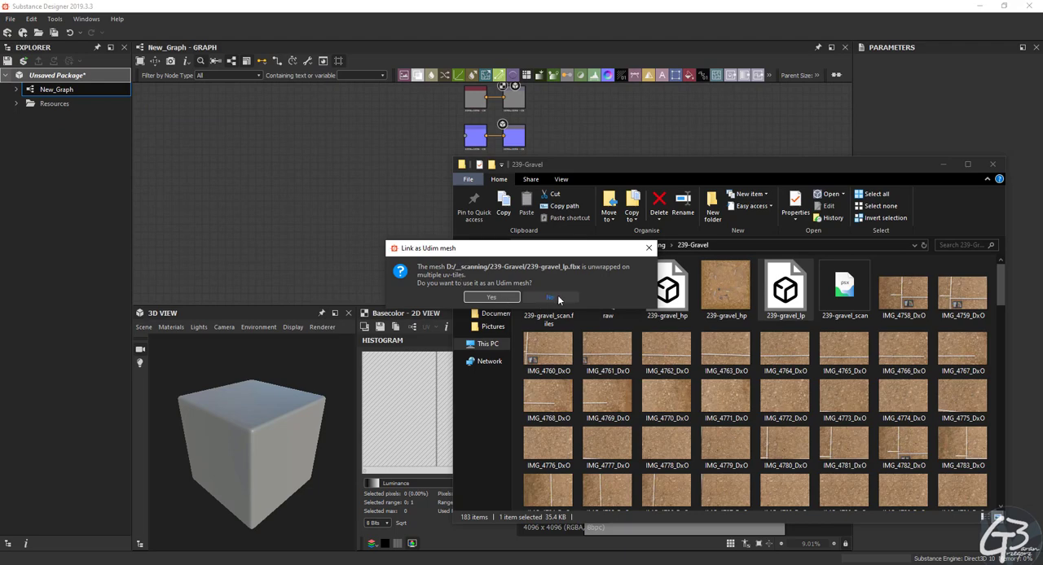
{"action": "left_click", "coordinate": [551, 297]}
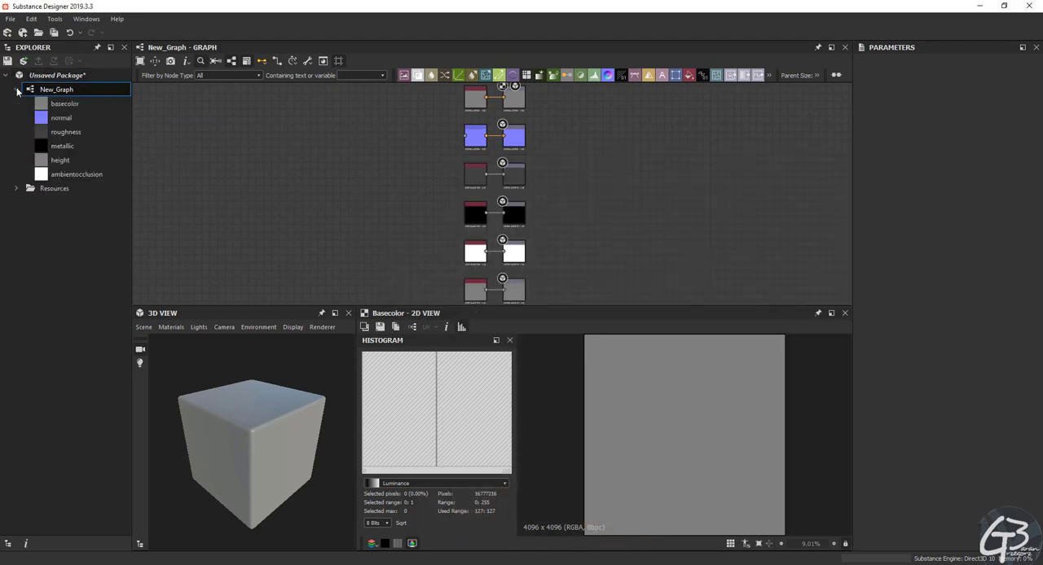
{"action": "right_click", "coordinate": [66, 202]}
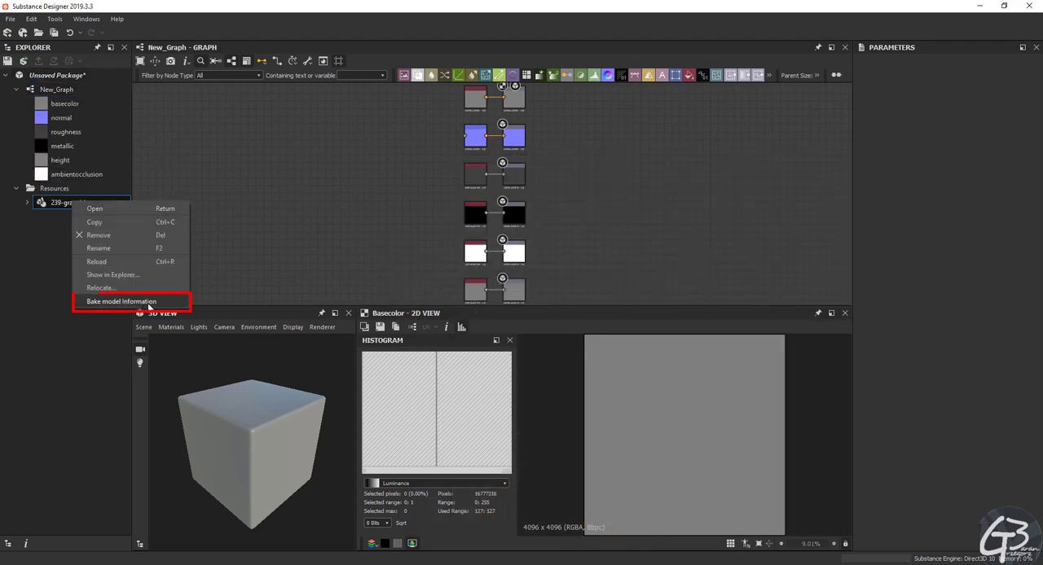
{"action": "mouse_move", "coordinate": [169, 304]}
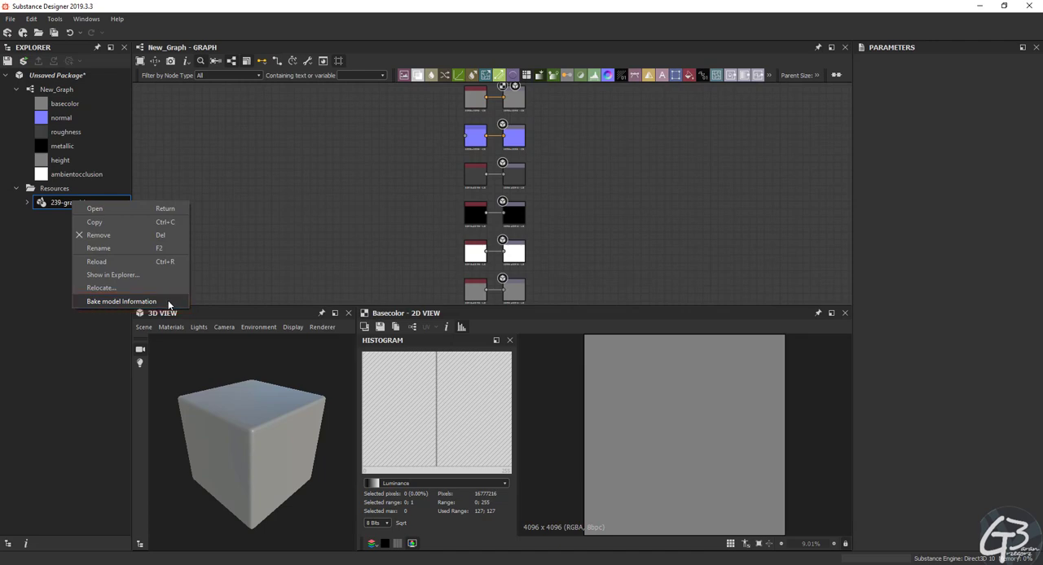
Step: Set 239-gravel_hp as high-poly mesh, 4x4 subsampling, and the bake folder as output
{"action": "left_click", "coordinate": [121, 301]}
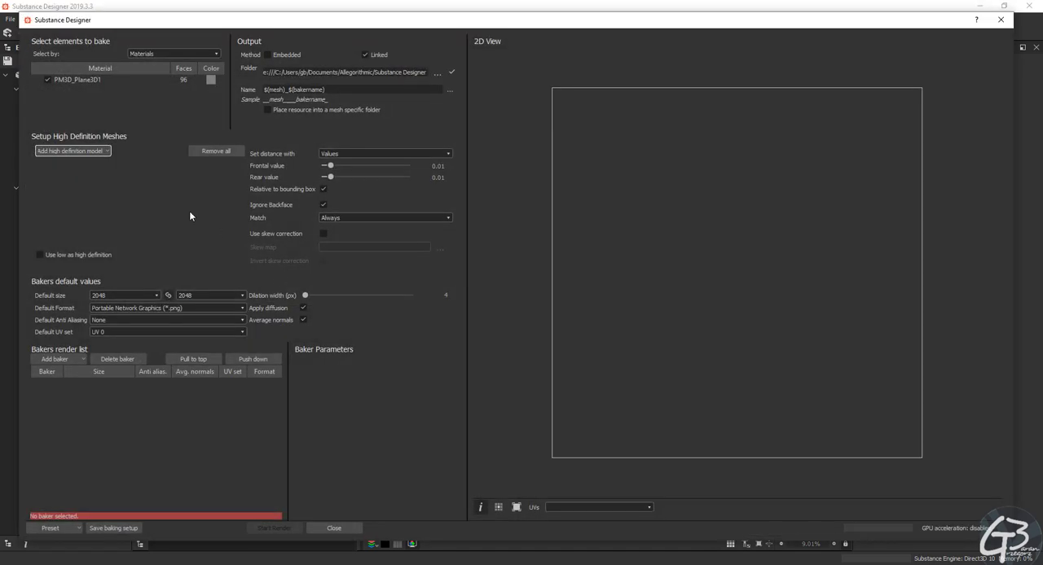
{"action": "left_click", "coordinate": [70, 151]}
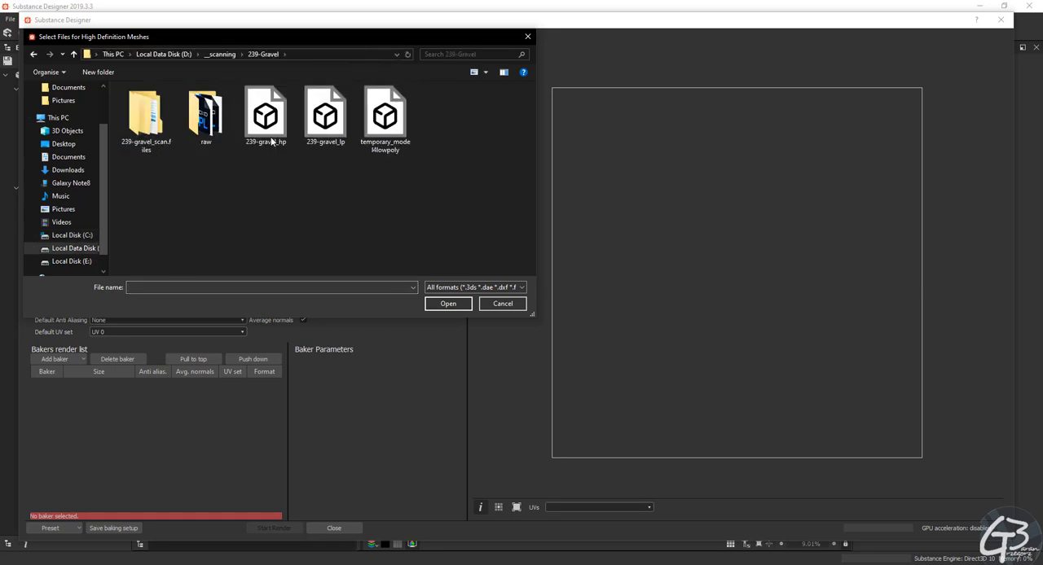
{"action": "left_click", "coordinate": [447, 303]}
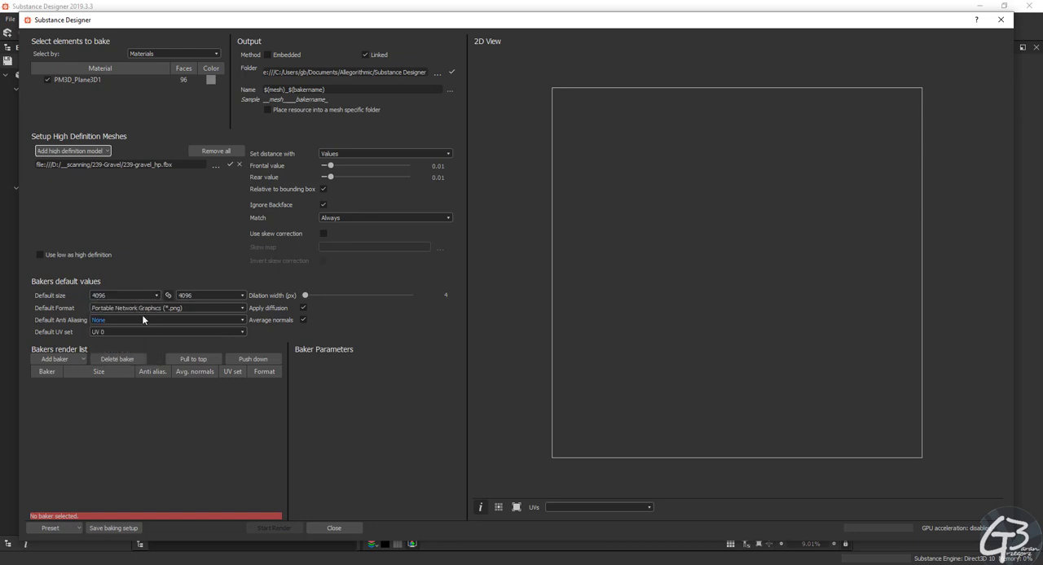
{"action": "left_click", "coordinate": [166, 321]}
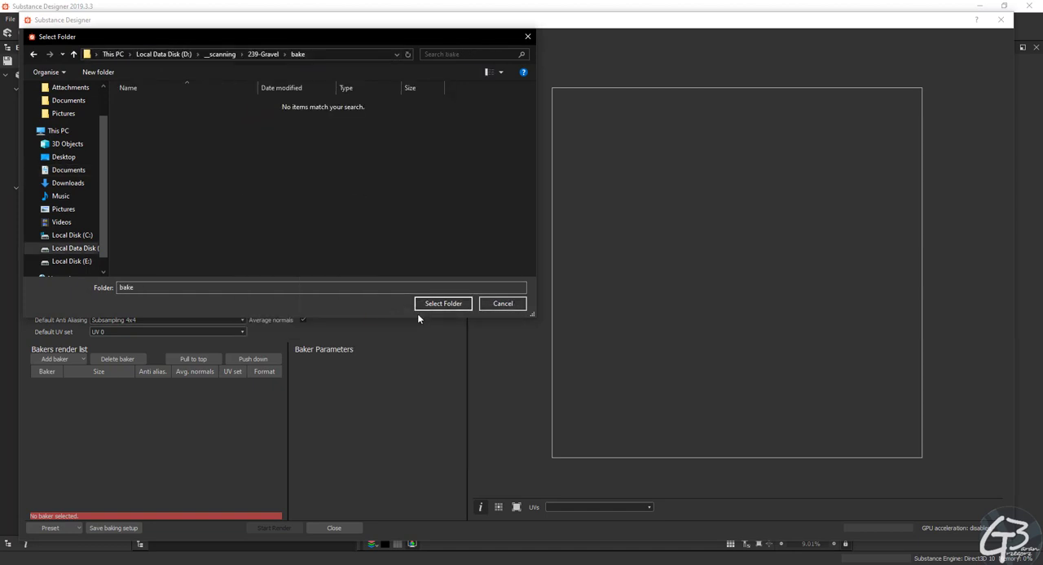
{"action": "left_click", "coordinate": [442, 303]}
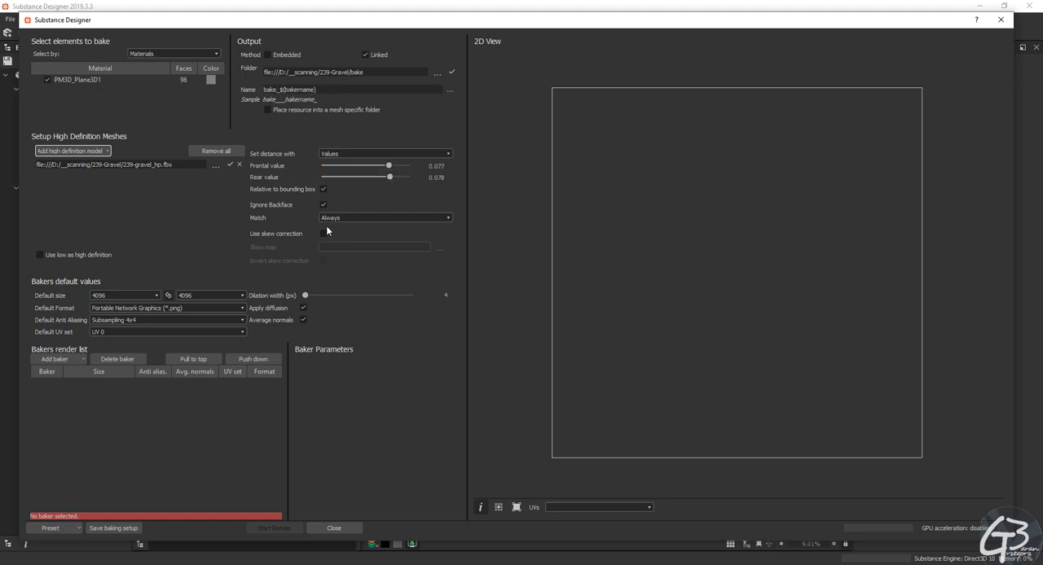
Step: Add ambient occlusion and transferred texture bakers, sourcing the 239-gravel_hp texture image
{"action": "left_click", "coordinate": [54, 359]}
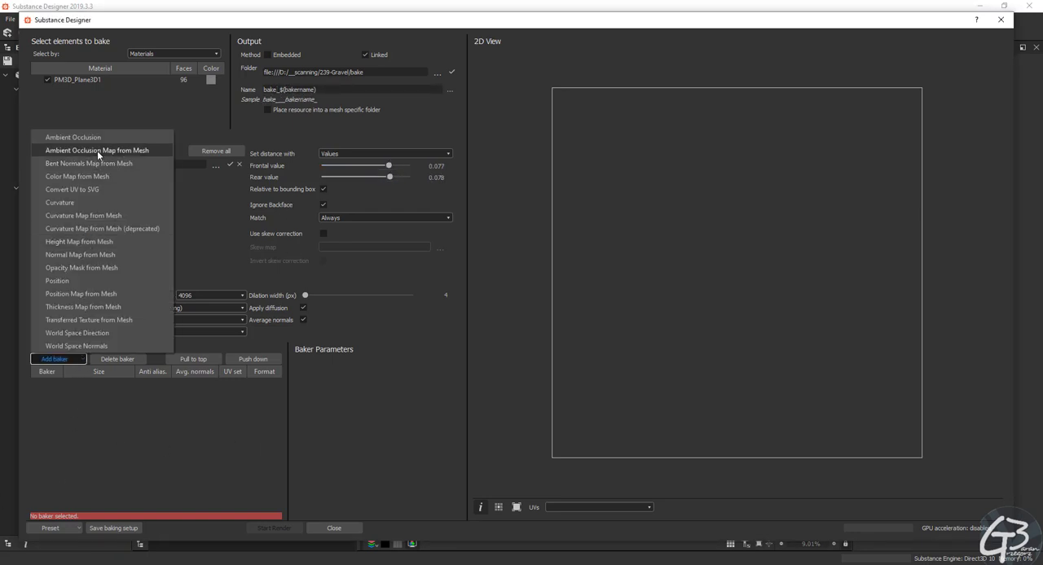
{"action": "left_click", "coordinate": [97, 150]}
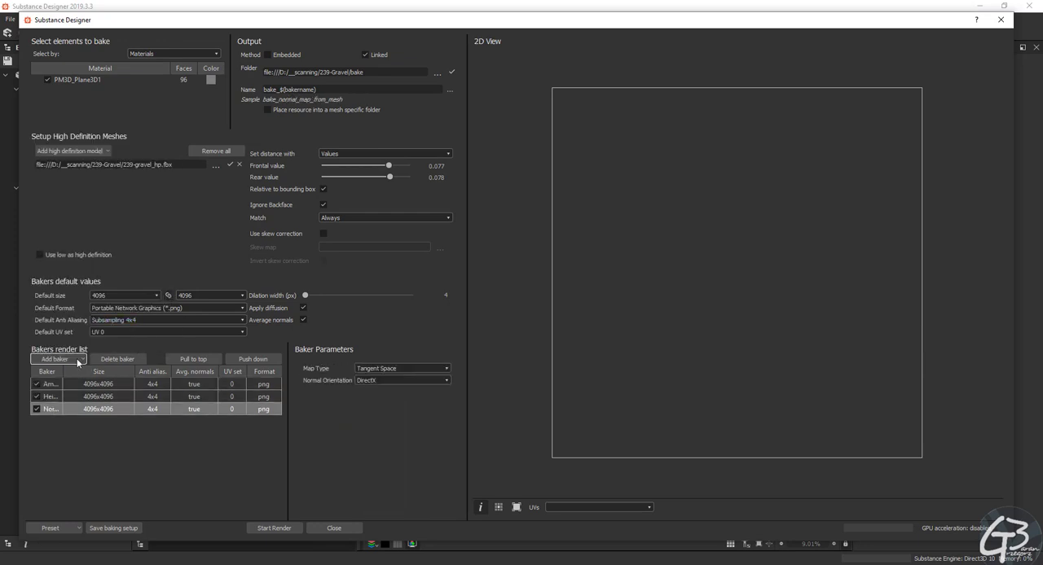
{"action": "left_click", "coordinate": [52, 359]}
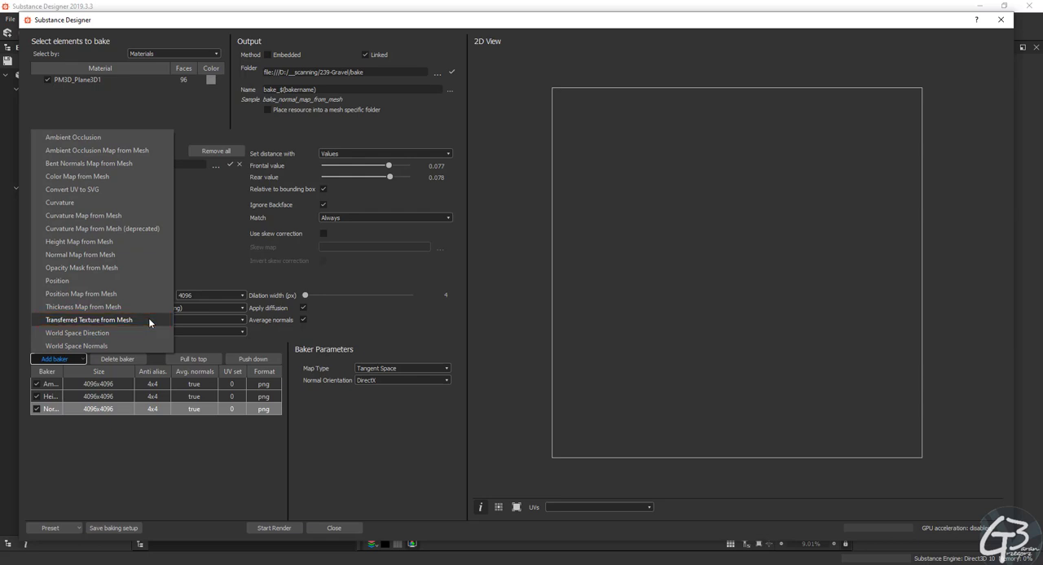
{"action": "left_click", "coordinate": [88, 319]}
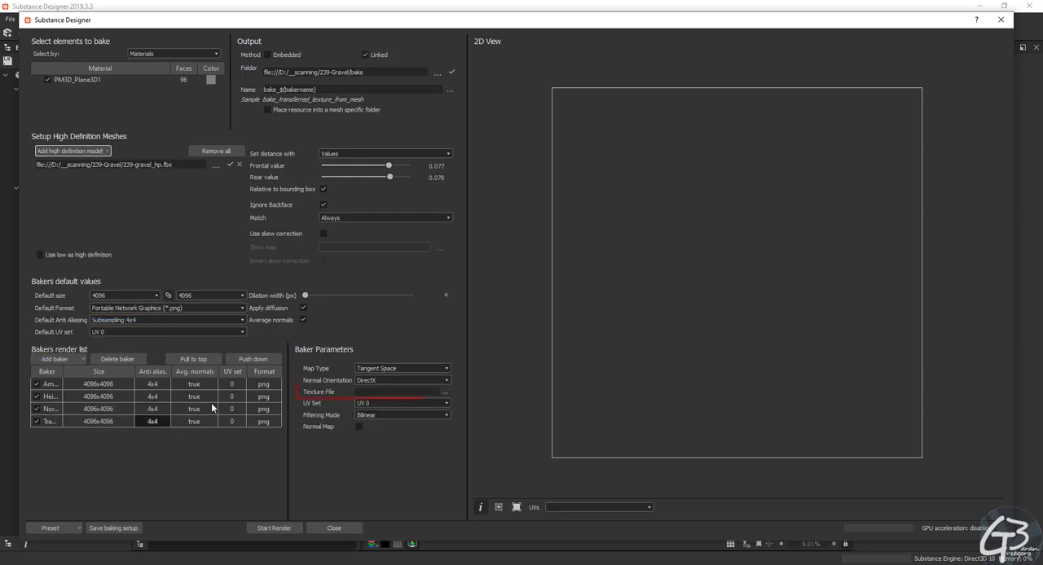
{"action": "left_click", "coordinate": [446, 391]}
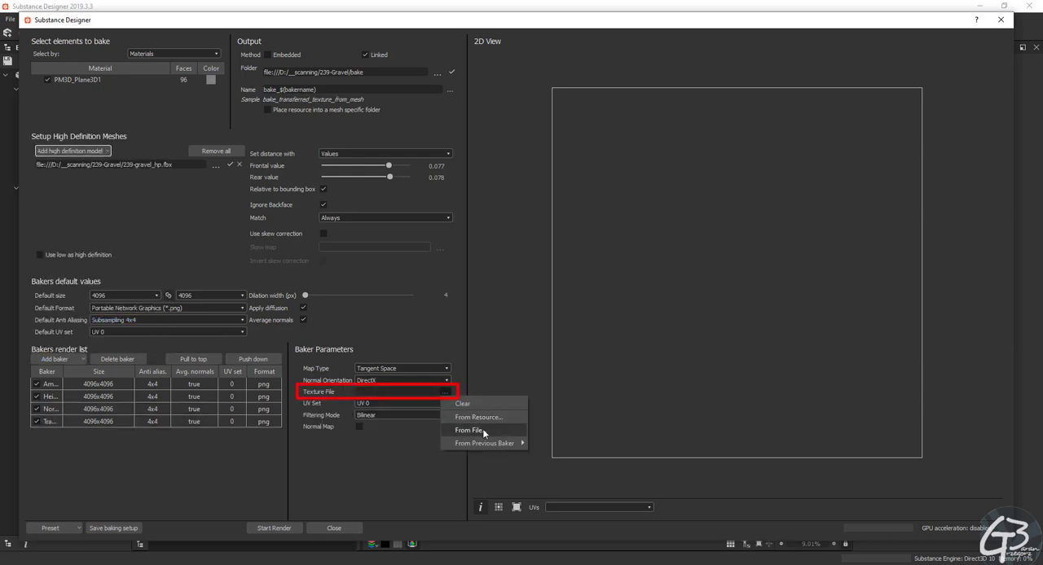
{"action": "left_click", "coordinate": [470, 430]}
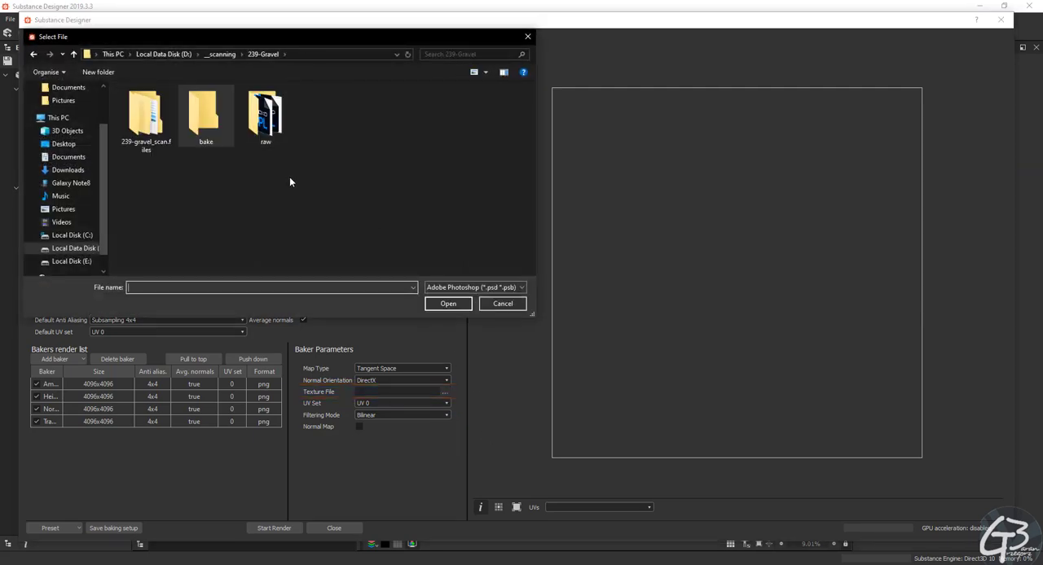
{"action": "left_click", "coordinate": [474, 287]}
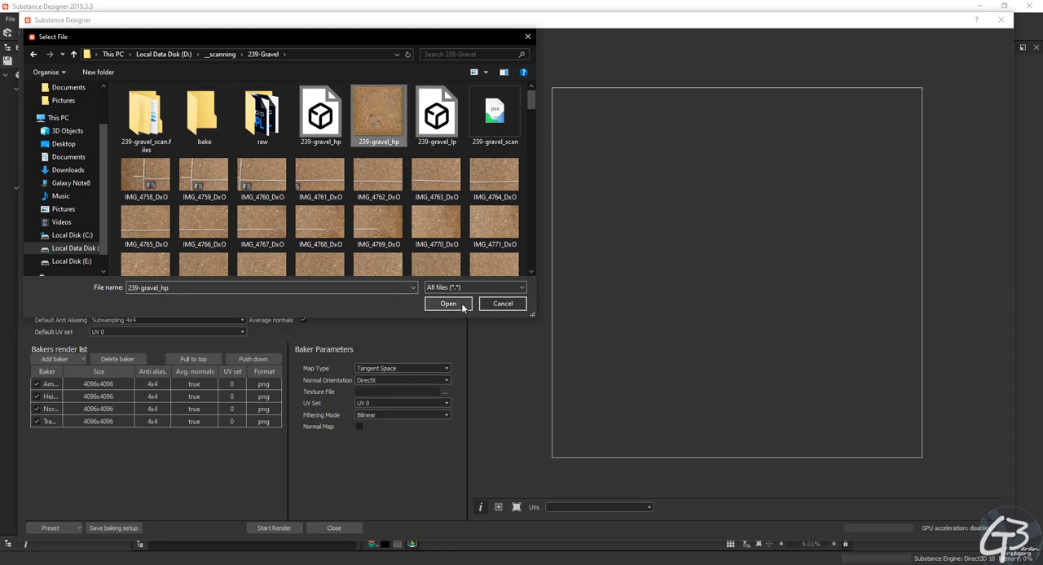
{"action": "left_click", "coordinate": [447, 303]}
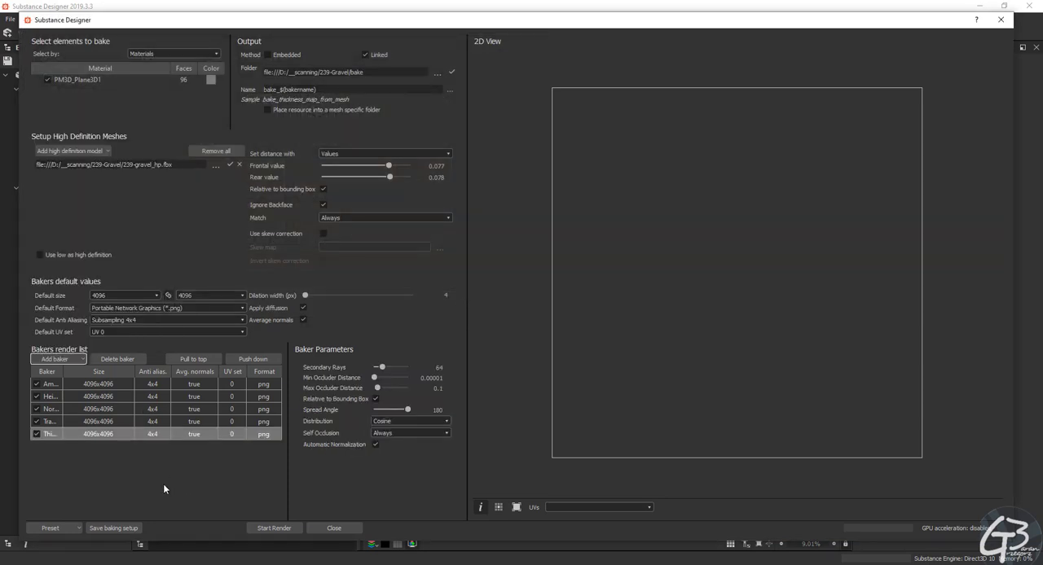
Step: Bake all maps, then preview the baked normal and thickness maps in the 2D view
{"action": "left_click", "coordinate": [275, 528]}
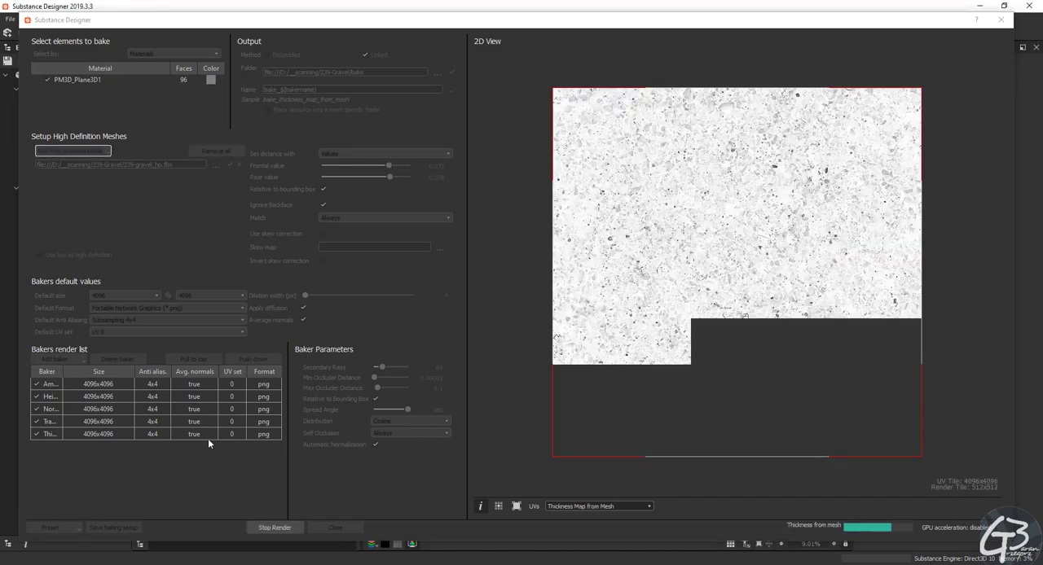
{"action": "left_click", "coordinate": [599, 506]}
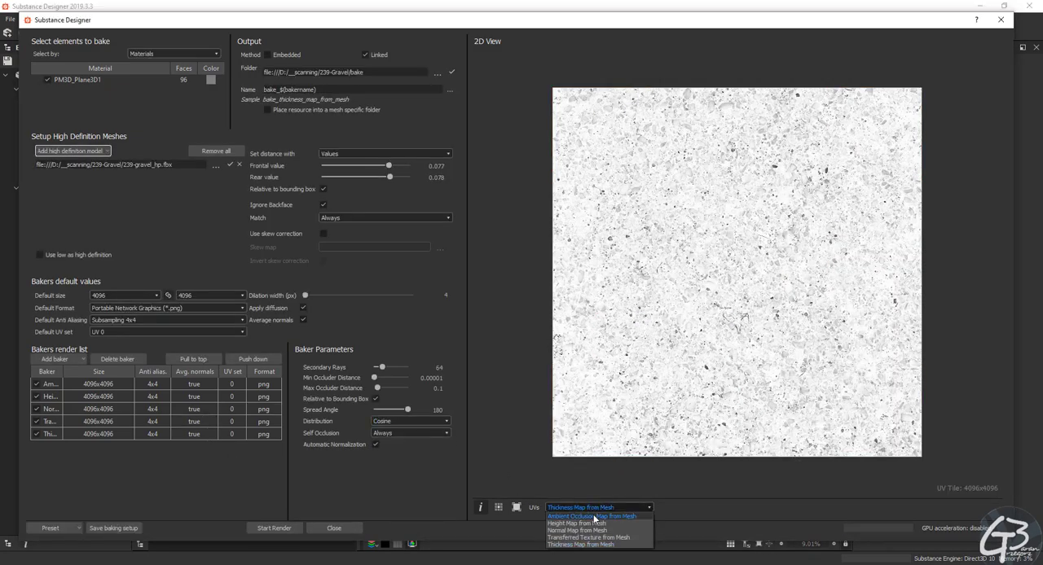
{"action": "left_click", "coordinate": [592, 512]}
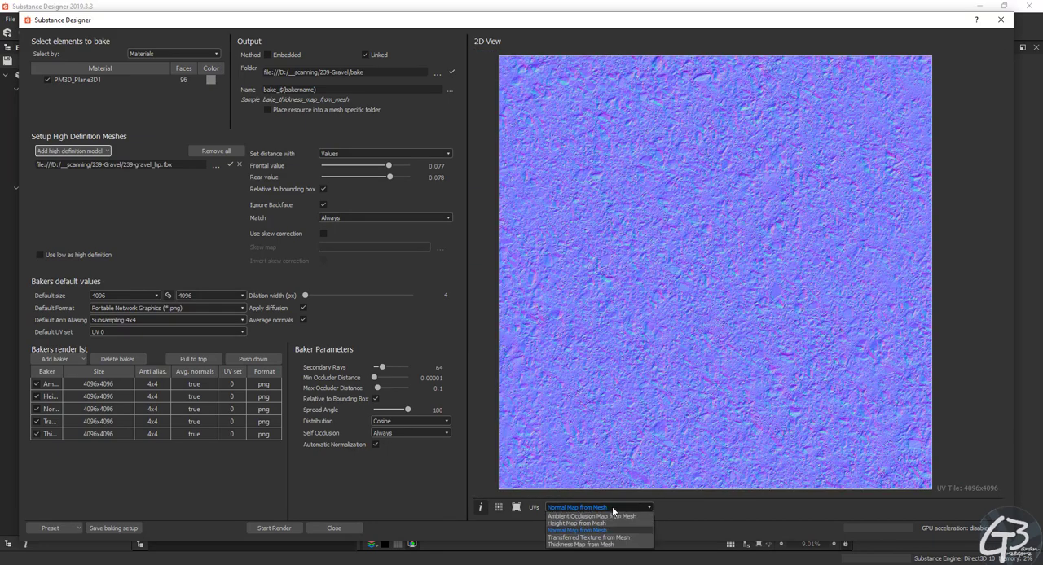
{"action": "left_click", "coordinate": [594, 538]}
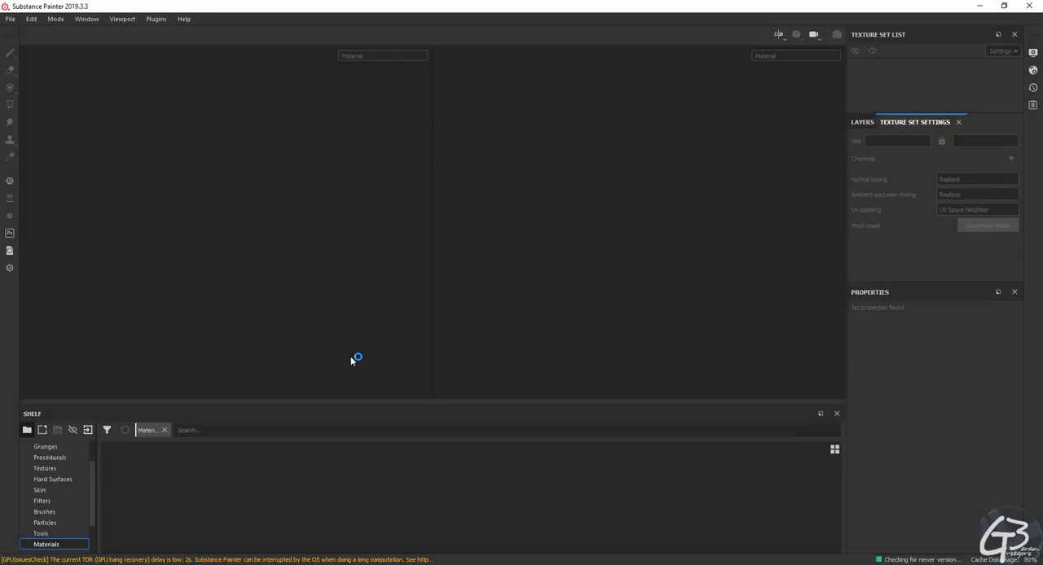
Step: Create a new 4096-resolution project from seam_removal_plane_uv1to12.FBX
{"action": "left_click", "coordinate": [9, 14]}
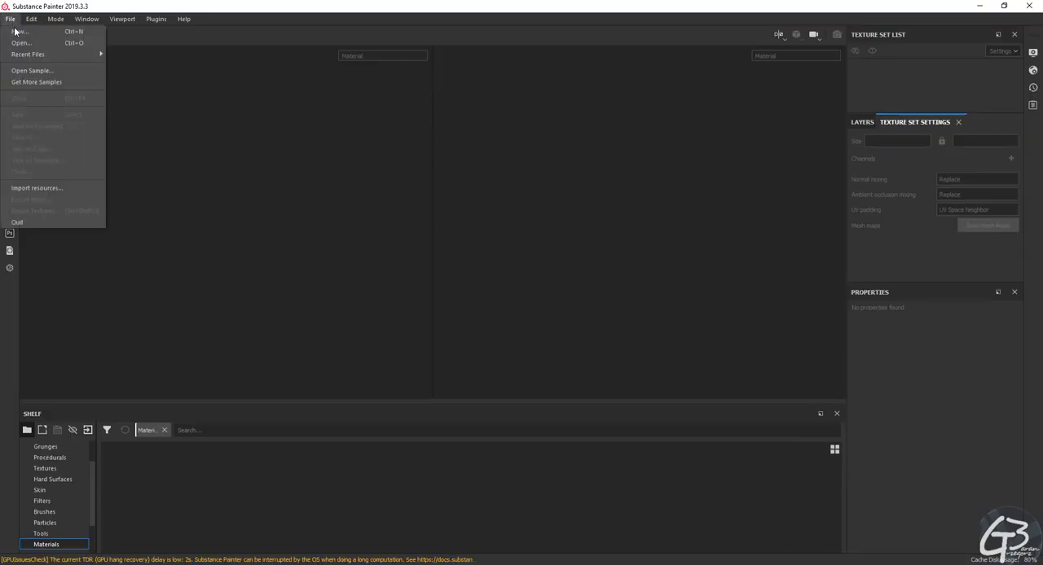
{"action": "left_click", "coordinate": [19, 31]}
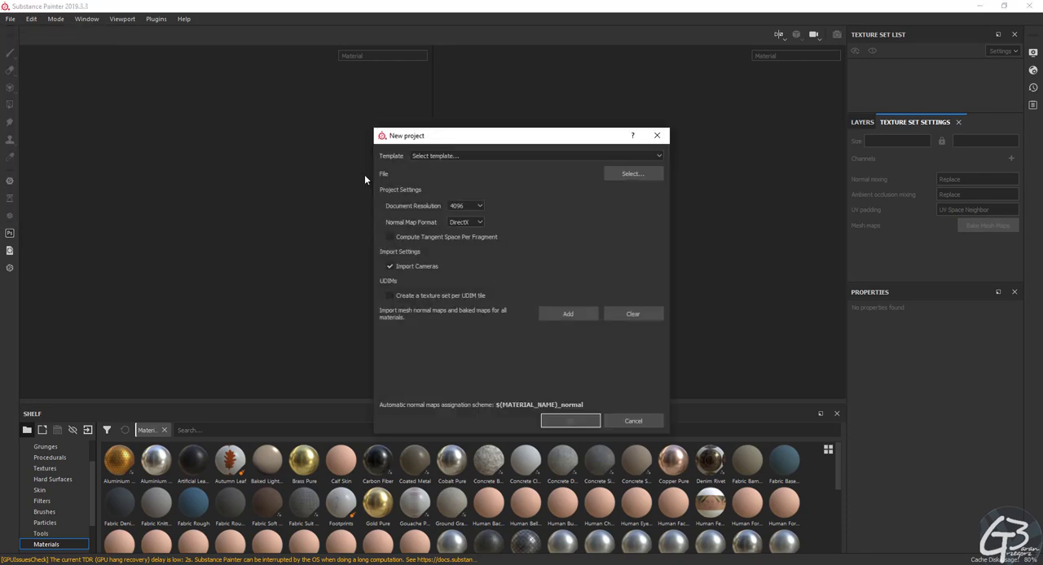
{"action": "left_click", "coordinate": [632, 174]}
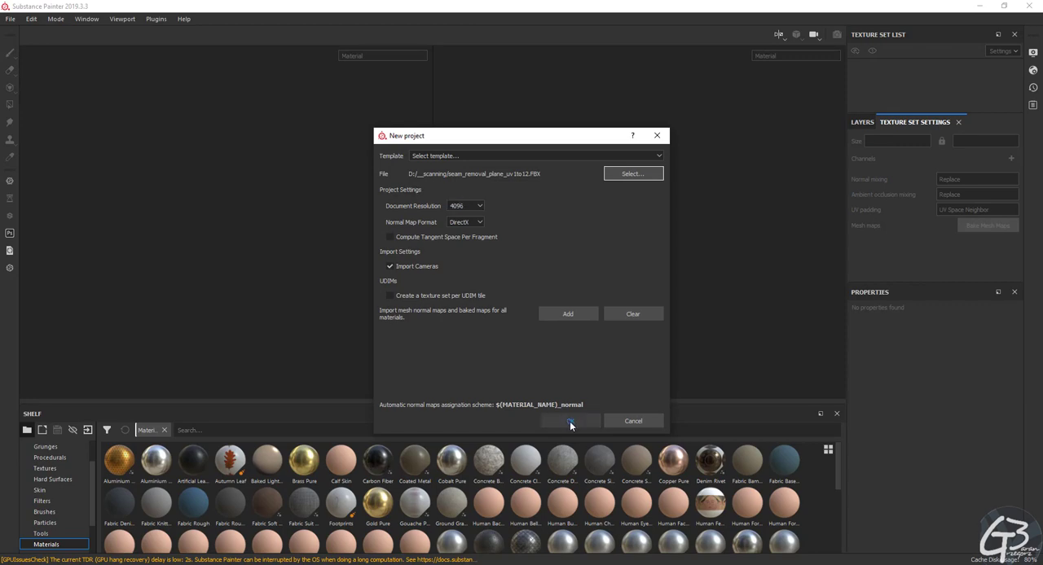
{"action": "left_click", "coordinate": [569, 421]}
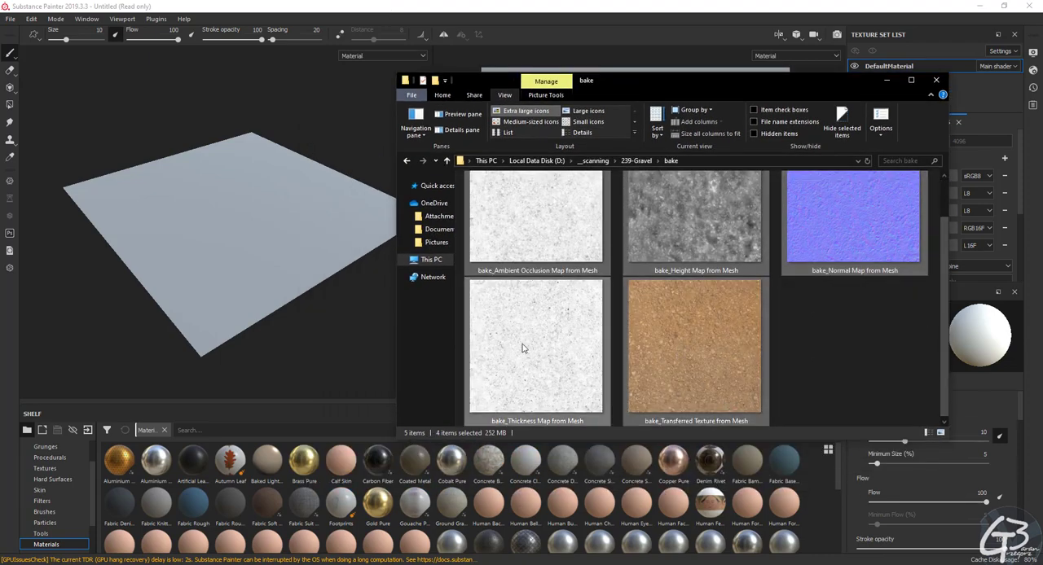
Step: Import the five baked gravel maps as textures into the current session
{"action": "left_click", "coordinate": [536, 350]}
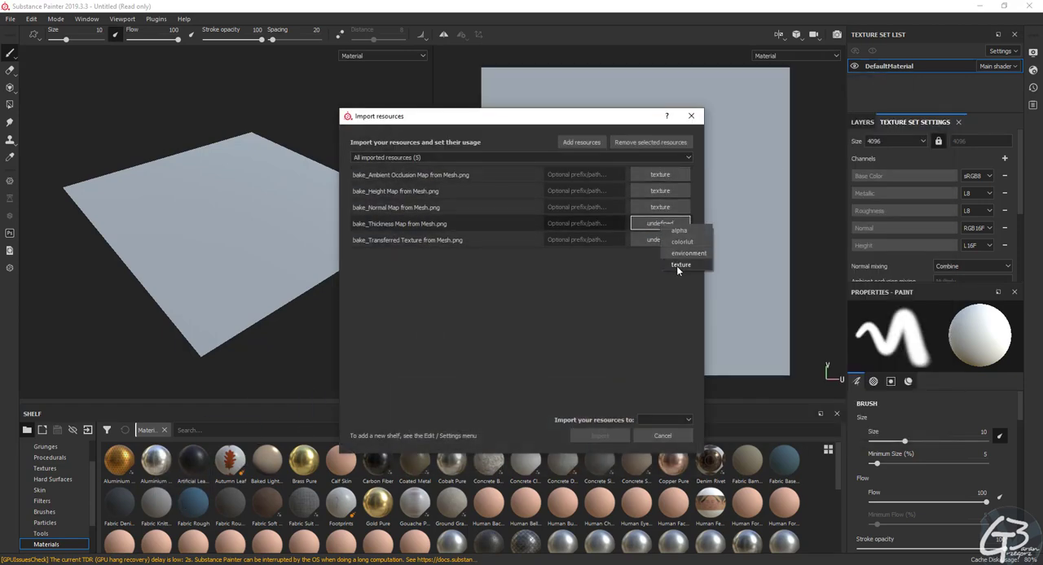
{"action": "left_click", "coordinate": [681, 265]}
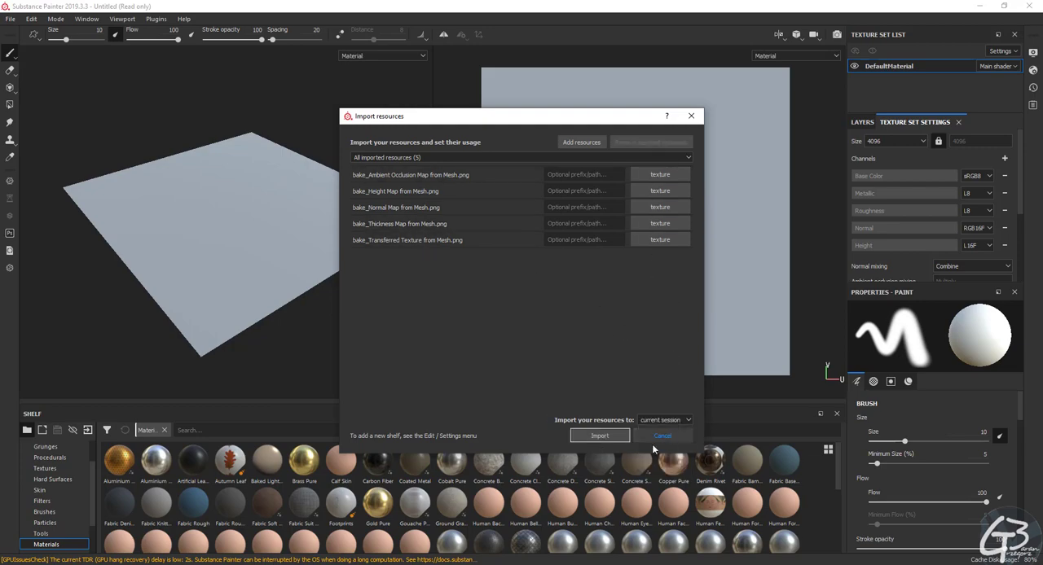
{"action": "left_click", "coordinate": [600, 435]}
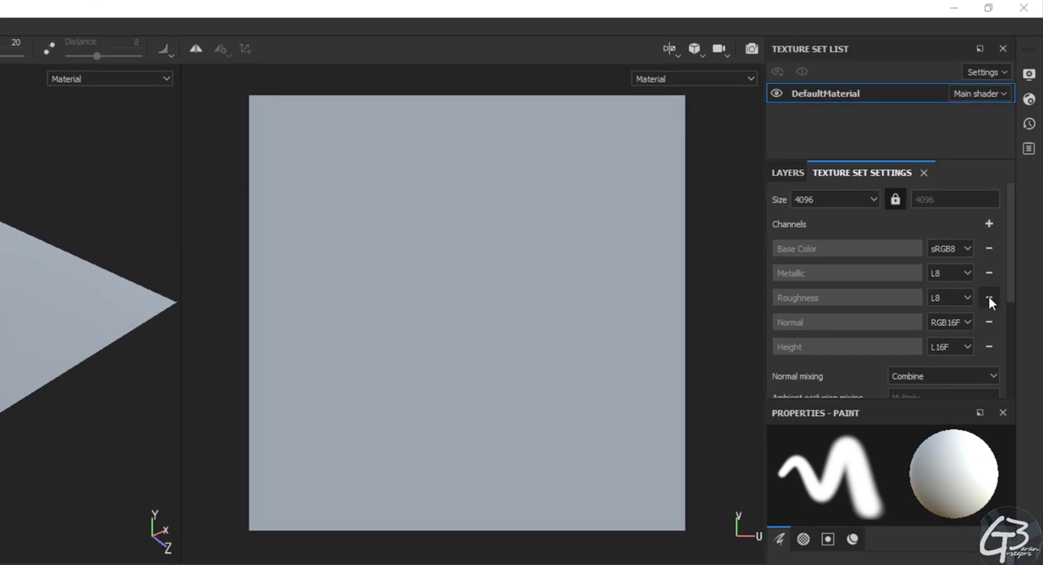
Step: Remove the Roughness channel and add an Ambient occlusion channel to the texture set
{"action": "left_click", "coordinate": [989, 298]}
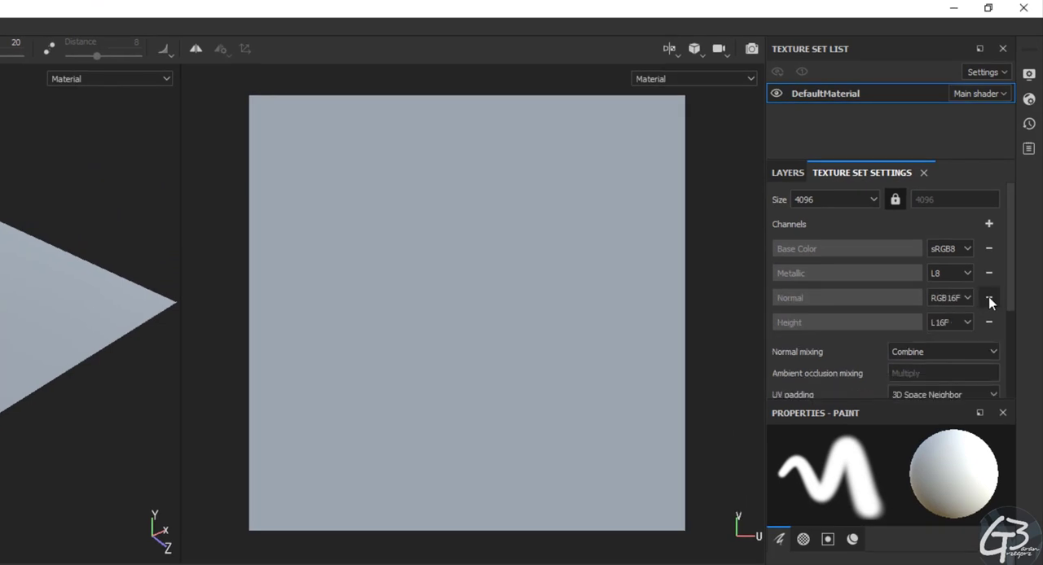
{"action": "left_click", "coordinate": [989, 224]}
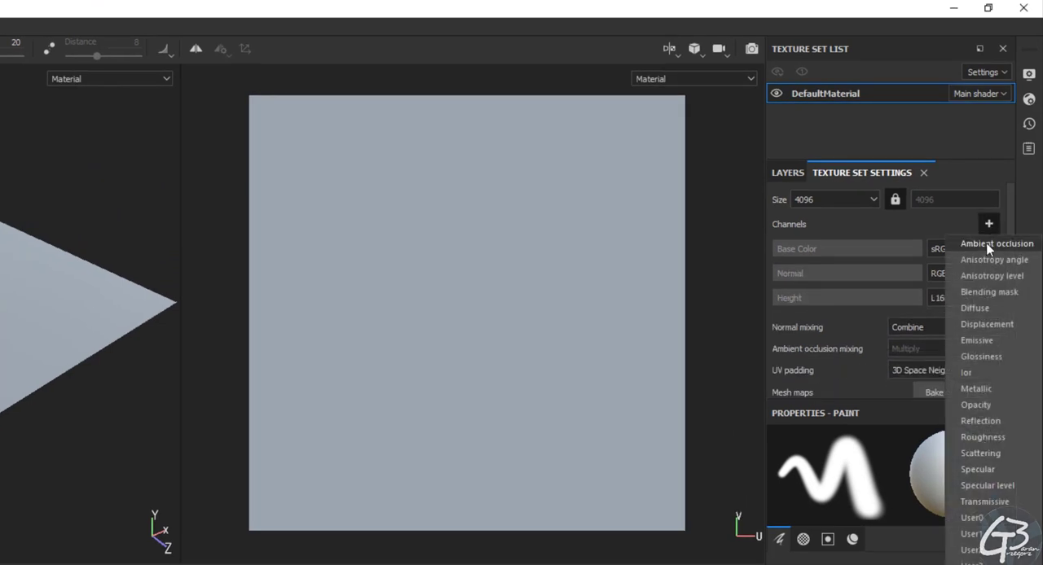
{"action": "left_click", "coordinate": [997, 244]}
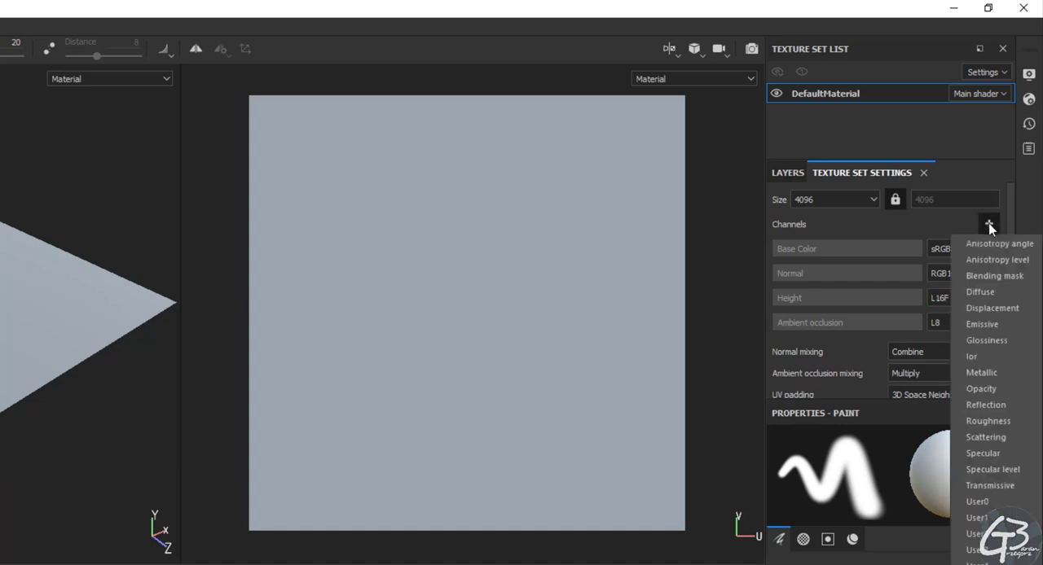
{"action": "mouse_move", "coordinate": [981, 291]}
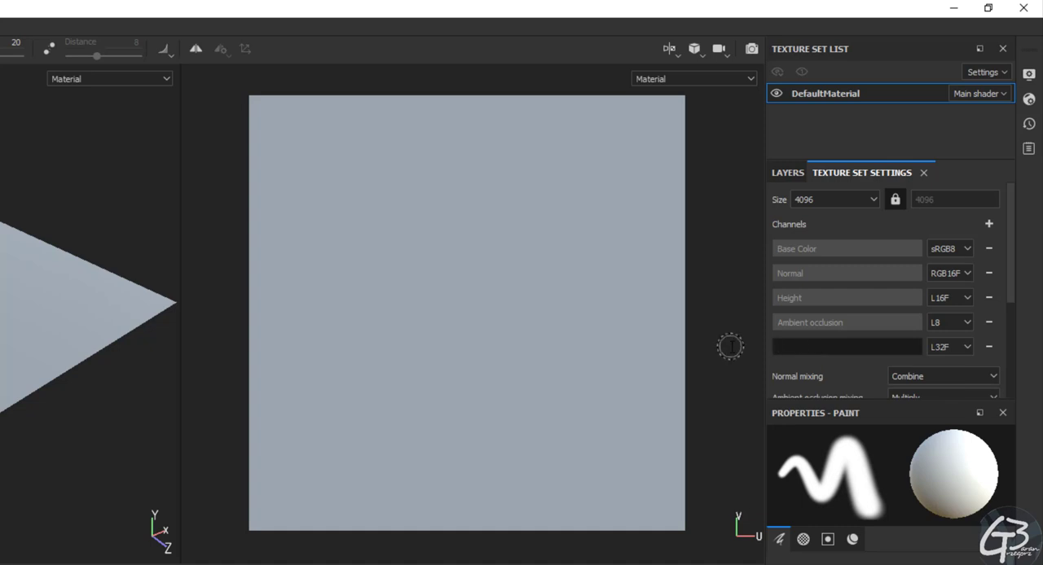
Step: Add a user channel named 'Thickness' stored as L16 grayscale
{"action": "type", "text": "Thickness"}
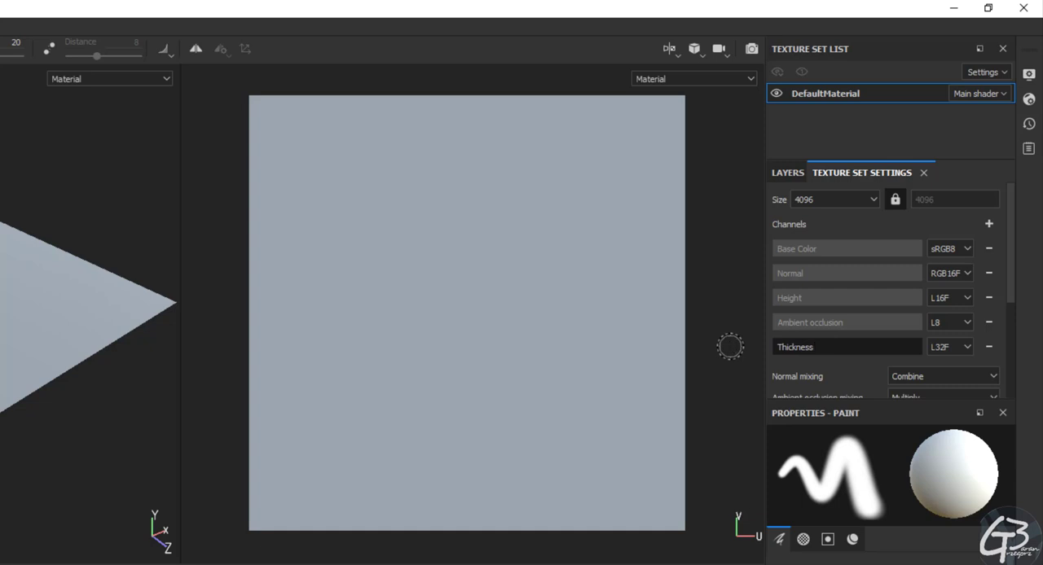
{"action": "left_click", "coordinate": [960, 347]}
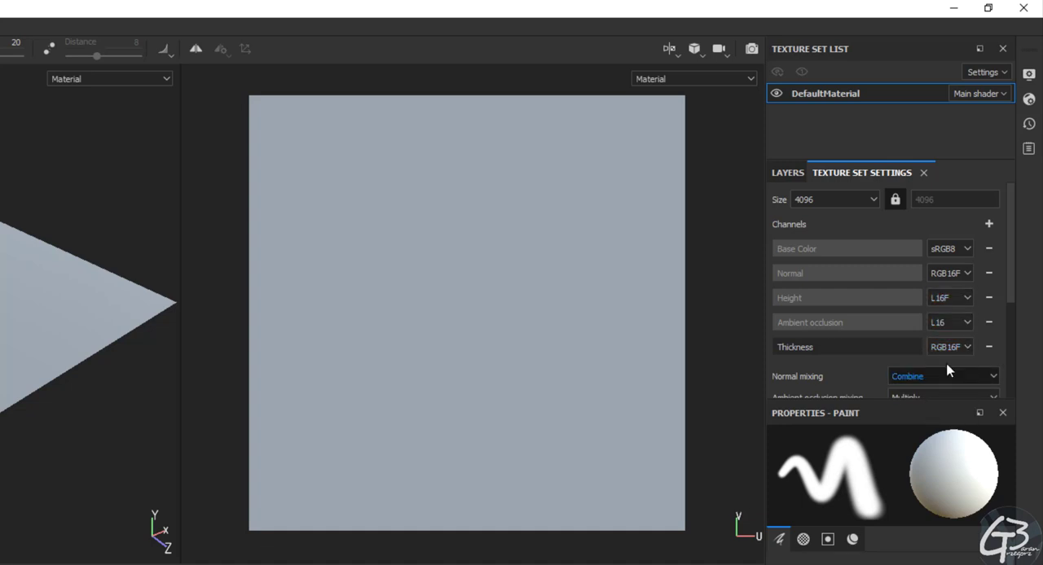
{"action": "left_click", "coordinate": [951, 348]}
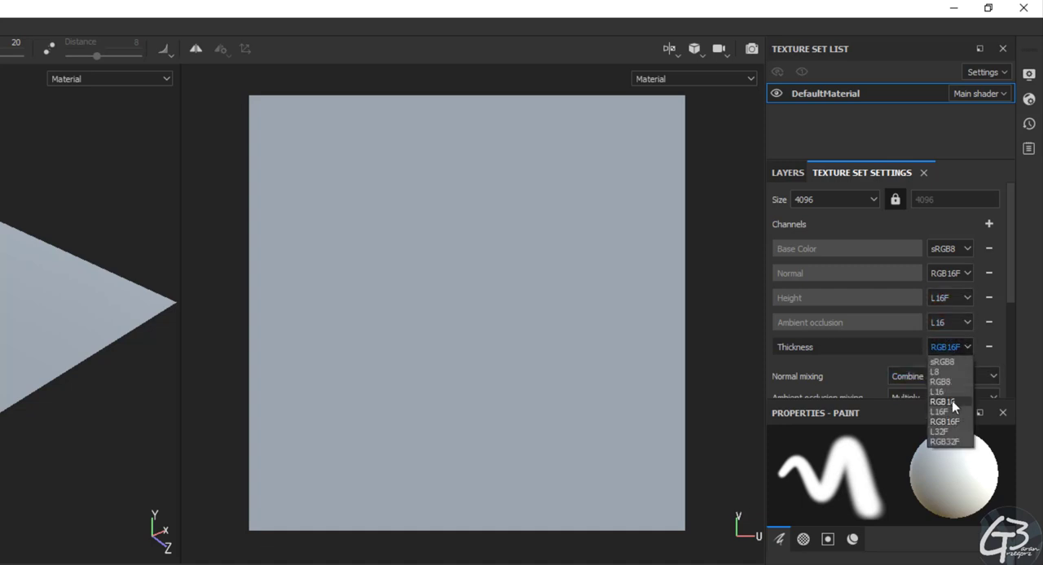
{"action": "left_click", "coordinate": [935, 391]}
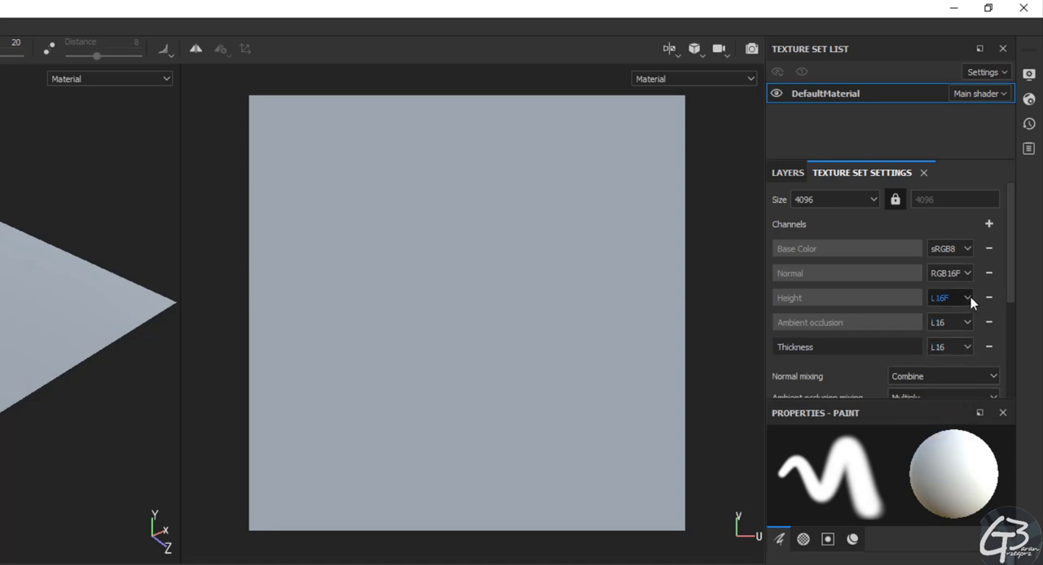
{"action": "mouse_move", "coordinate": [1012, 270]}
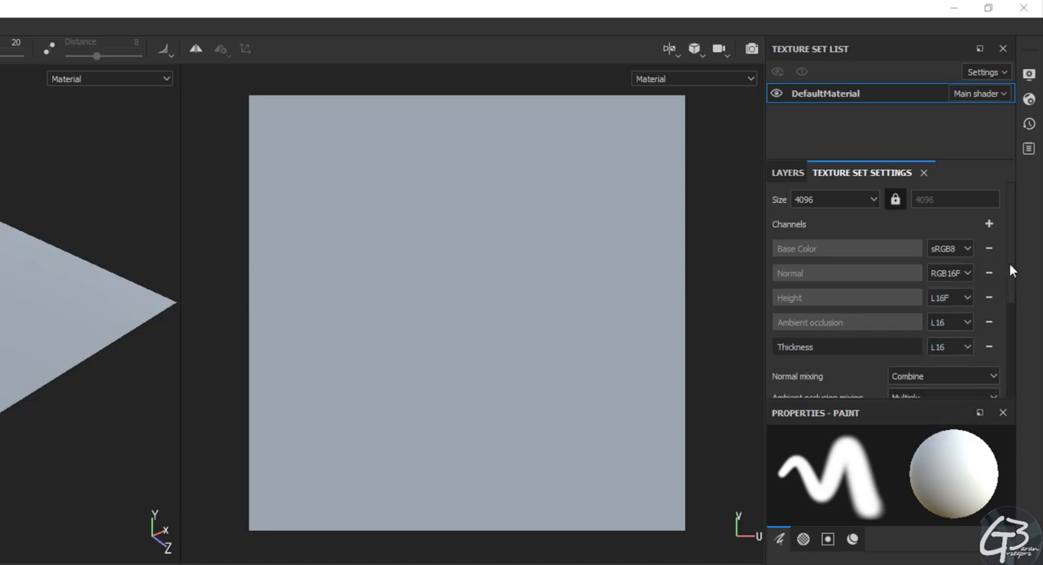
{"action": "left_click", "coordinate": [787, 172]}
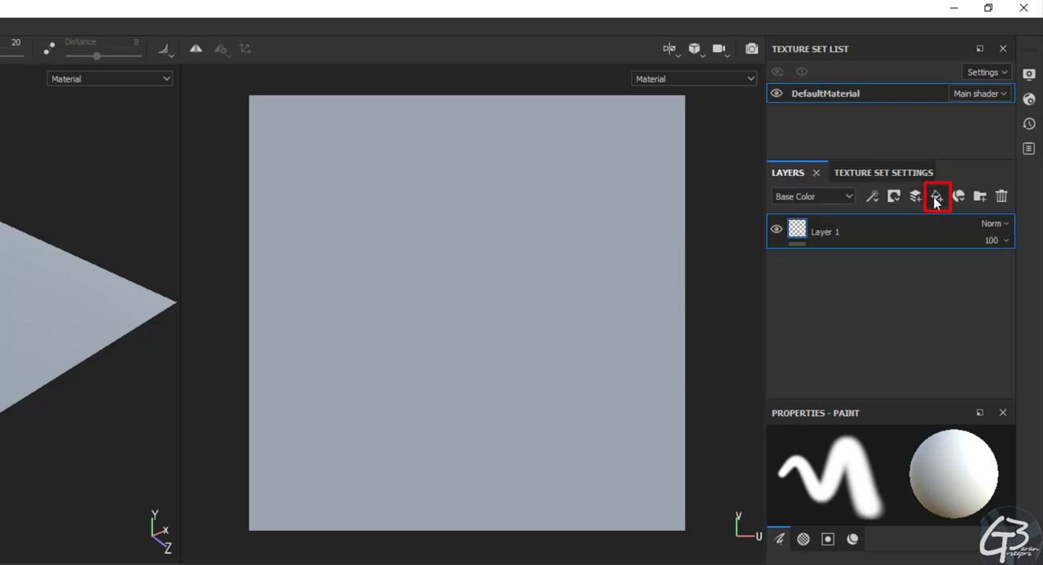
Step: Add a fill layer with the baked thickness map and offset its UVs by 0.5, 0.5
{"action": "left_click", "coordinate": [935, 196]}
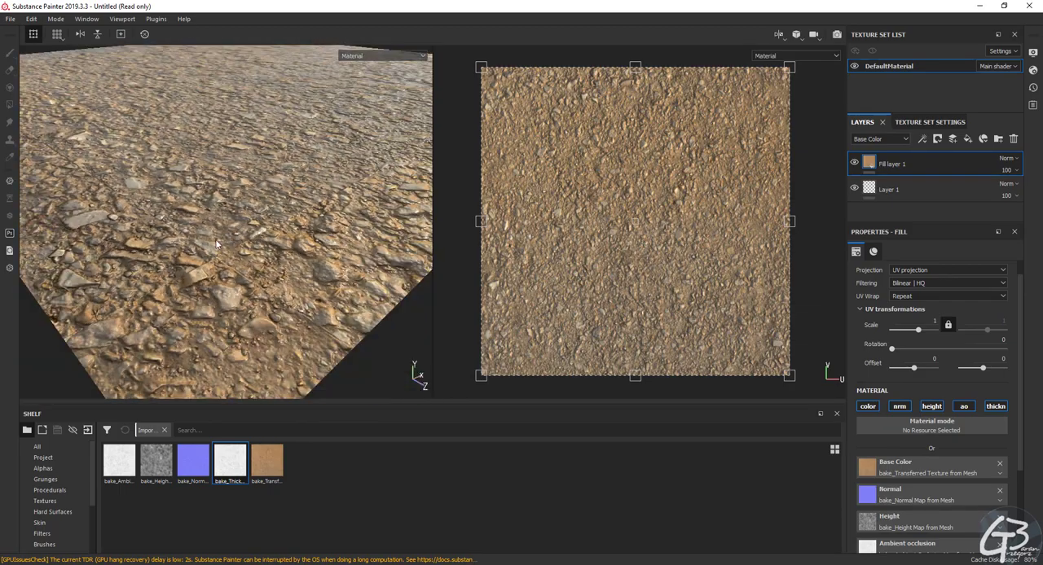
{"action": "left_click_drag", "start_coordinate": [216, 244], "coordinate": [253, 250]}
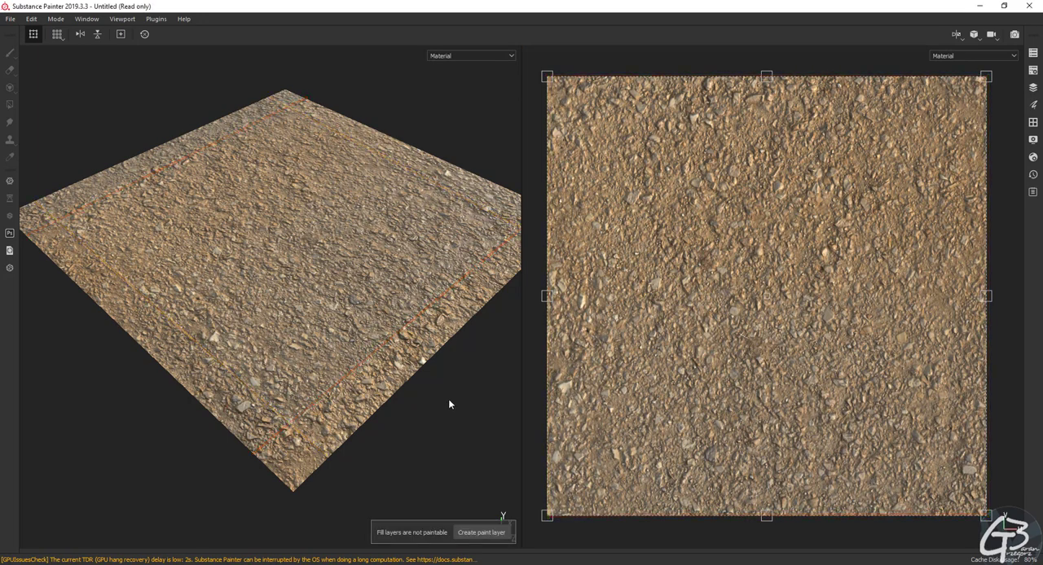
{"action": "left_click", "coordinate": [485, 534]}
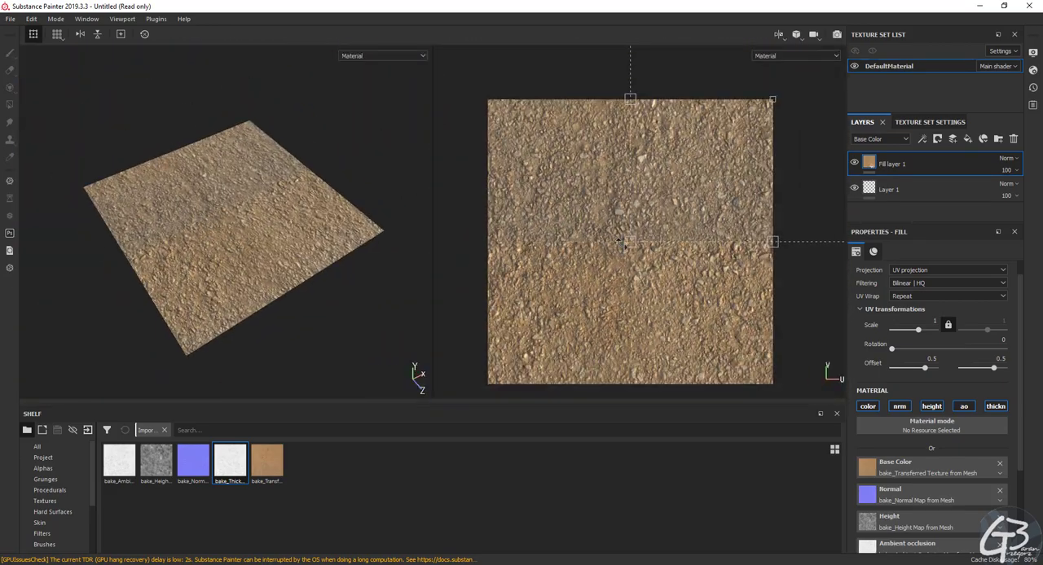
Step: Add a paint effect inside the gravel fill layer and select it
{"action": "right_click", "coordinate": [890, 164]}
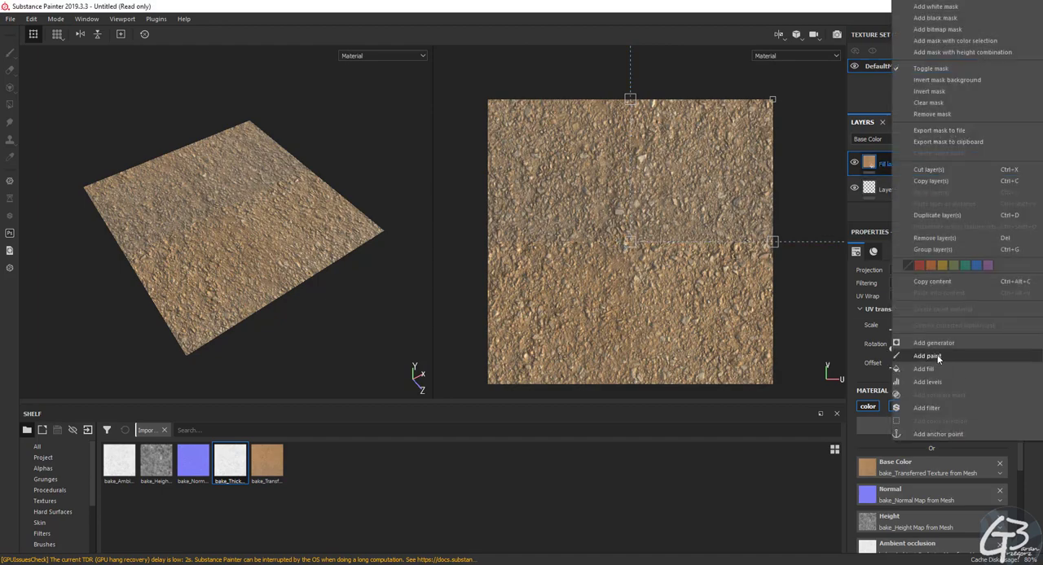
{"action": "left_click", "coordinate": [927, 355]}
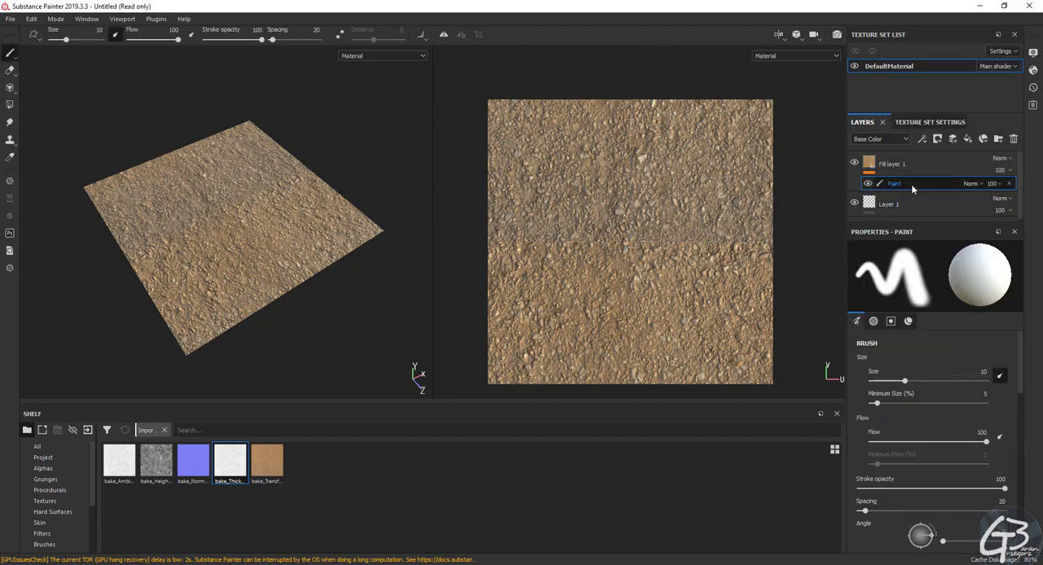
{"action": "left_click", "coordinate": [974, 183]}
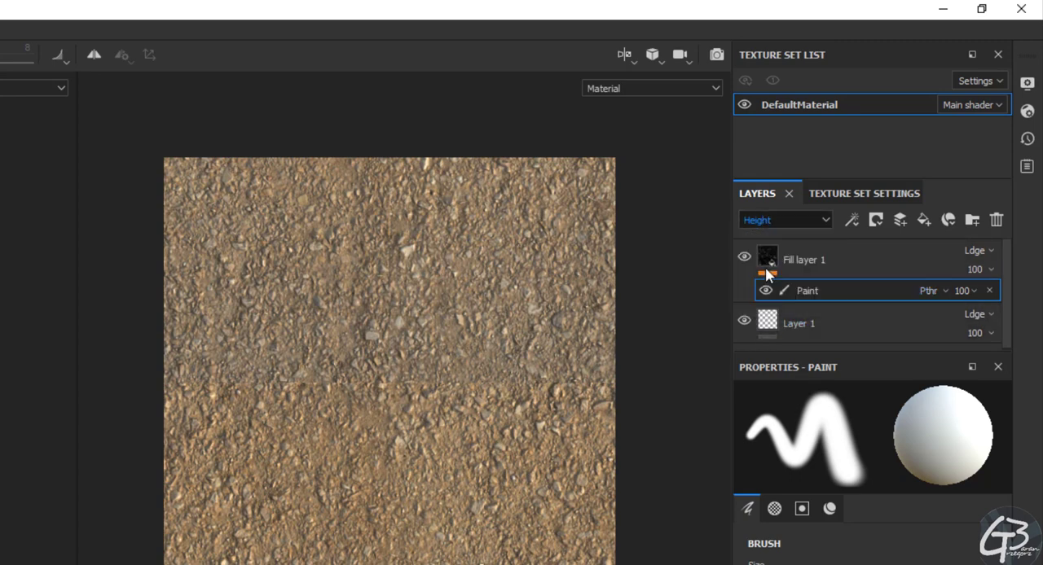
Step: Show the Thickness channel in layers and clone gravel texture over the seams
{"action": "left_click", "coordinate": [784, 220]}
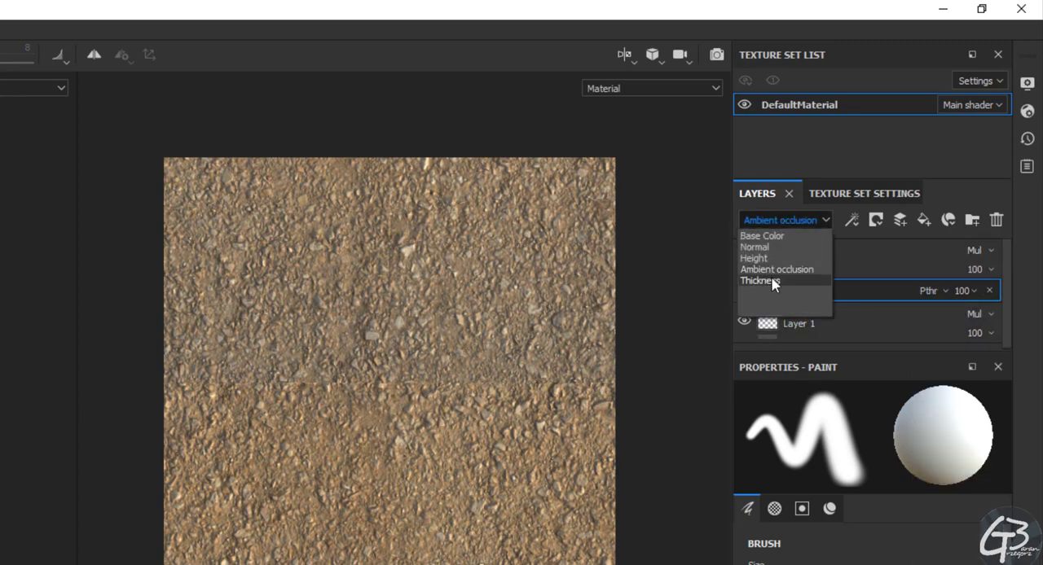
{"action": "left_click", "coordinate": [759, 281]}
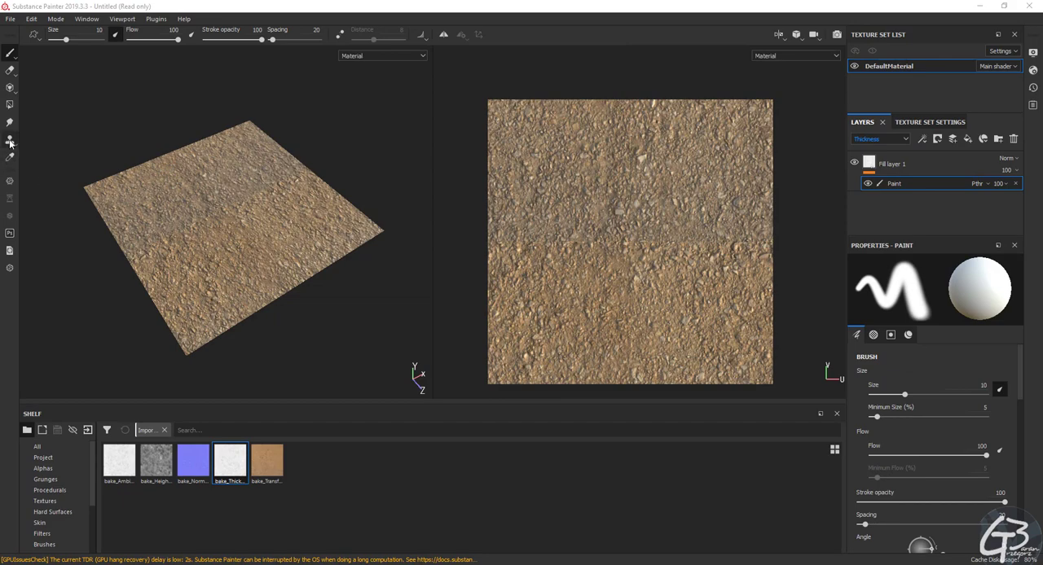
{"action": "left_click", "coordinate": [9, 142]}
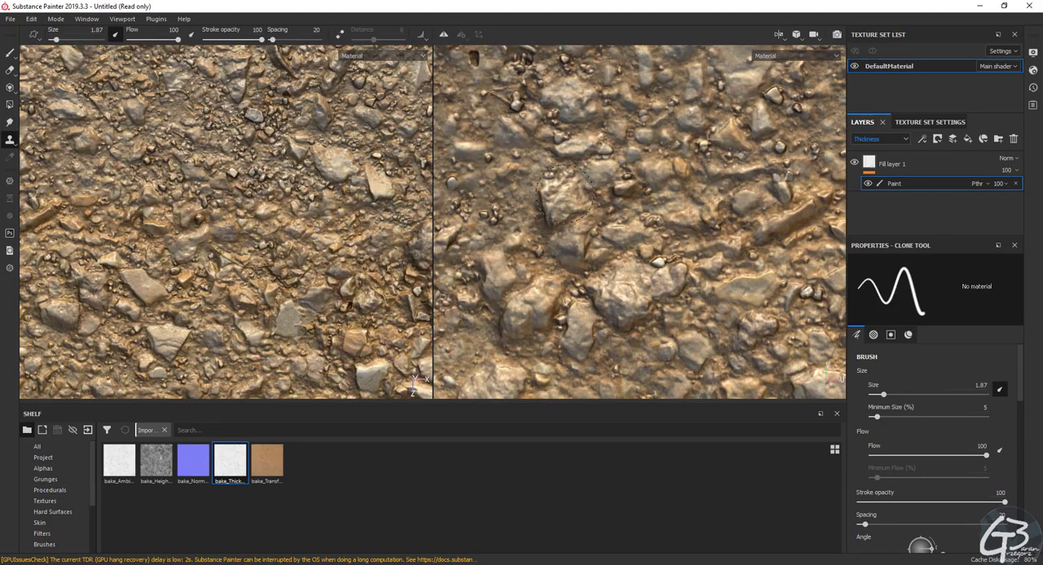
{"action": "key", "text": "Tab"}
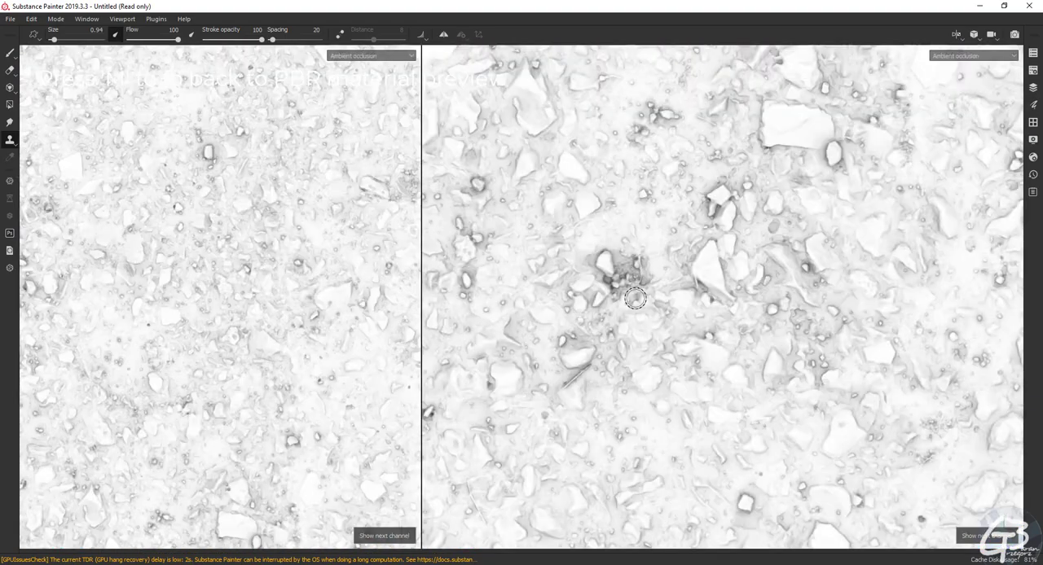
Step: Preview the cloned plane in Base Color, then return to the full material view
{"action": "left_click", "coordinate": [371, 55]}
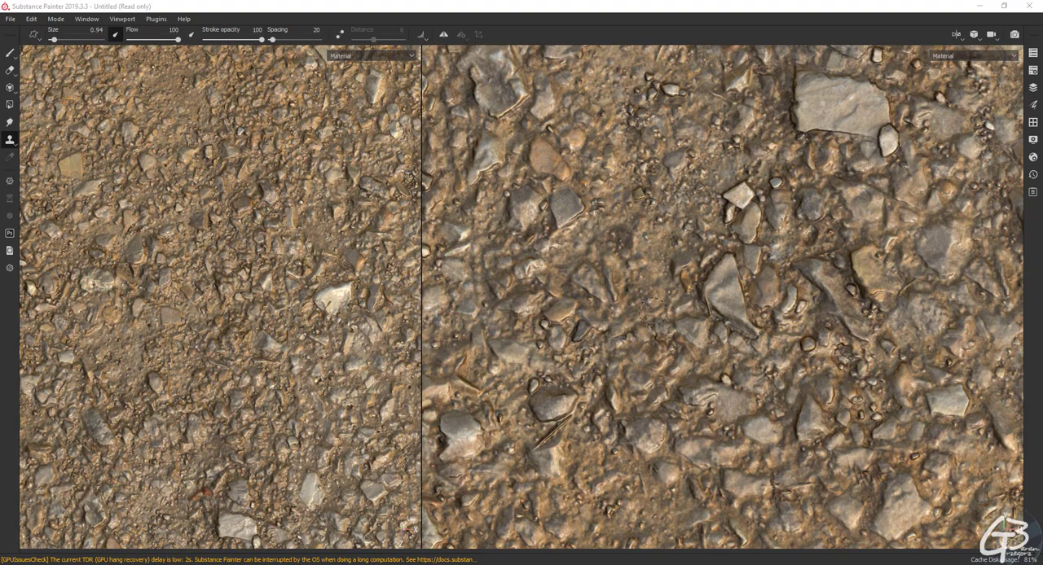
{"action": "left_click", "coordinate": [971, 55]}
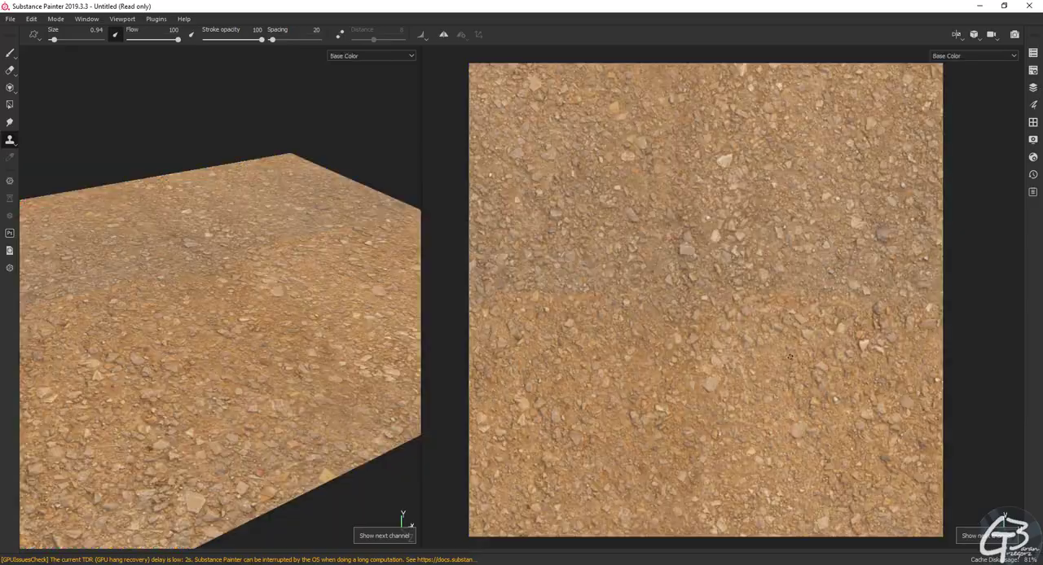
{"action": "left_click", "coordinate": [369, 56]}
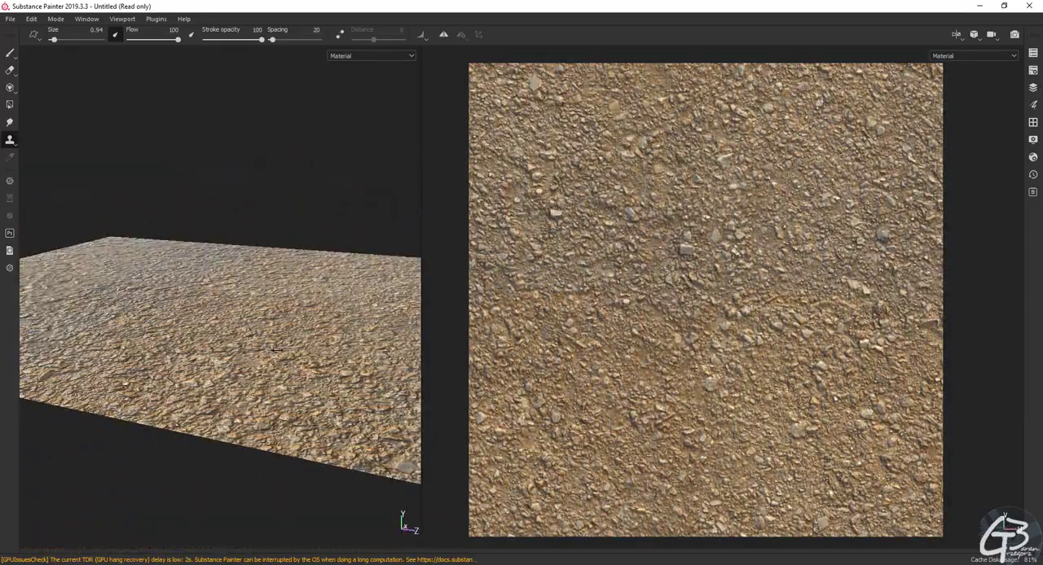
Step: Export the texture set as 16-bit PNGs into the seamfixes folder
{"action": "left_click", "coordinate": [10, 14]}
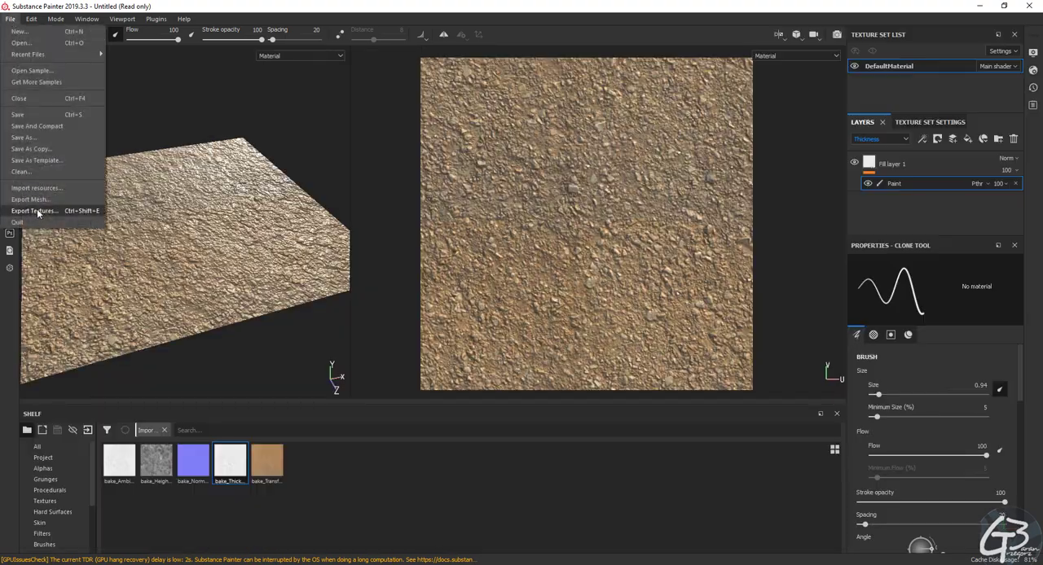
{"action": "left_click", "coordinate": [33, 211]}
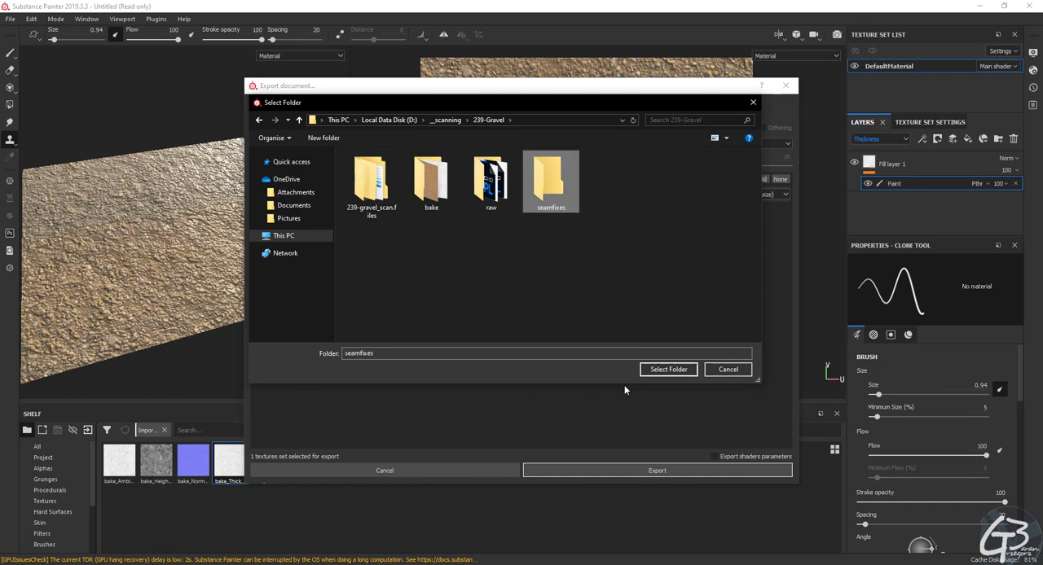
{"action": "left_click", "coordinate": [668, 369]}
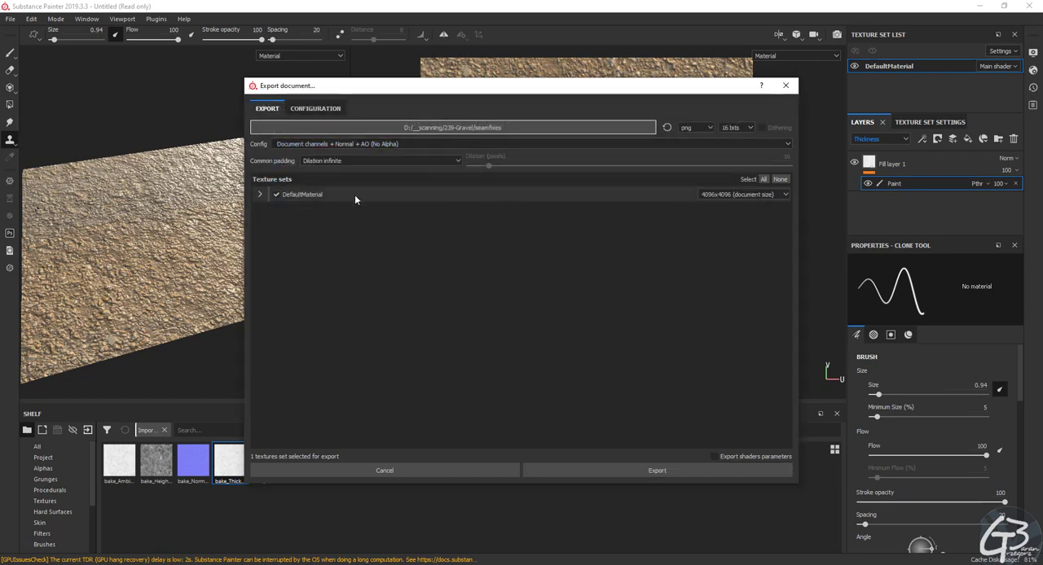
{"action": "left_click", "coordinate": [656, 470]}
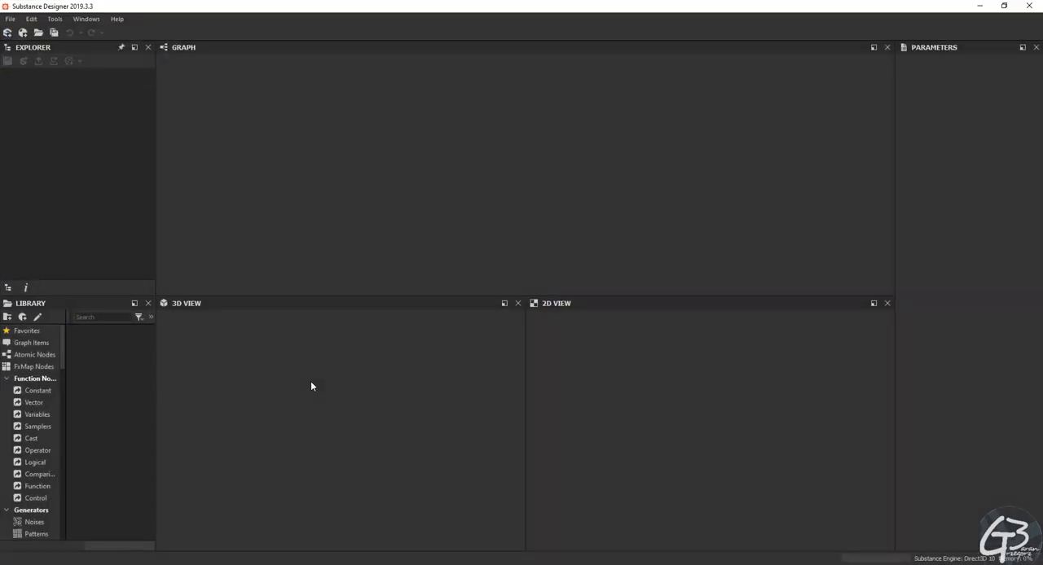
{"action": "mouse_move", "coordinate": [92, 104]}
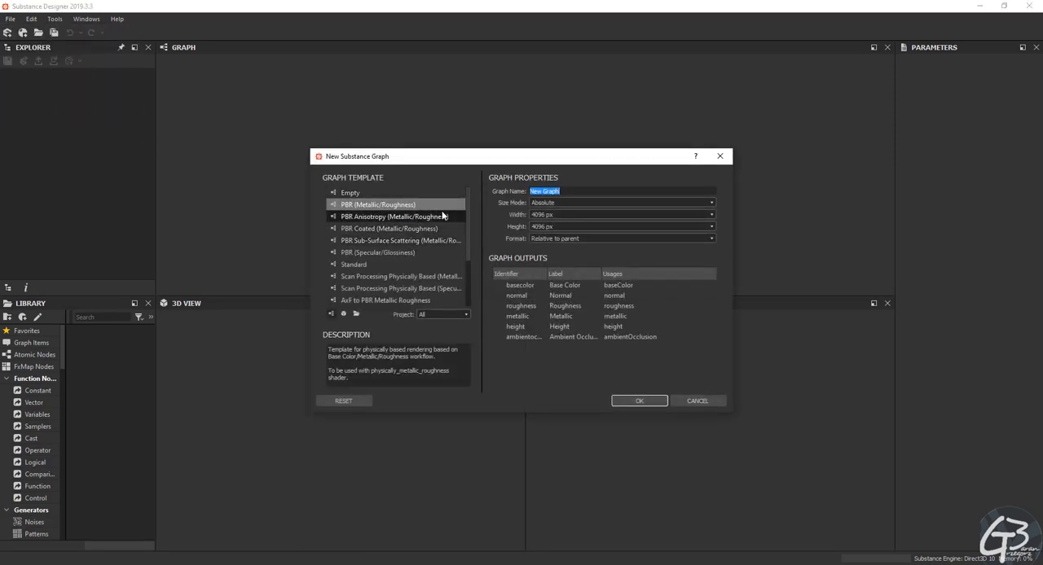
Step: Create the new graph from the PBR (Metallic/Roughness) template
{"action": "left_click", "coordinate": [639, 400]}
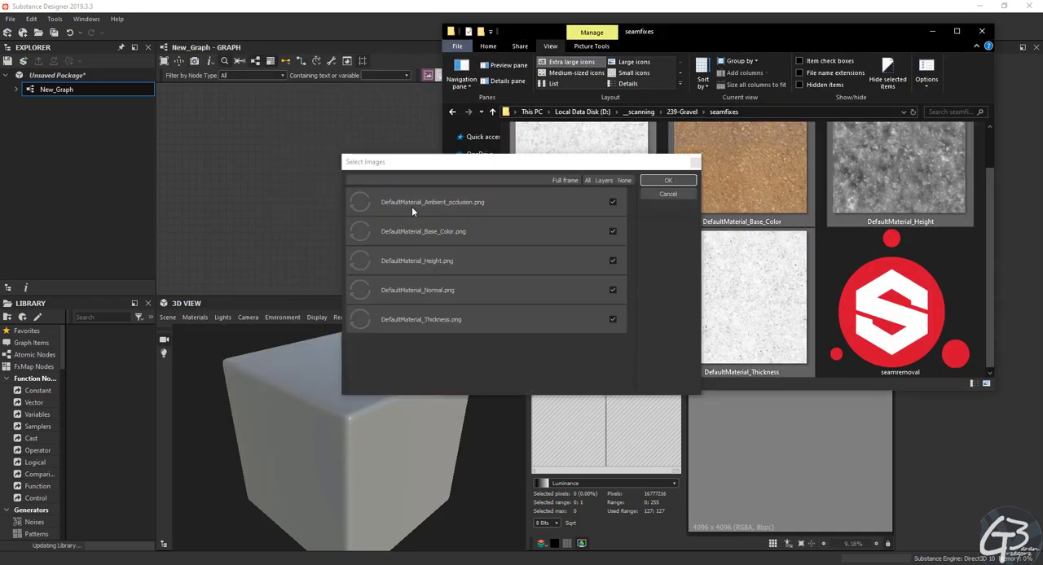
Step: Import the seam-fixed gravel PNGs, wire them to outputs, and add a black Uniform Color for metallic
{"action": "left_click", "coordinate": [668, 180]}
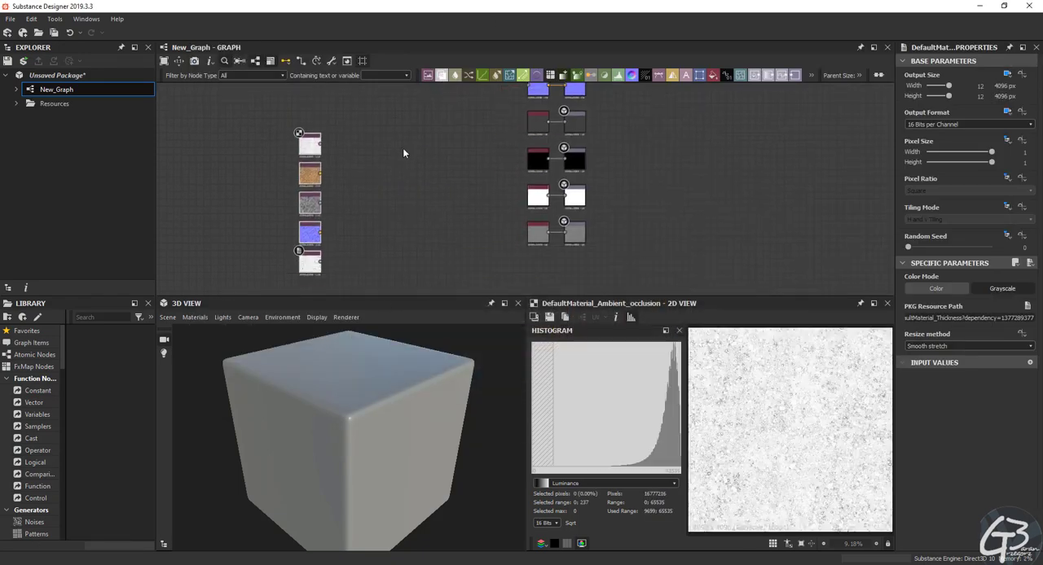
{"action": "left_click", "coordinate": [391, 166]}
{"action": "type", "text": "uni"}
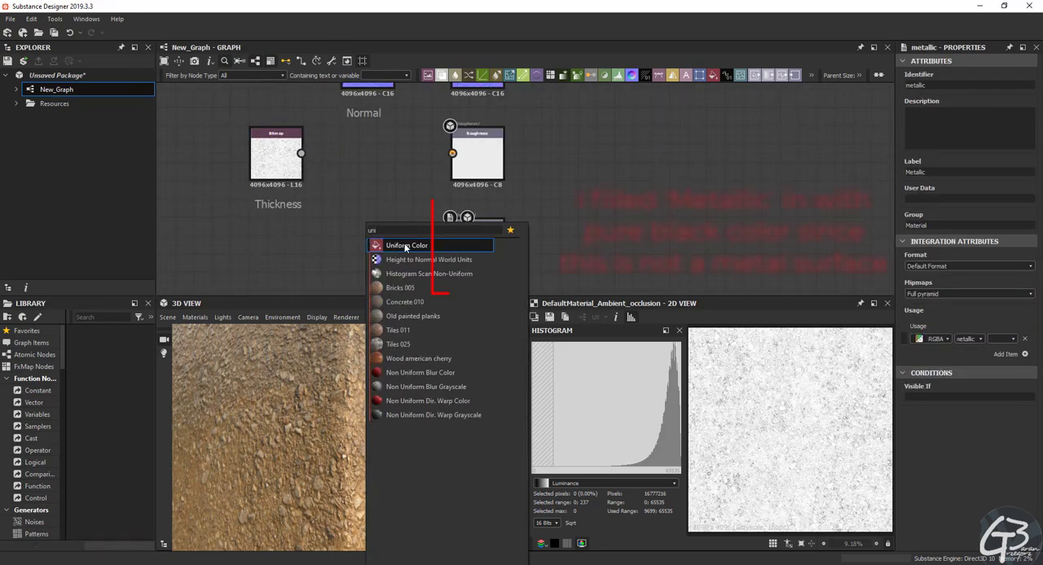
{"action": "left_click", "coordinate": [417, 245]}
{"action": "type", "text": "color"}
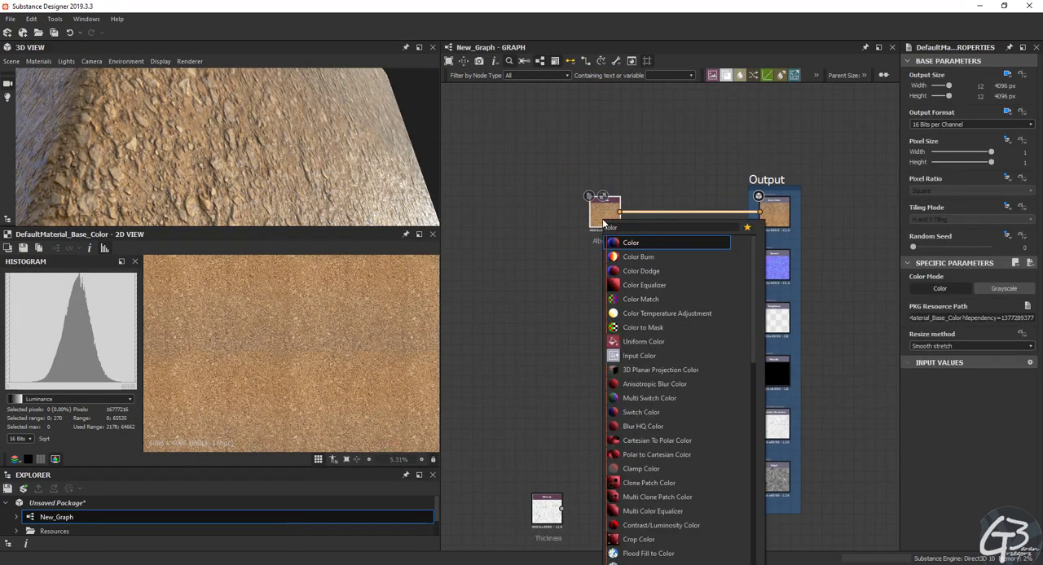
Step: Insert a Color Equalizer after the albedo map and set its radius to about 7.19
{"action": "left_click", "coordinate": [636, 284]}
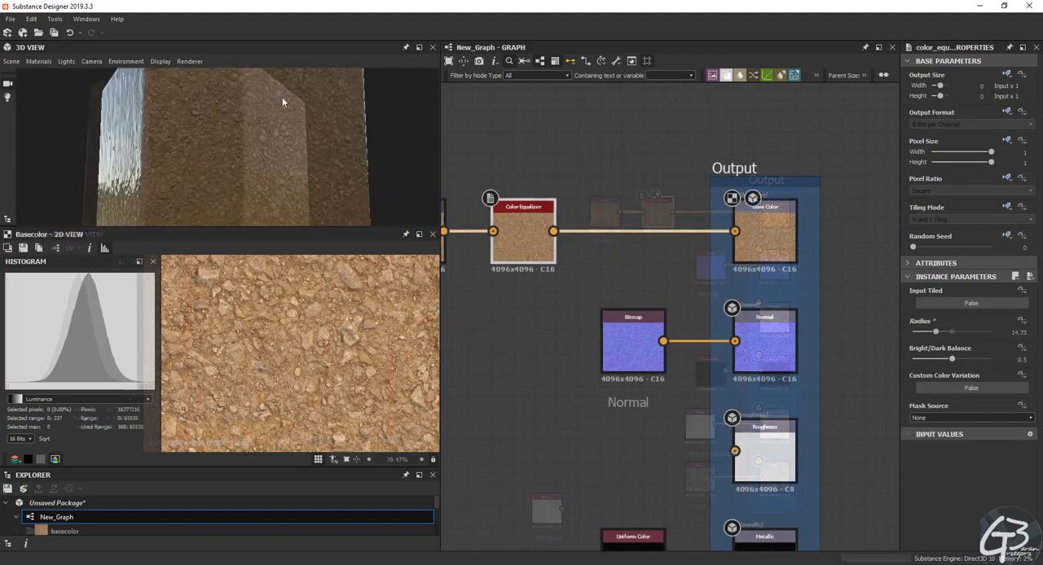
{"action": "left_click_drag", "start_coordinate": [935, 332], "coordinate": [920, 333]}
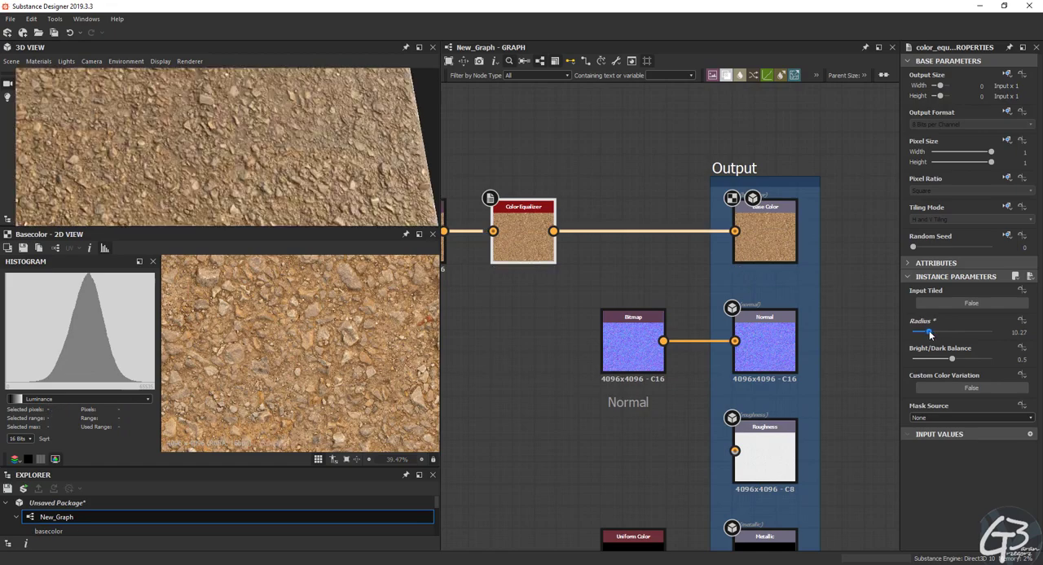
{"action": "left_click_drag", "start_coordinate": [921, 332], "coordinate": [933, 333]}
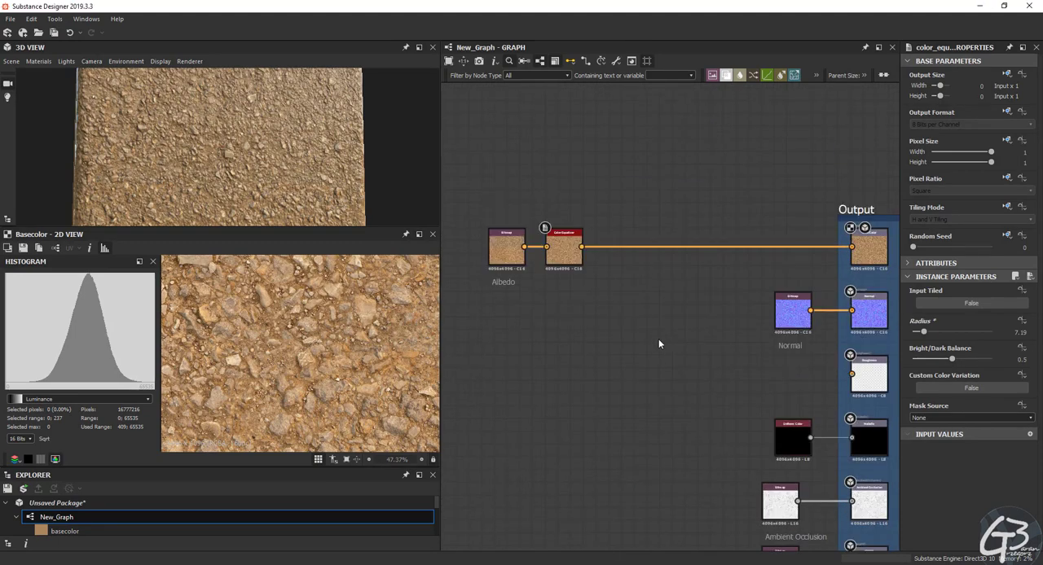
{"action": "mouse_move", "coordinate": [719, 272]}
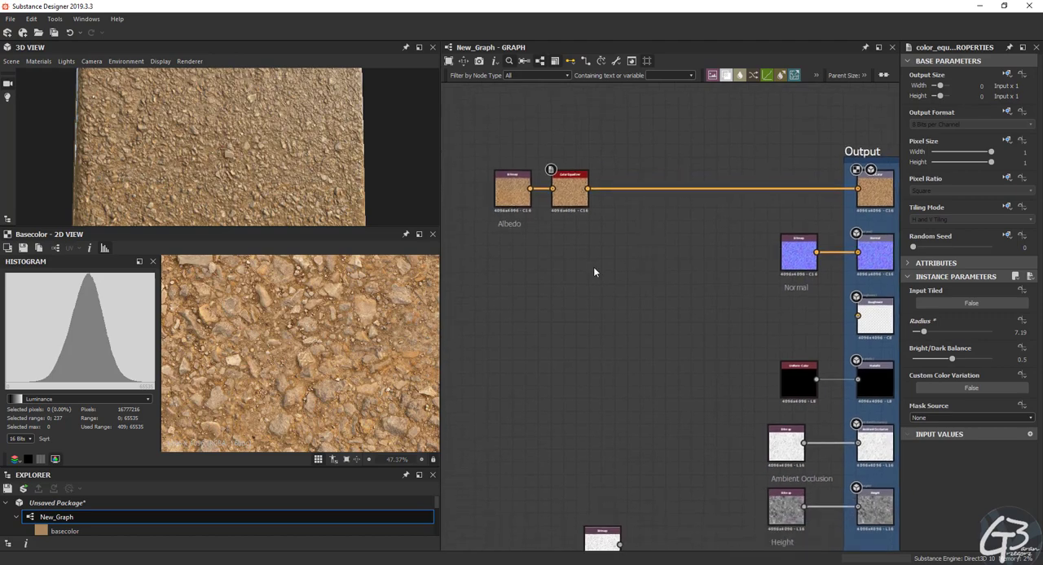
Step: Convert the albedo to grayscale and feed an Invert Grayscale into the roughness output
{"action": "type", "text": "conver"}
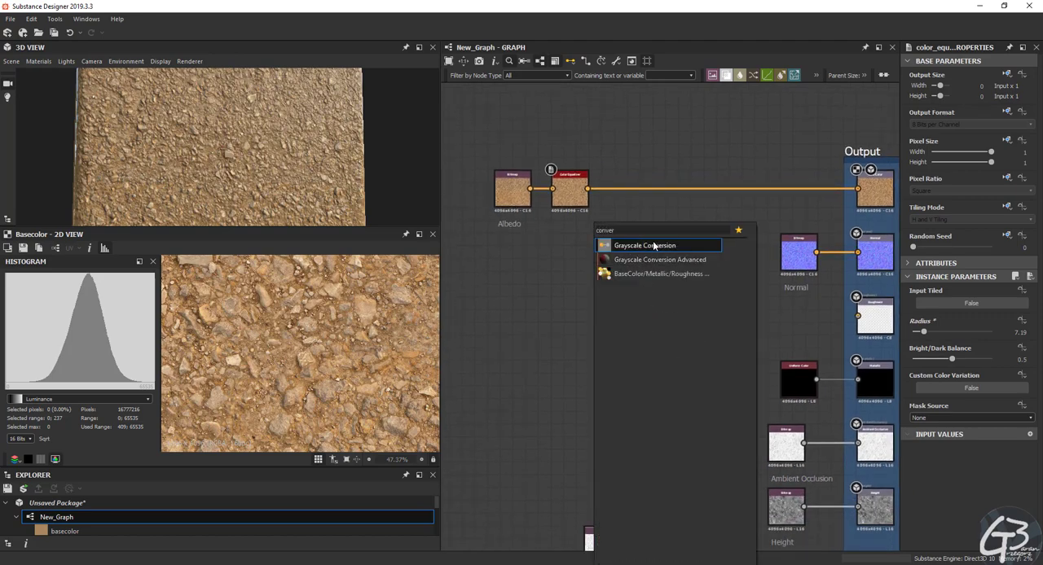
{"action": "left_click", "coordinate": [651, 245]}
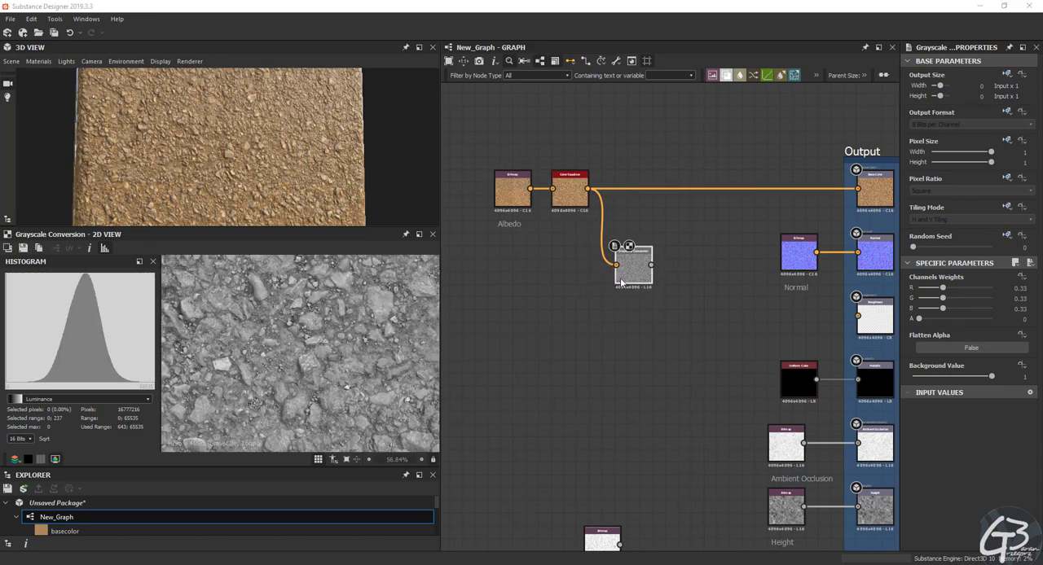
{"action": "type", "text": "invert"}
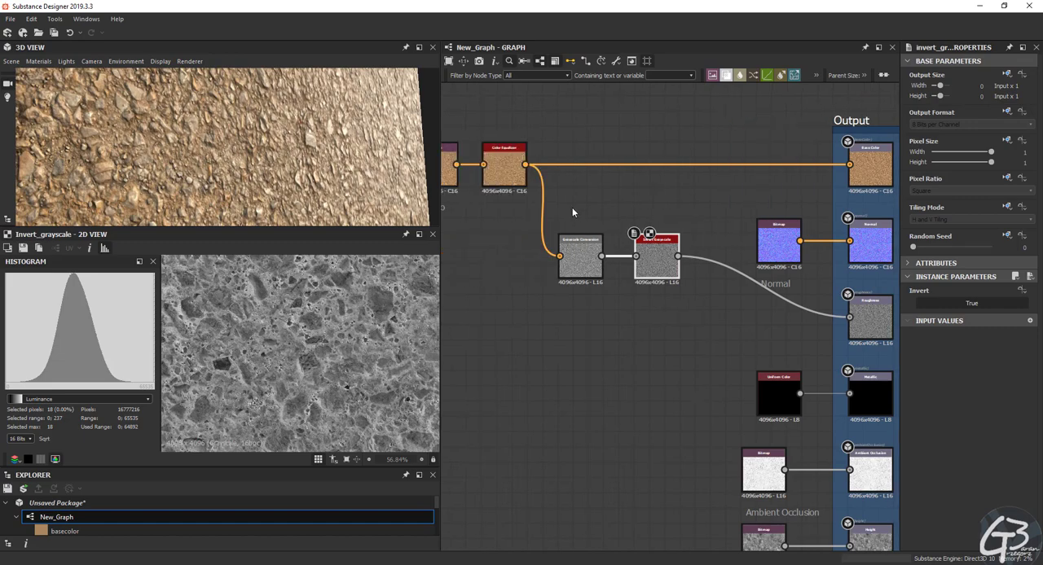
{"action": "left_click_drag", "start_coordinate": [656, 257], "coordinate": [702, 318]}
{"action": "type", "text": "h"}
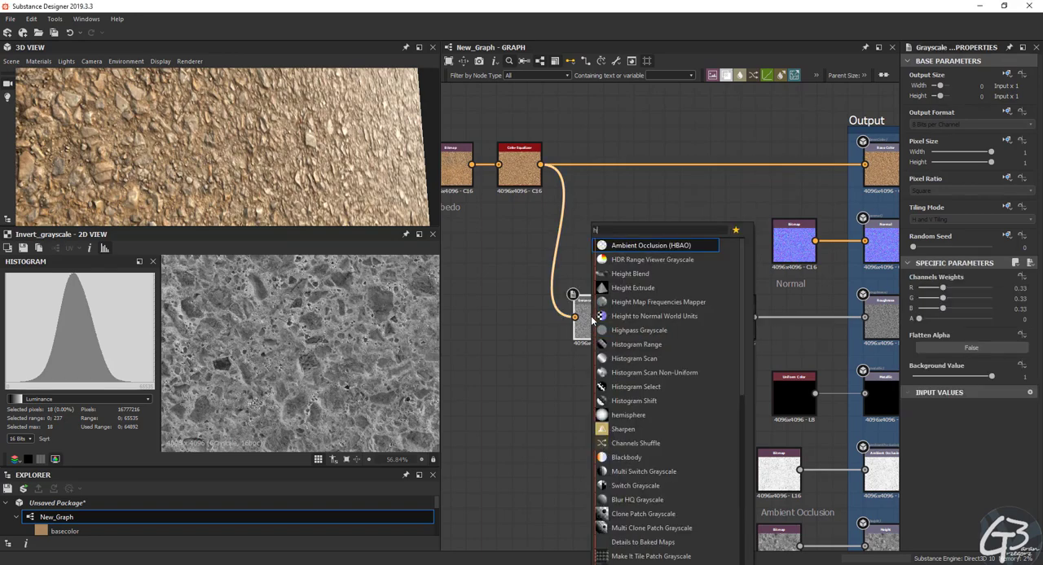
Step: Add a Highpass Grayscale after the conversion and a Multiply Blend node with the AO map
{"action": "left_click", "coordinate": [638, 330]}
{"action": "type", "text": "b"}
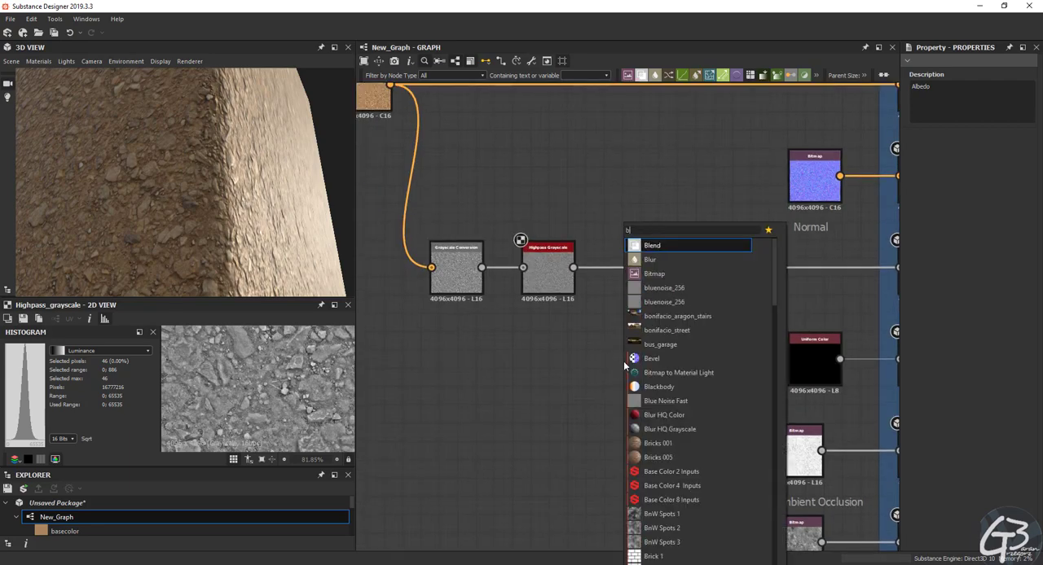
{"action": "left_click", "coordinate": [653, 245]}
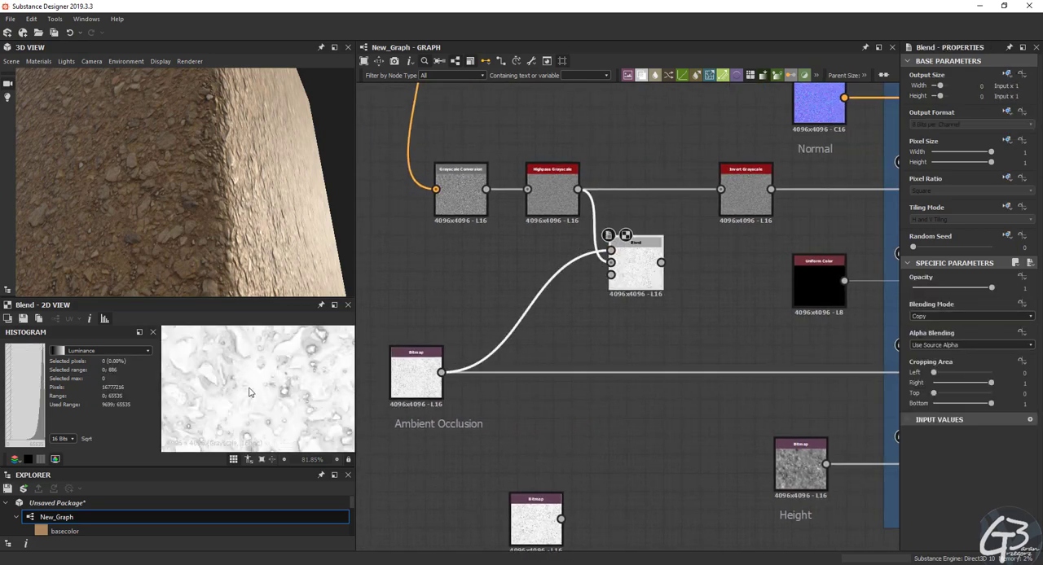
{"action": "left_click", "coordinate": [970, 315]}
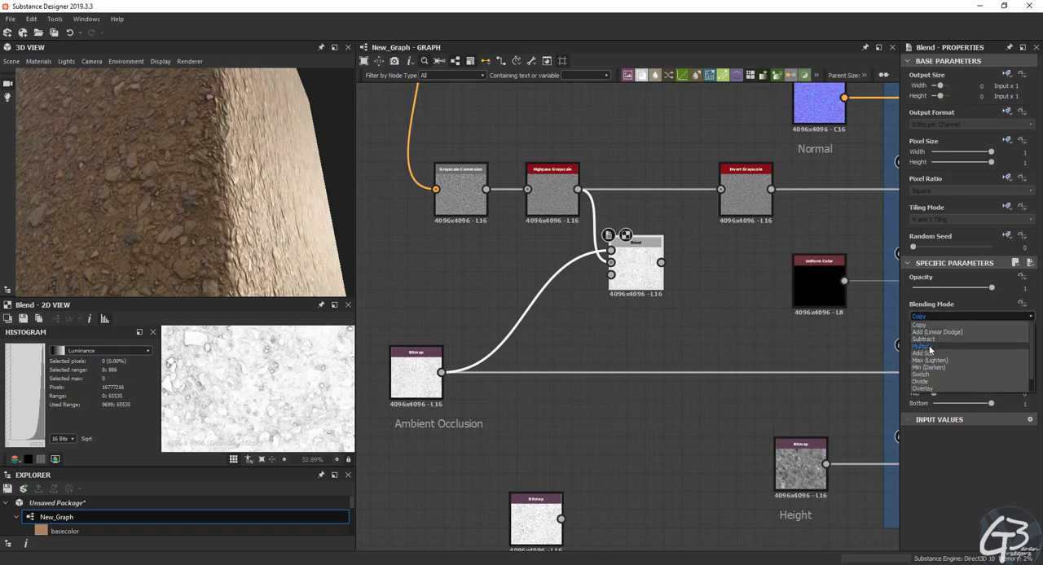
{"action": "left_click", "coordinate": [923, 344]}
{"action": "type", "text": "split"}
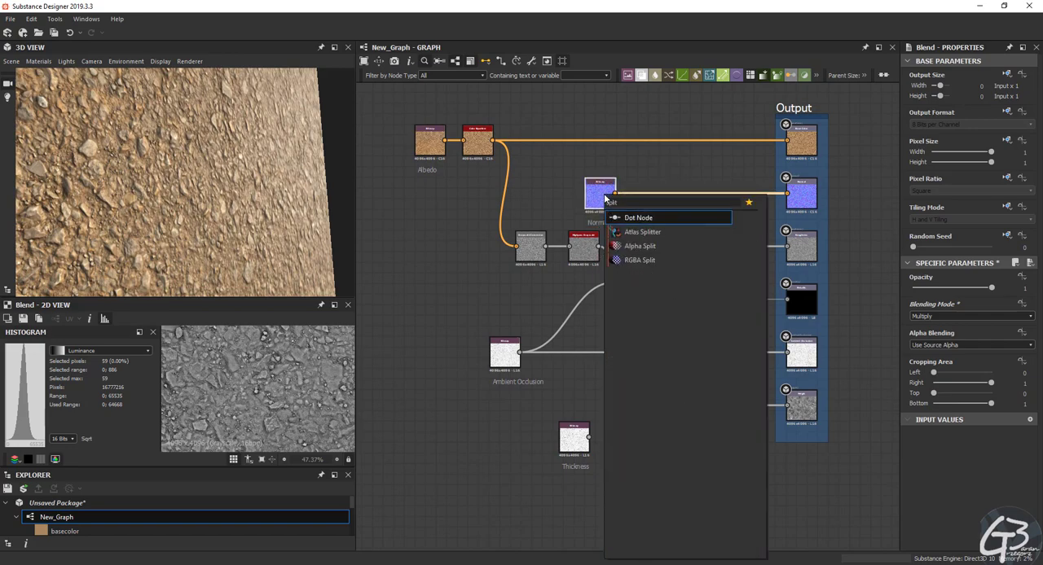
Step: High-pass an RGBA Split channel of the Normal bitmap, blend both highpasses, then add a Thickness blend
{"action": "left_click", "coordinate": [638, 259]}
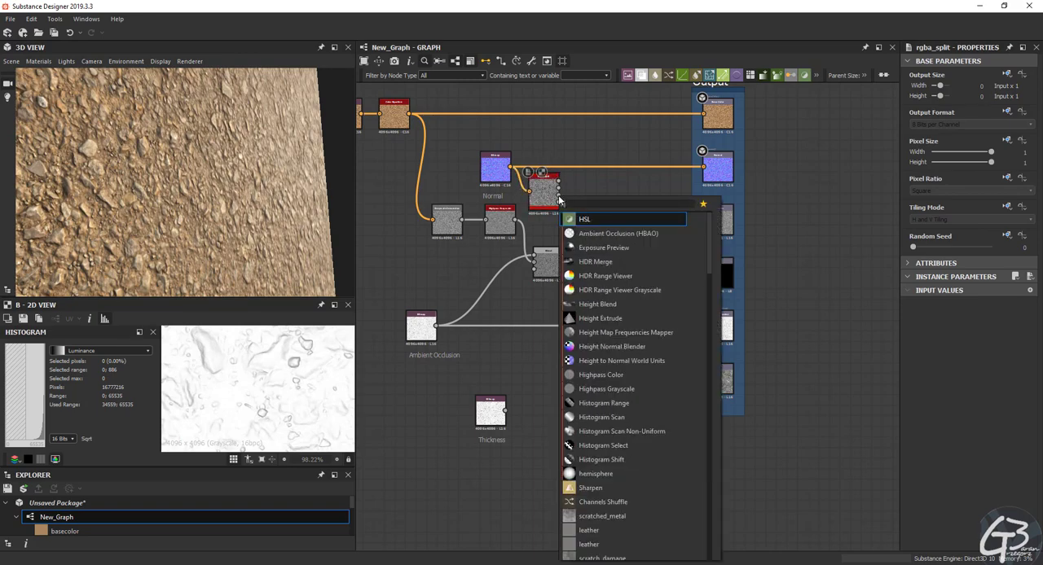
{"action": "left_click", "coordinate": [606, 389]}
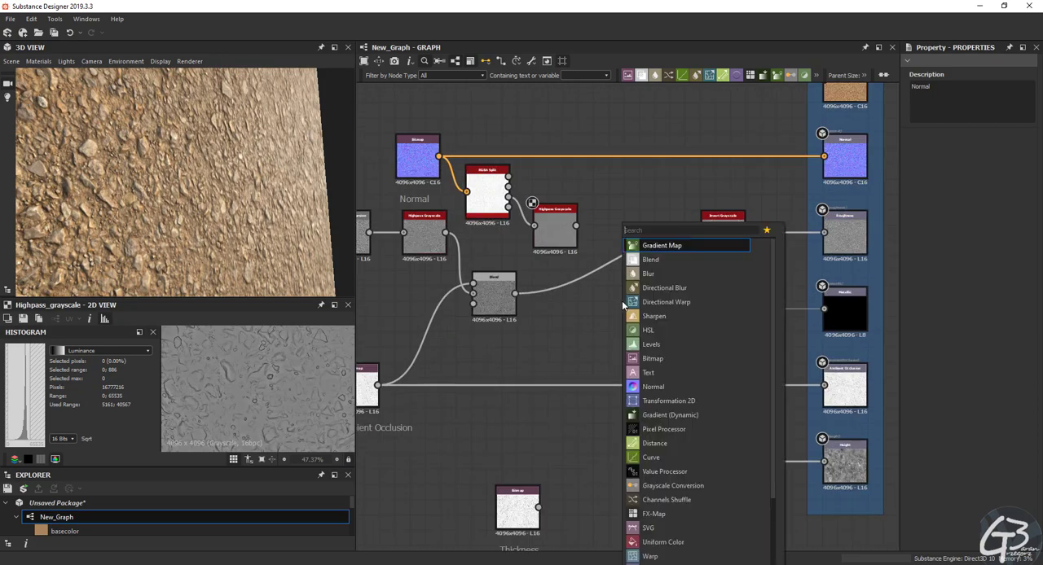
{"action": "left_click", "coordinate": [656, 245]}
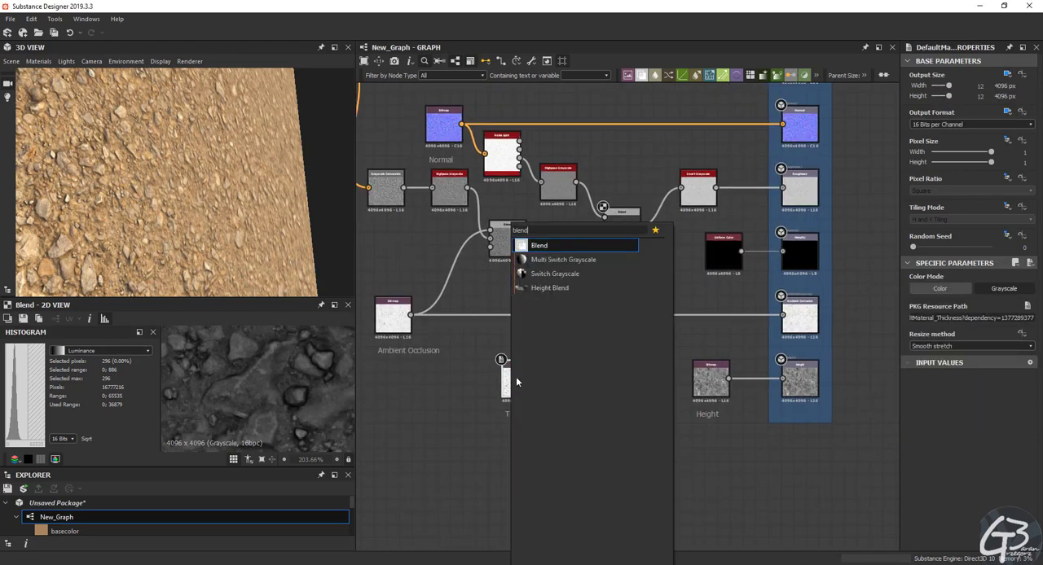
{"action": "left_click", "coordinate": [539, 245]}
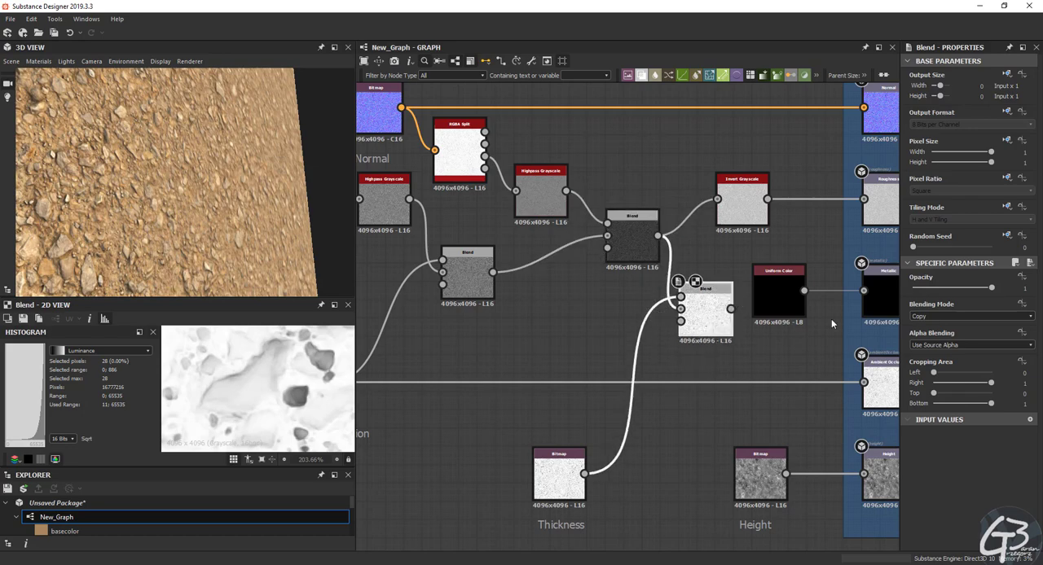
{"action": "left_click", "coordinate": [970, 315]}
{"action": "type", "text": "level"}
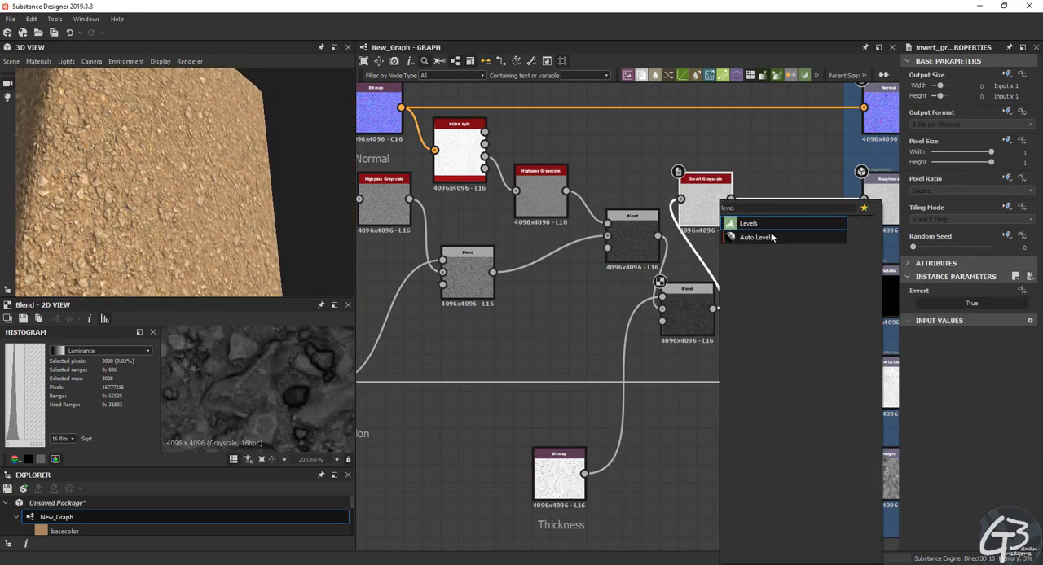
Step: Insert a Levels node between Invert Grayscale and the Roughness output
{"action": "left_click", "coordinate": [750, 222]}
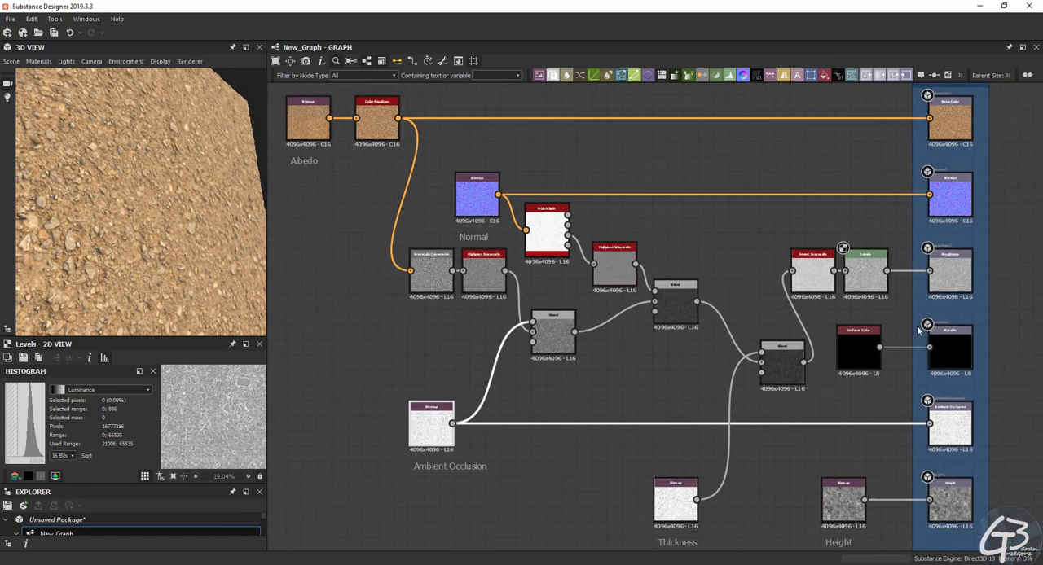
Step: Export New_Graph's six outputs as PNG bitmaps into the 239-Gravel folder
{"action": "right_click", "coordinate": [52, 448]}
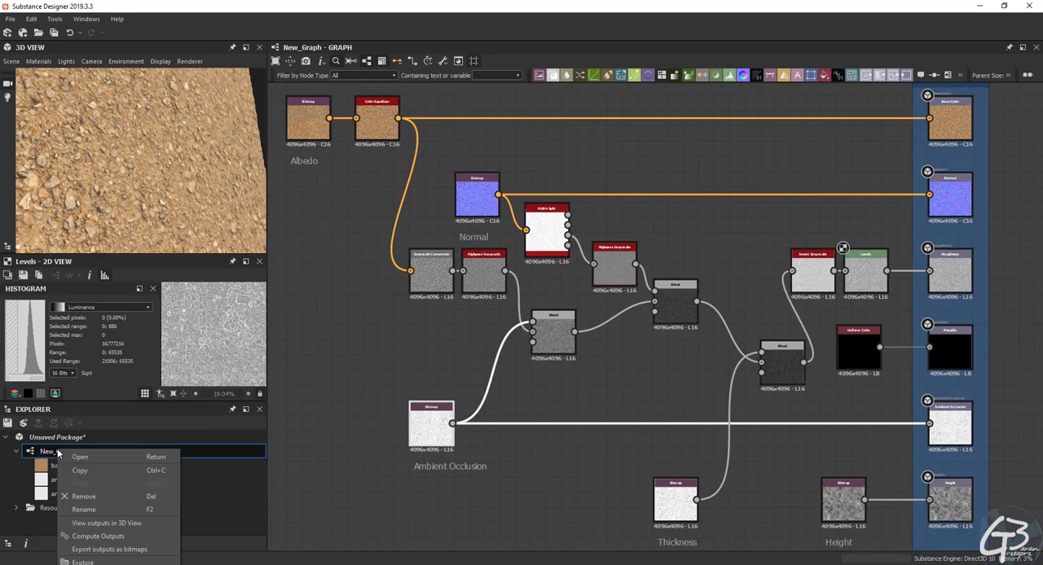
{"action": "left_click", "coordinate": [123, 550]}
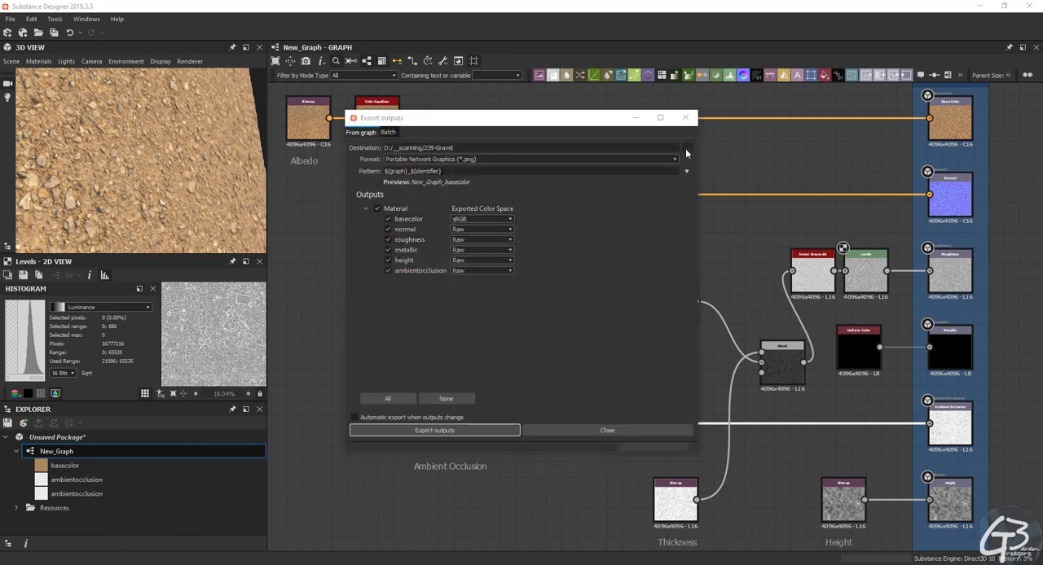
{"action": "left_click", "coordinate": [686, 147]}
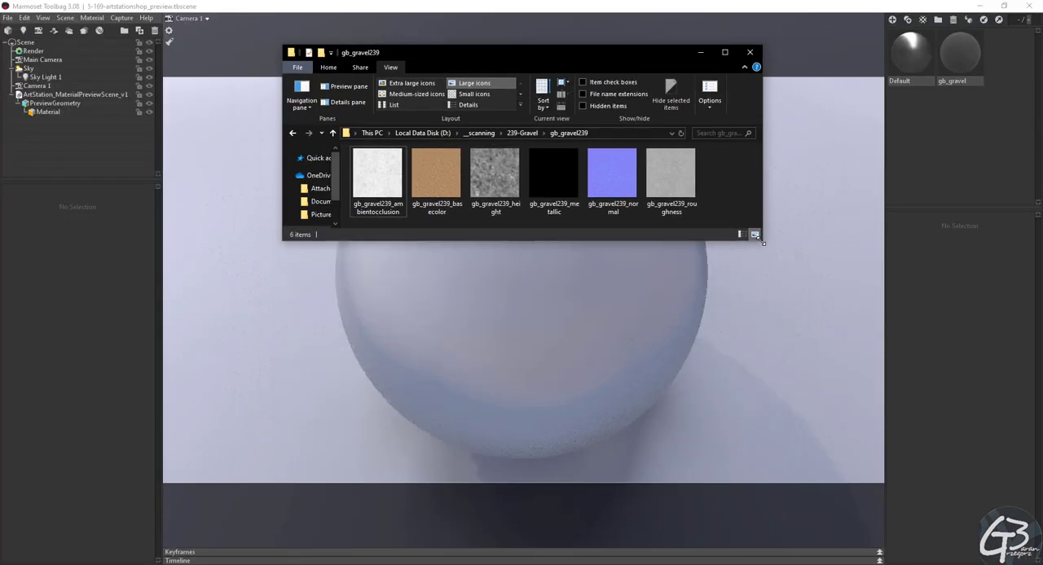
Step: Load the gb_gravel239 maps into the gb_gravel material and expand its Texture section
{"action": "left_click_drag", "start_coordinate": [521, 52], "coordinate": [429, 22]}
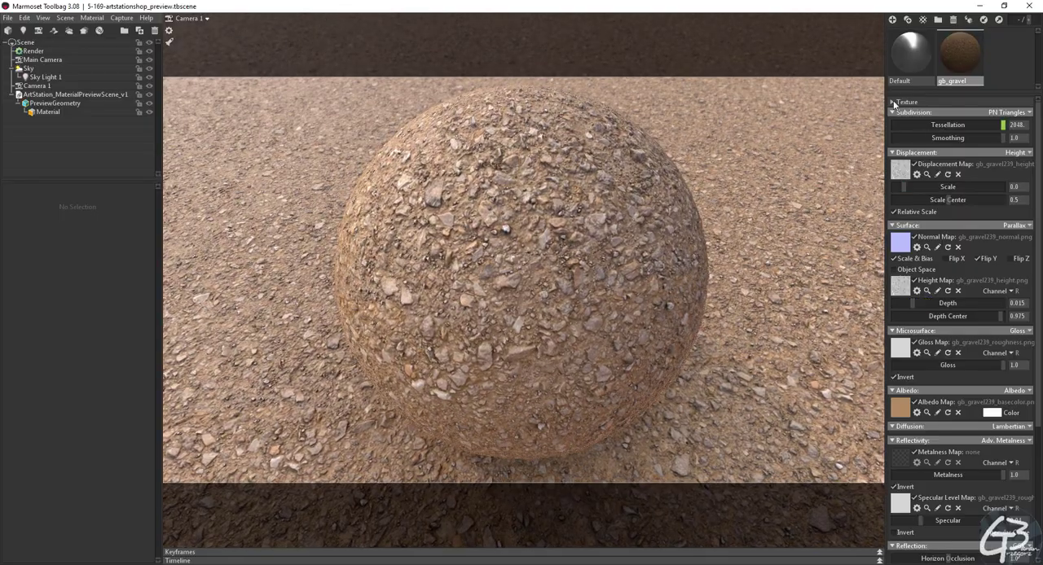
{"action": "left_click", "coordinate": [895, 102]}
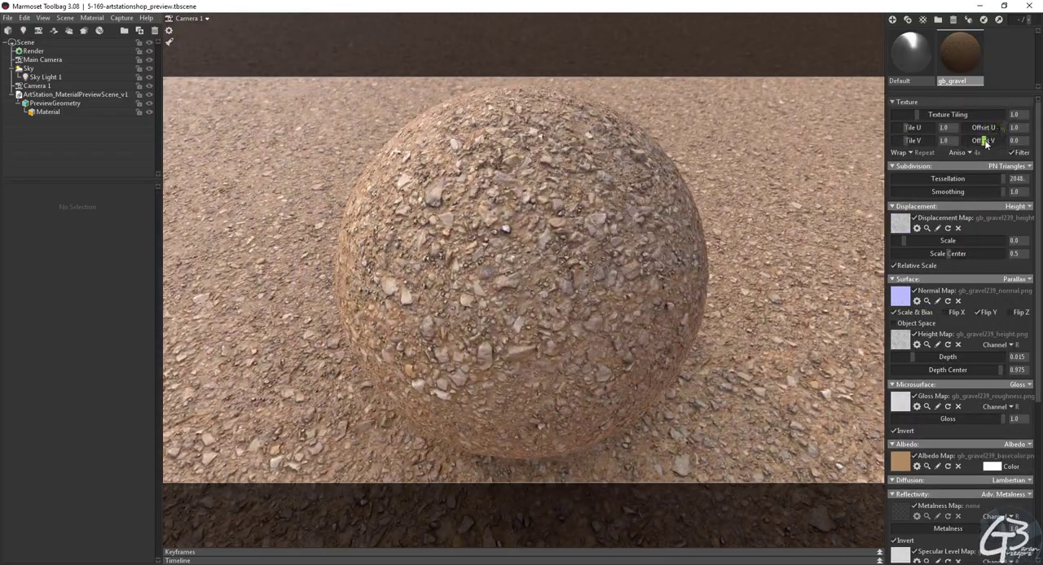